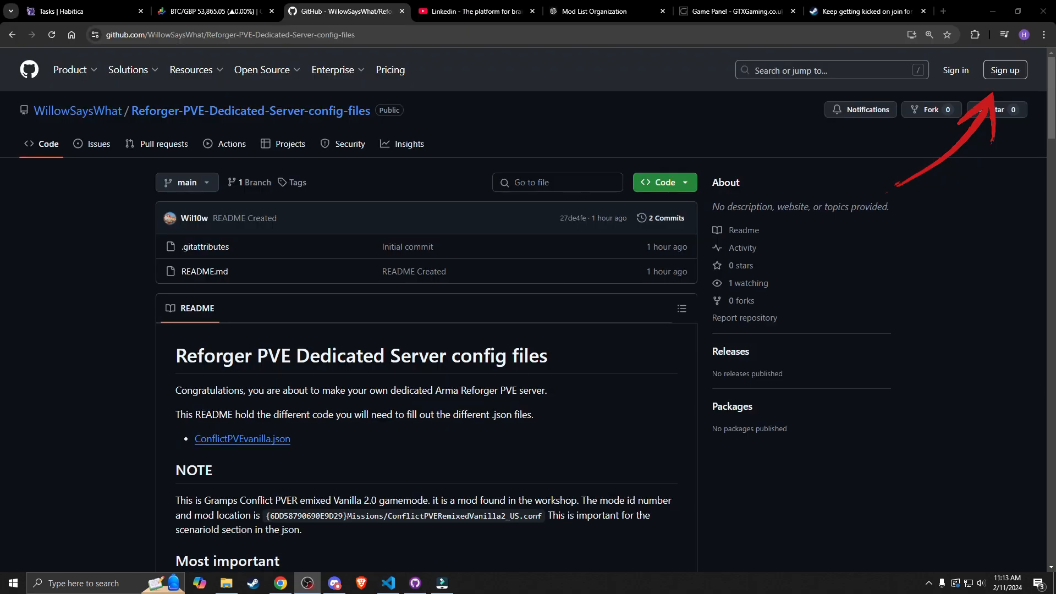
{"action": "mouse_move", "coordinate": [745, 318]}
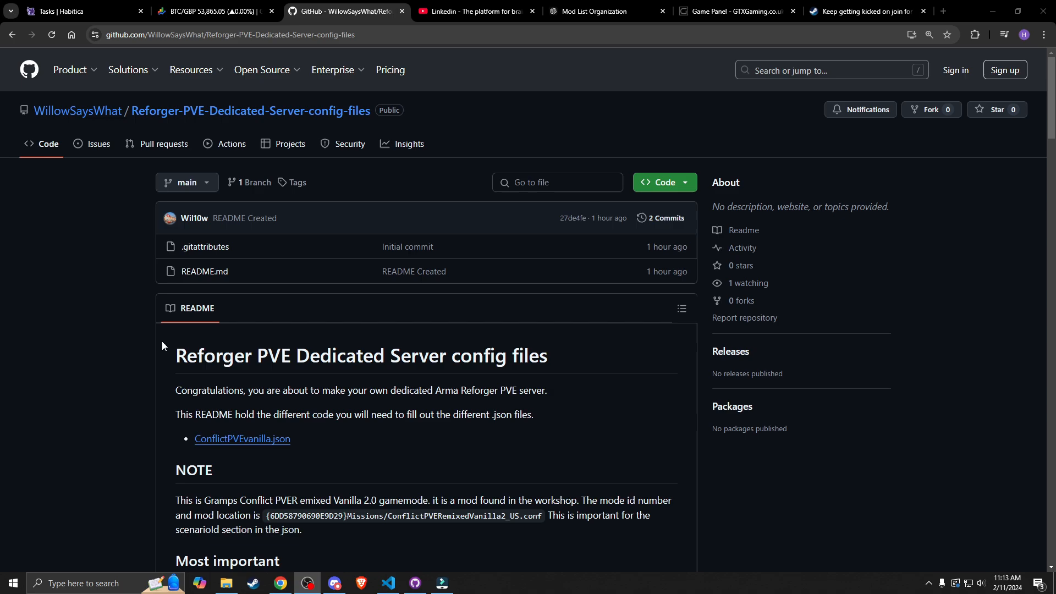
{"action": "mouse_move", "coordinate": [451, 63]}
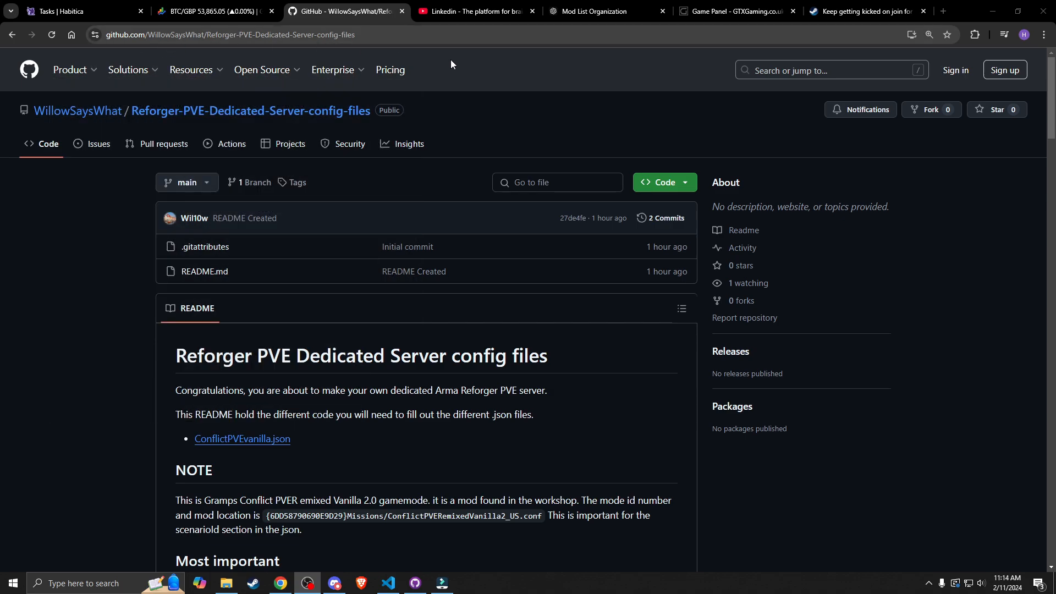
{"action": "mouse_move", "coordinate": [110, 148]}
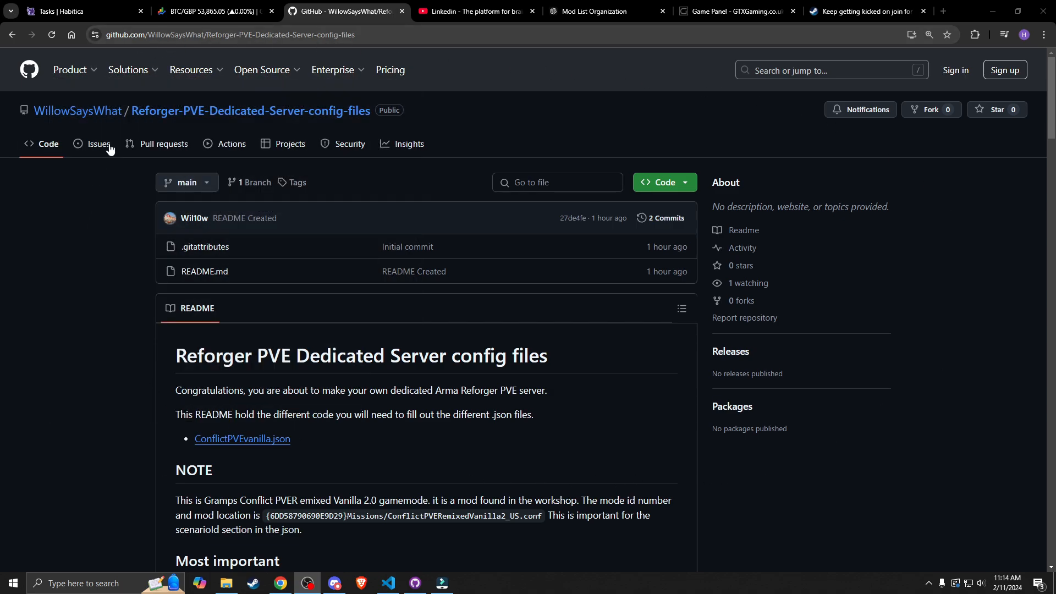
{"action": "mouse_move", "coordinate": [889, 415]}
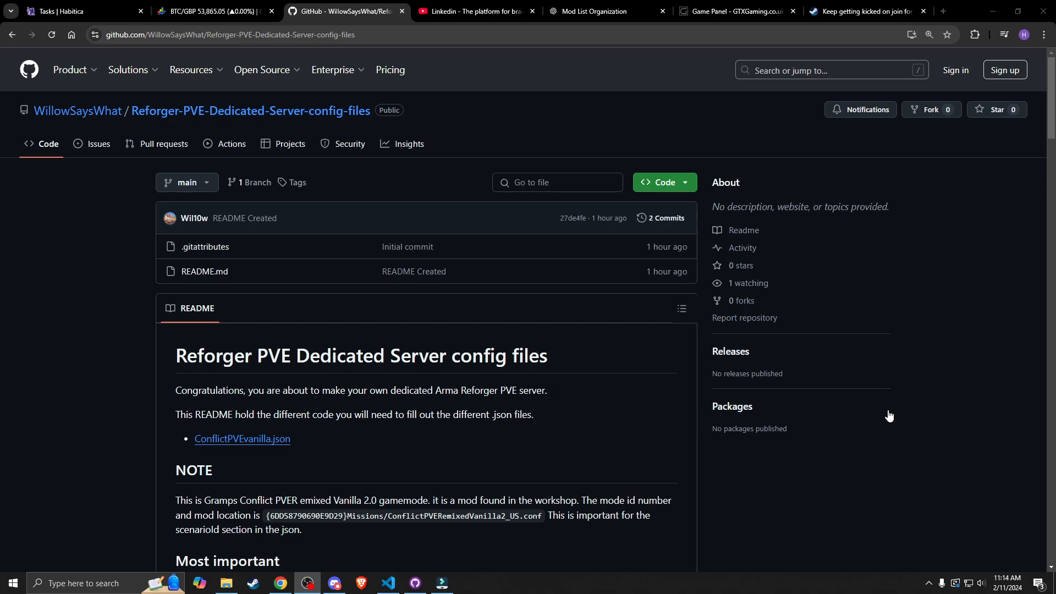
Step: Browse into the server's configs folder and bring up its context menu for creating a new item
{"action": "scroll", "scroll_direction": "down", "scroll_amount": 3}
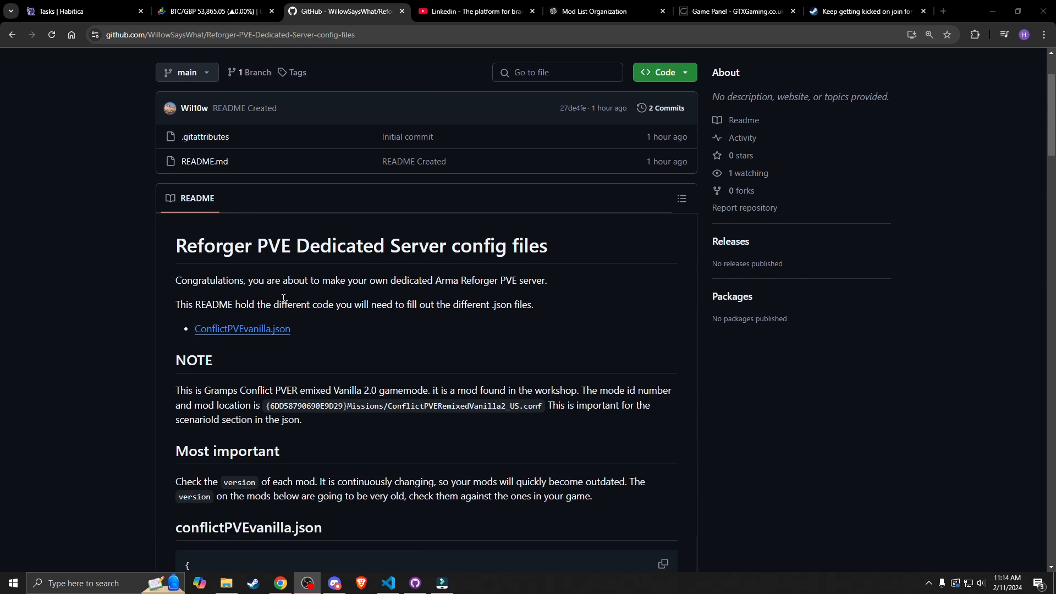
{"action": "scroll", "scroll_direction": "up", "scroll_amount": 3}
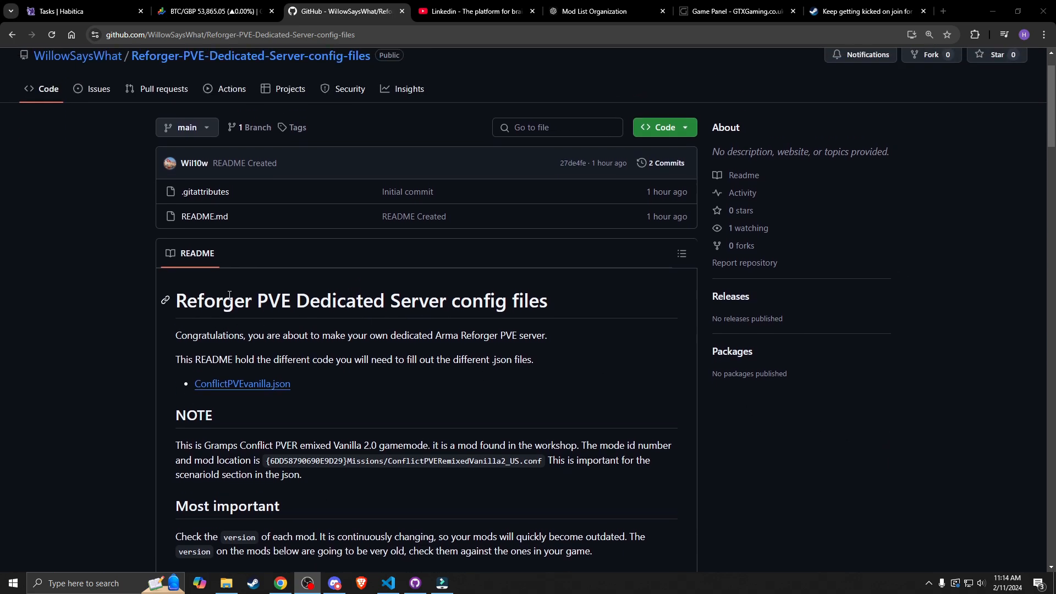
{"action": "scroll", "scroll_direction": "down", "scroll_amount": 3}
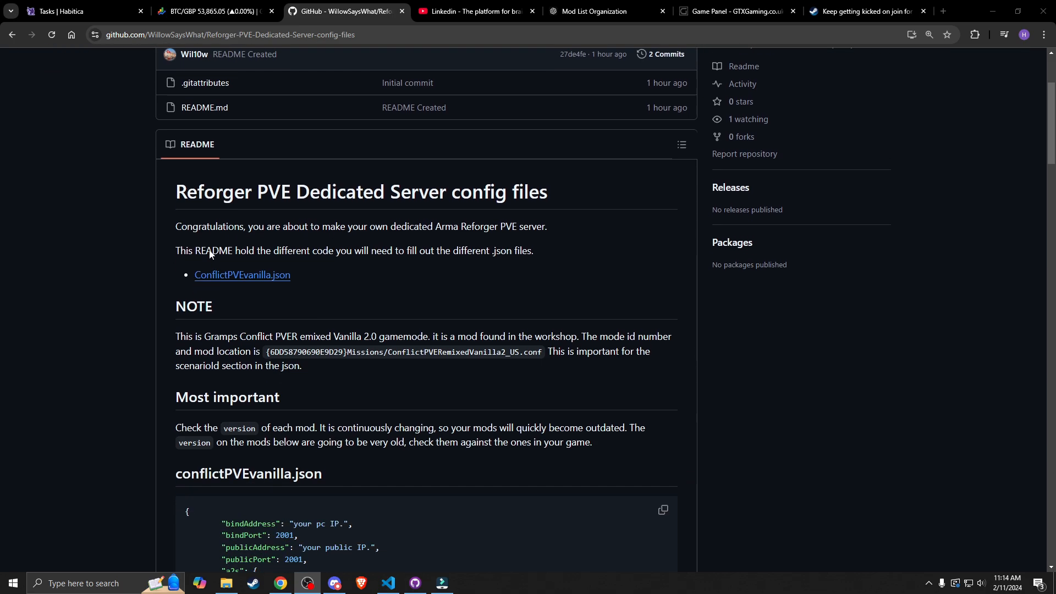
{"action": "scroll", "scroll_direction": "down", "scroll_amount": 3}
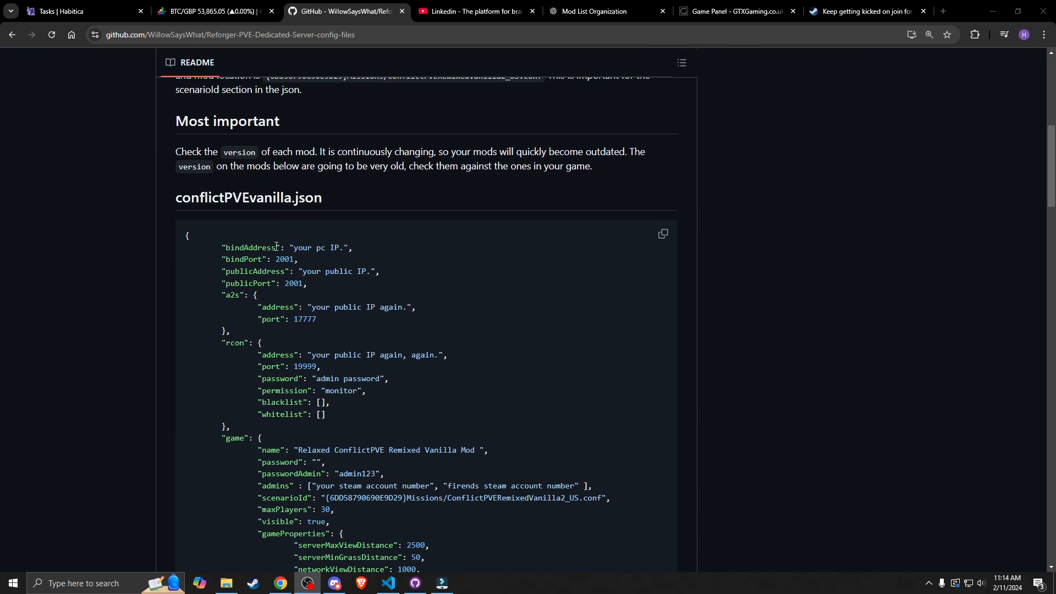
{"action": "scroll", "scroll_direction": "down", "scroll_amount": 3}
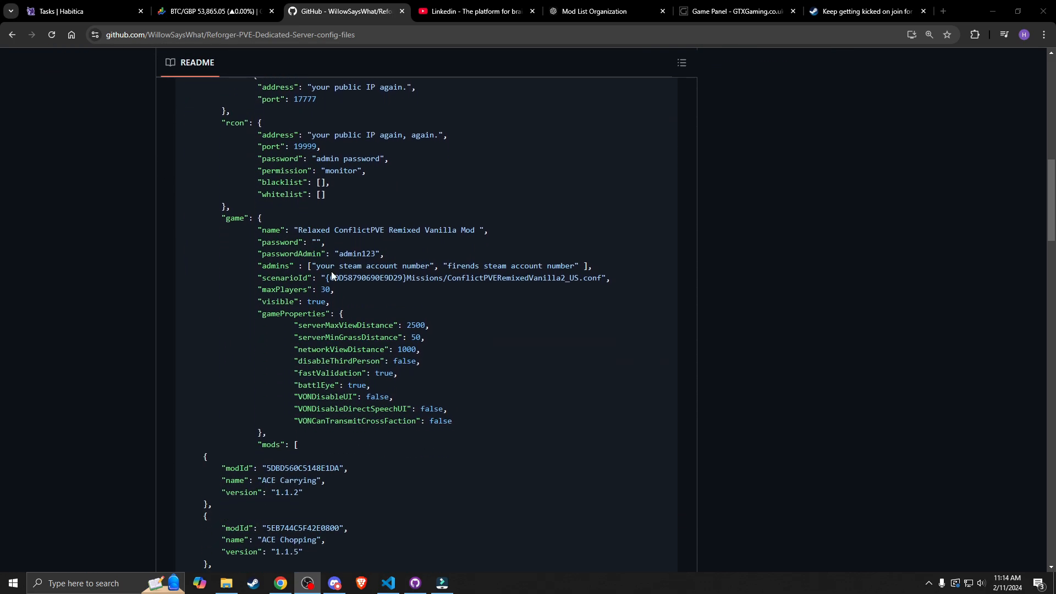
{"action": "scroll", "scroll_direction": "down", "scroll_amount": 3}
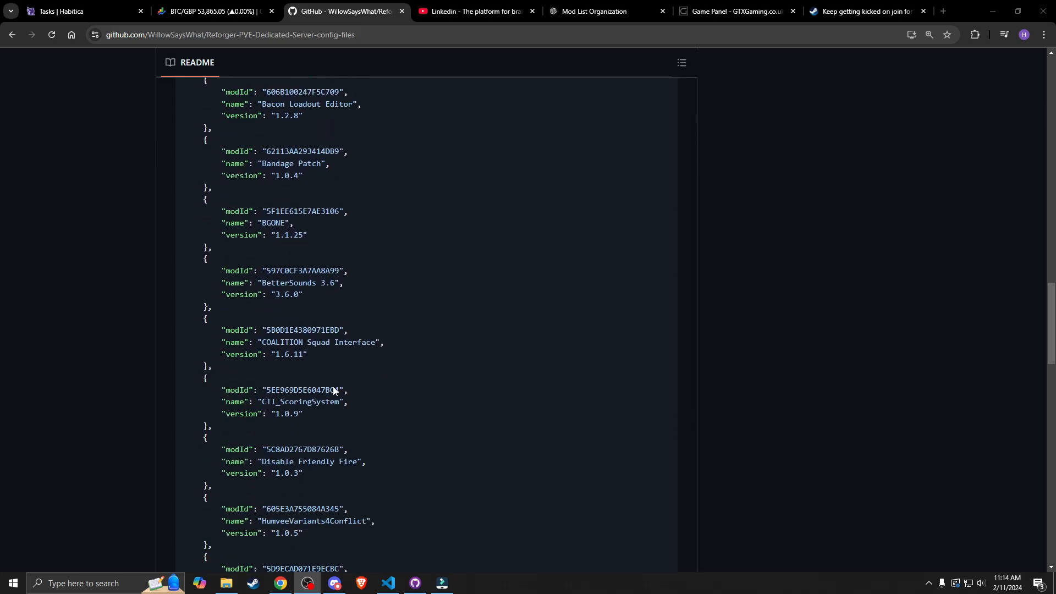
{"action": "scroll", "scroll_direction": "down", "scroll_amount": 3}
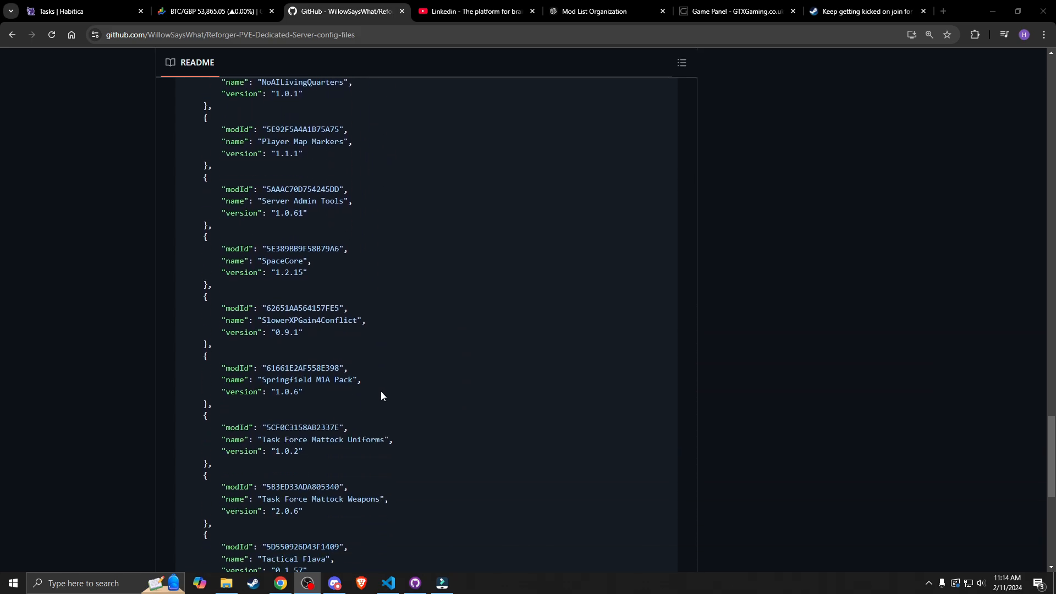
{"action": "scroll", "scroll_direction": "down", "scroll_amount": 3}
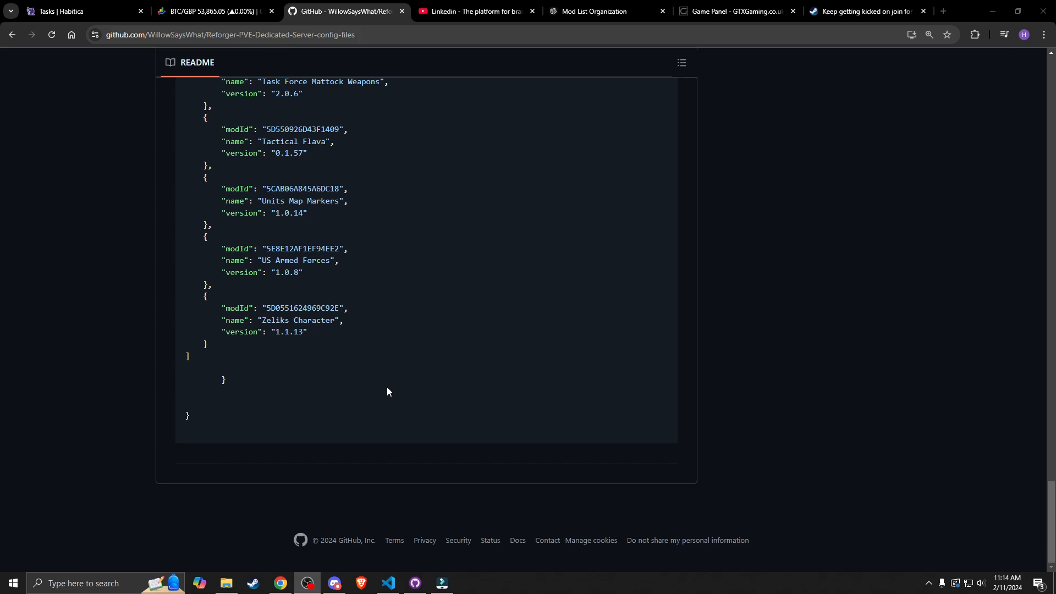
{"action": "mouse_move", "coordinate": [298, 409]}
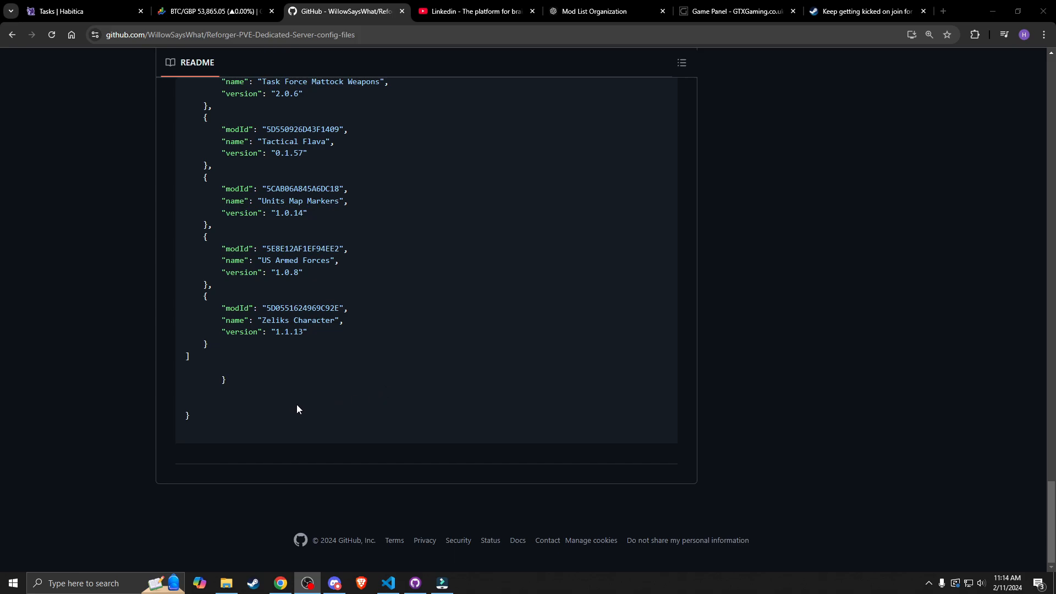
{"action": "scroll", "scroll_direction": "up", "scroll_amount": 3}
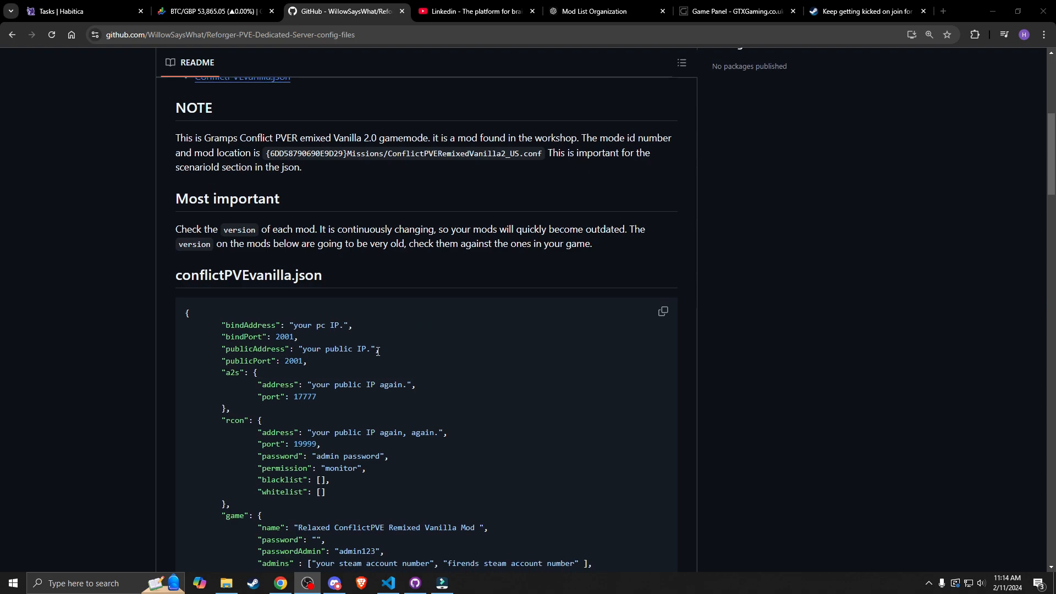
{"action": "scroll", "scroll_direction": "down", "scroll_amount": 3}
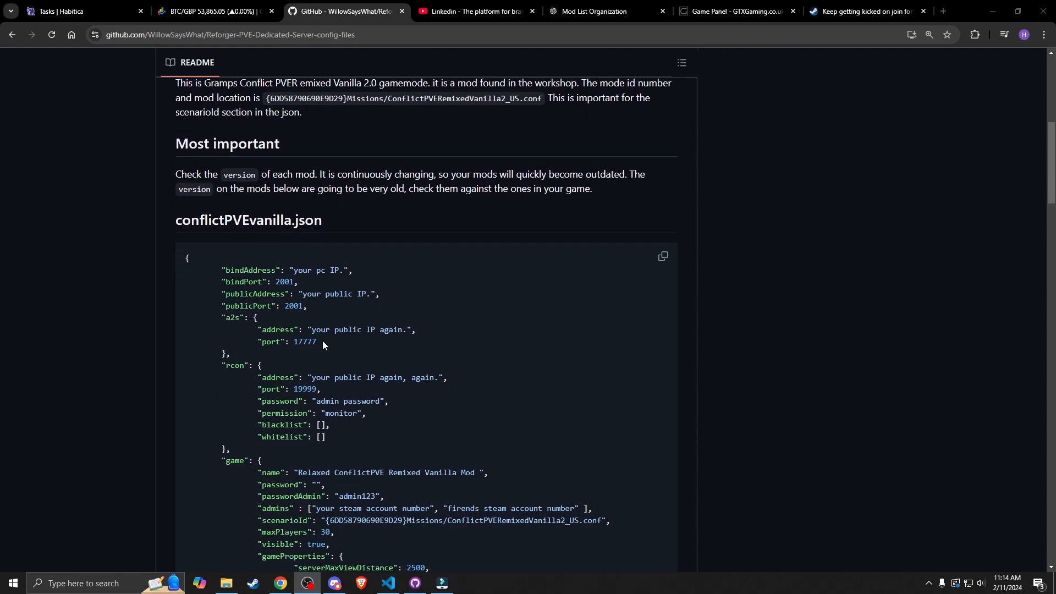
{"action": "mouse_move", "coordinate": [326, 469]}
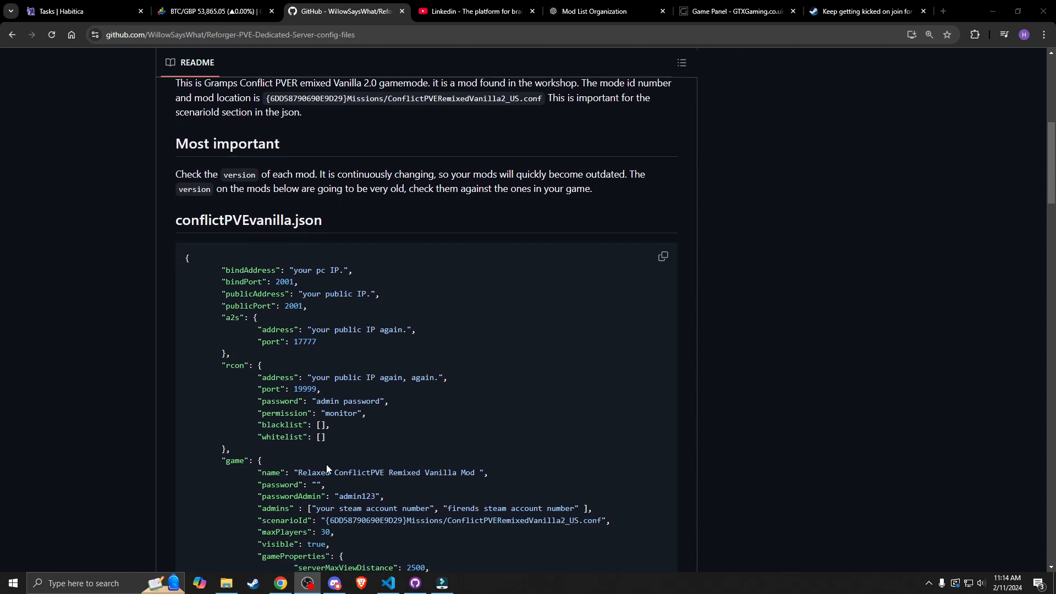
{"action": "mouse_move", "coordinate": [662, 256]}
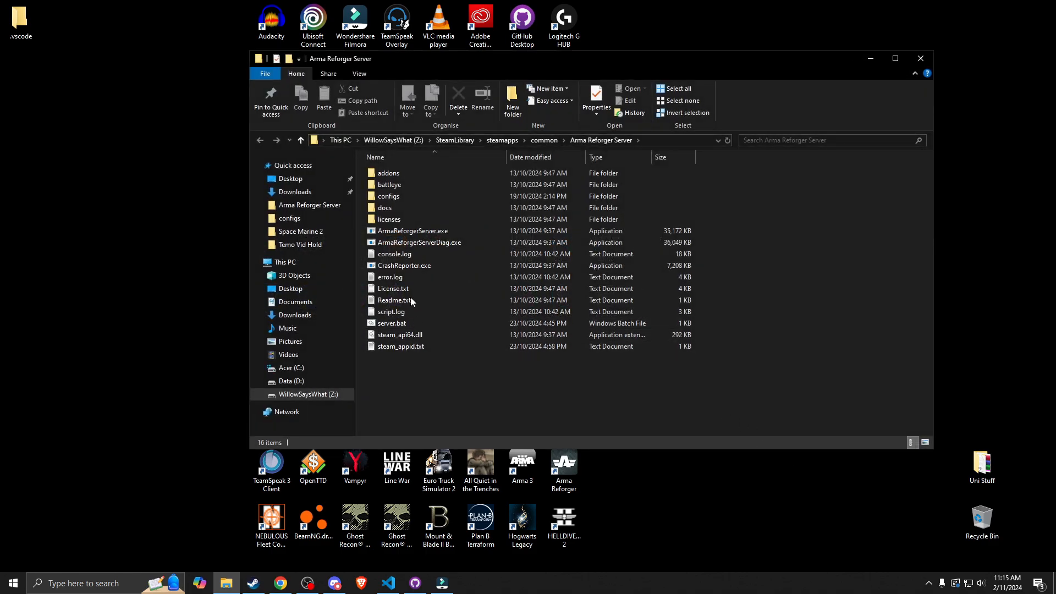
{"action": "left_click", "coordinate": [895, 58]}
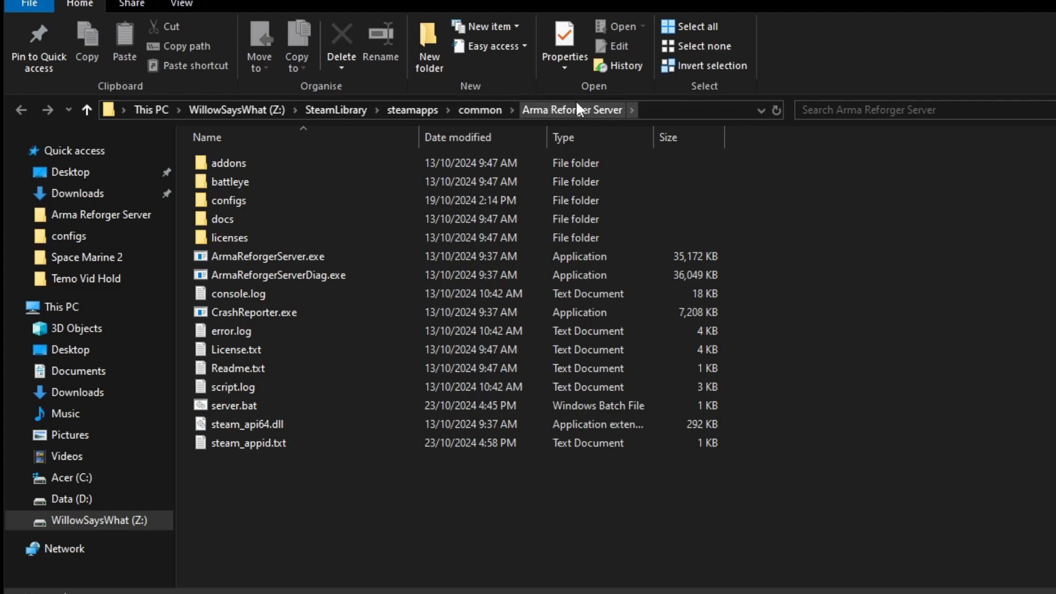
{"action": "mouse_move", "coordinate": [606, 126]}
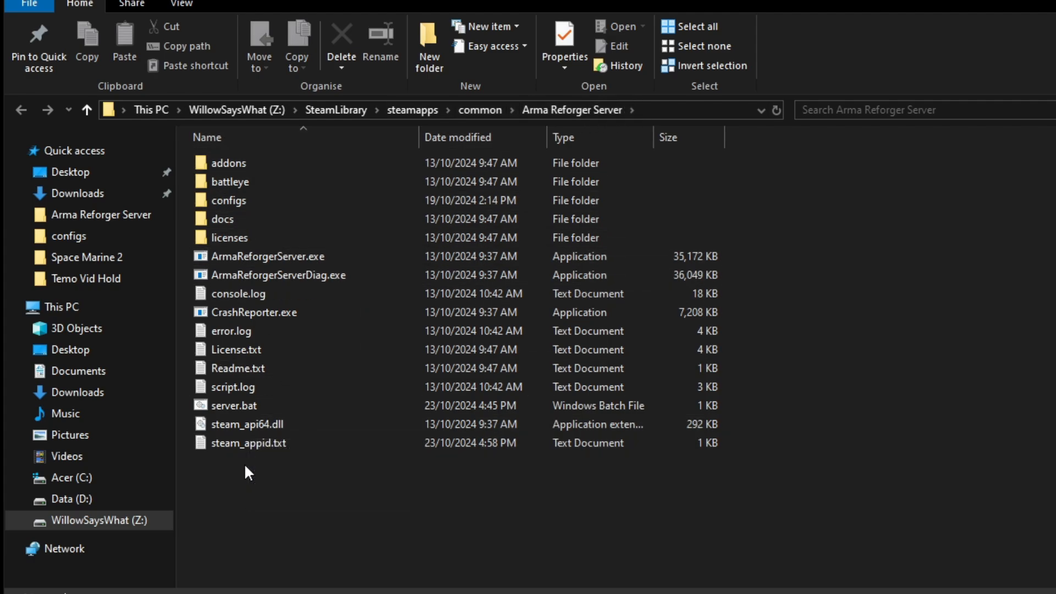
{"action": "left_click", "coordinate": [222, 219]}
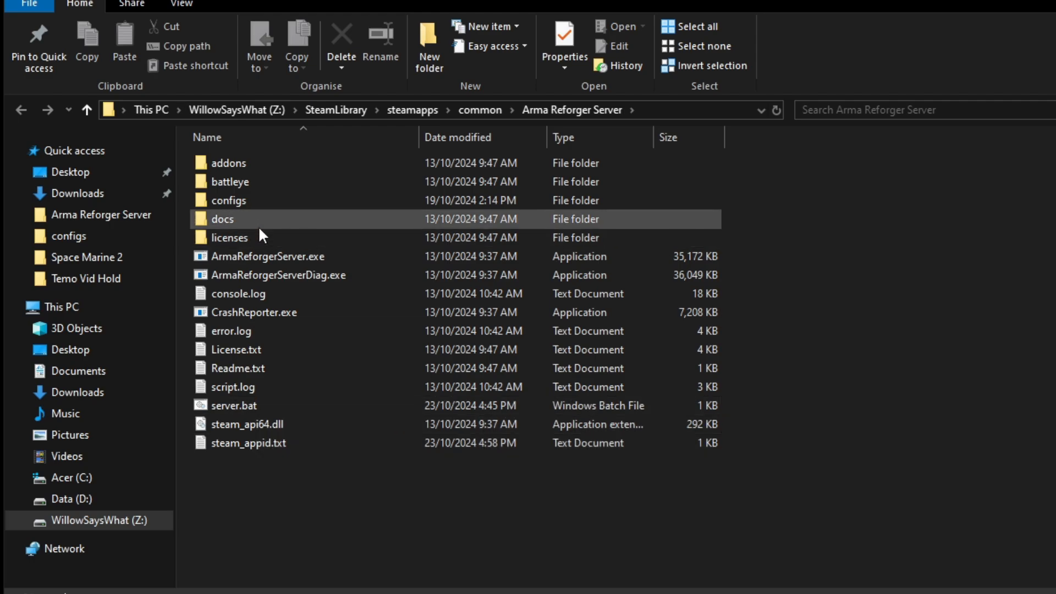
{"action": "double_click", "coordinate": [229, 200]}
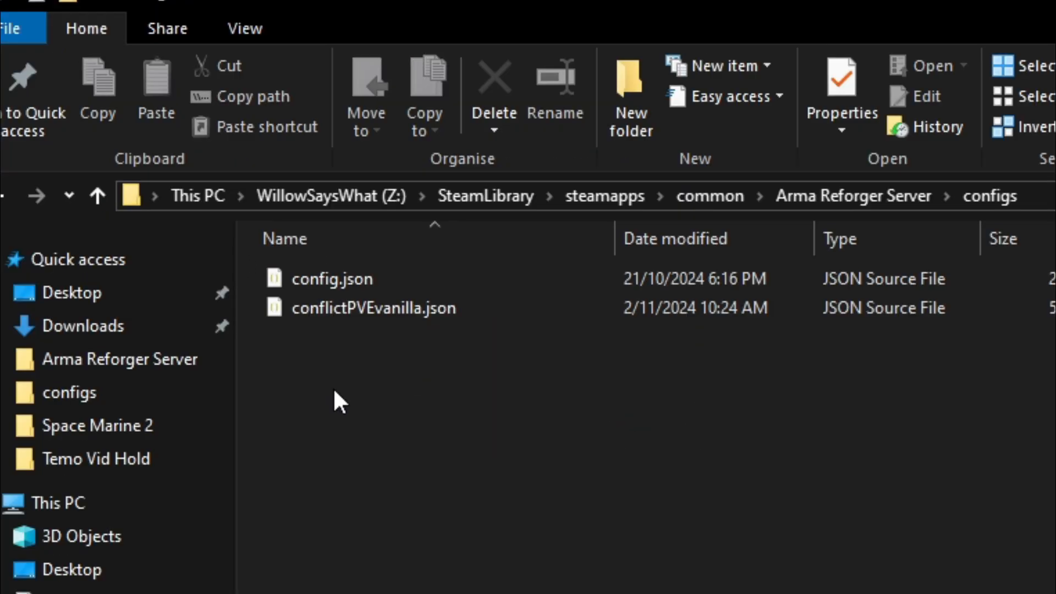
{"action": "right_click", "coordinate": [339, 403]}
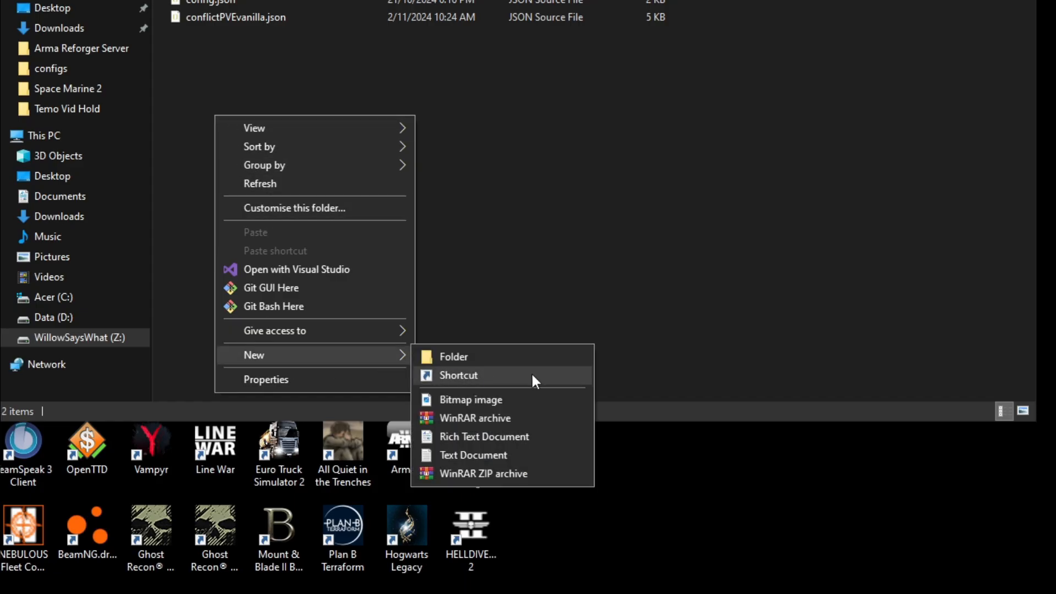
{"action": "mouse_move", "coordinate": [489, 437]}
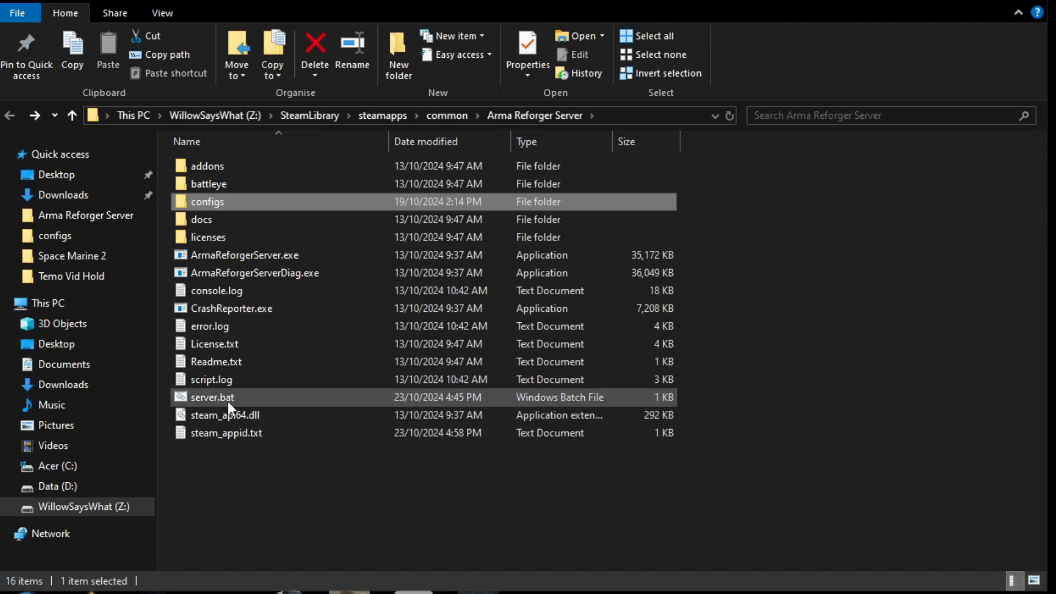
{"action": "mouse_move", "coordinate": [212, 397]}
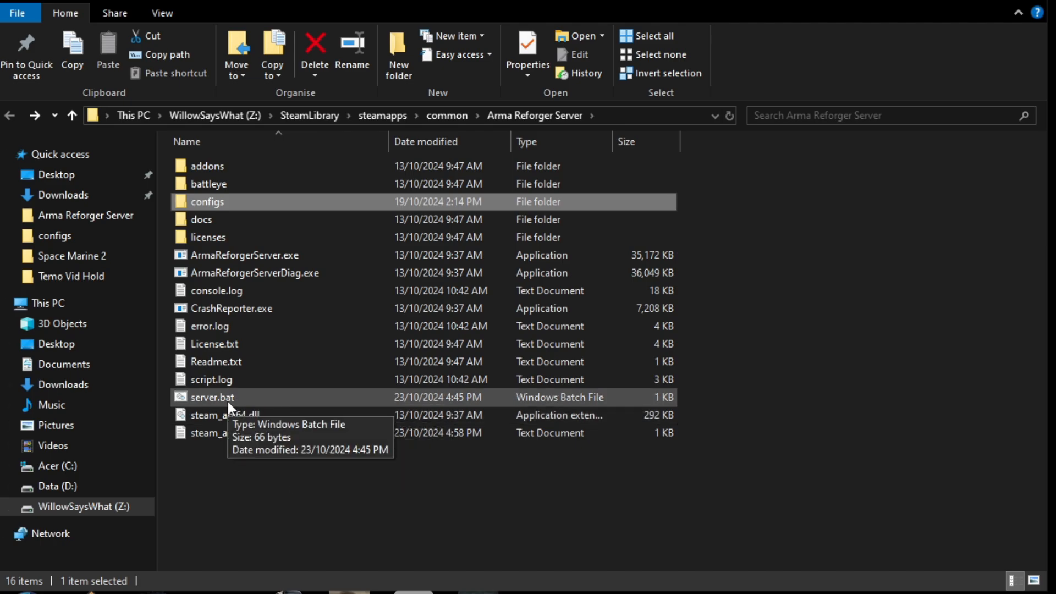
{"action": "mouse_move", "coordinate": [221, 400]}
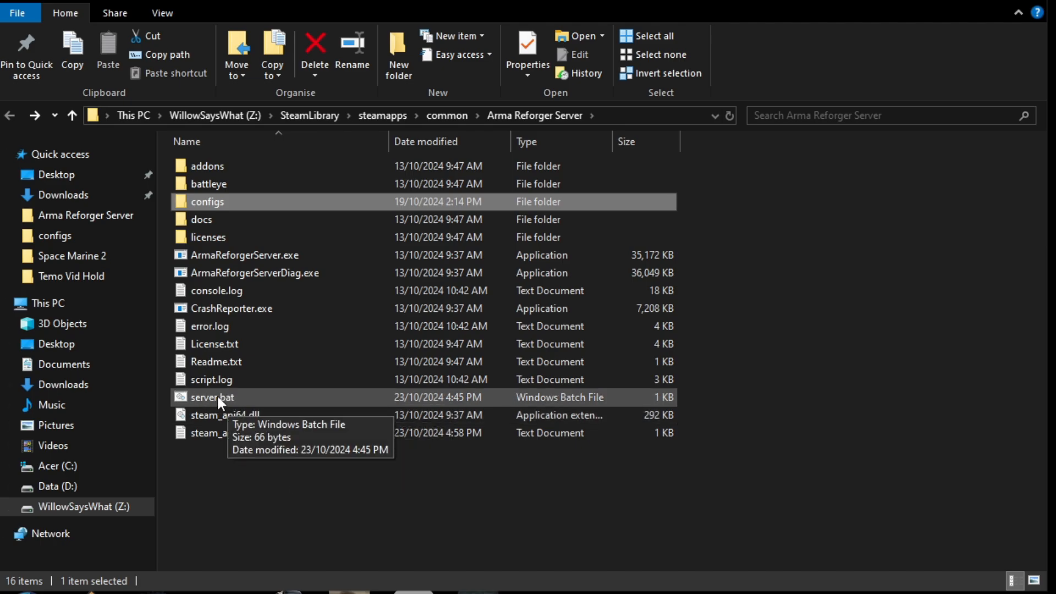
Step: Edit server.bat in Notepad++, decline the update, confirm it launches .\configs\conflictPVEvanilla.json, and open its containing folder
{"action": "right_click", "coordinate": [211, 397]}
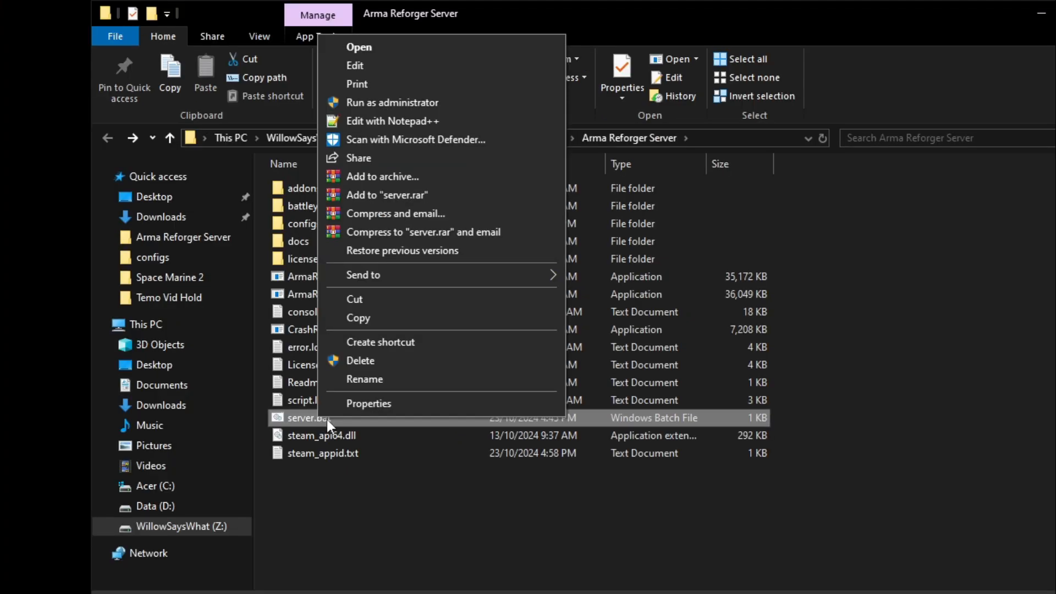
{"action": "left_click", "coordinate": [391, 121]}
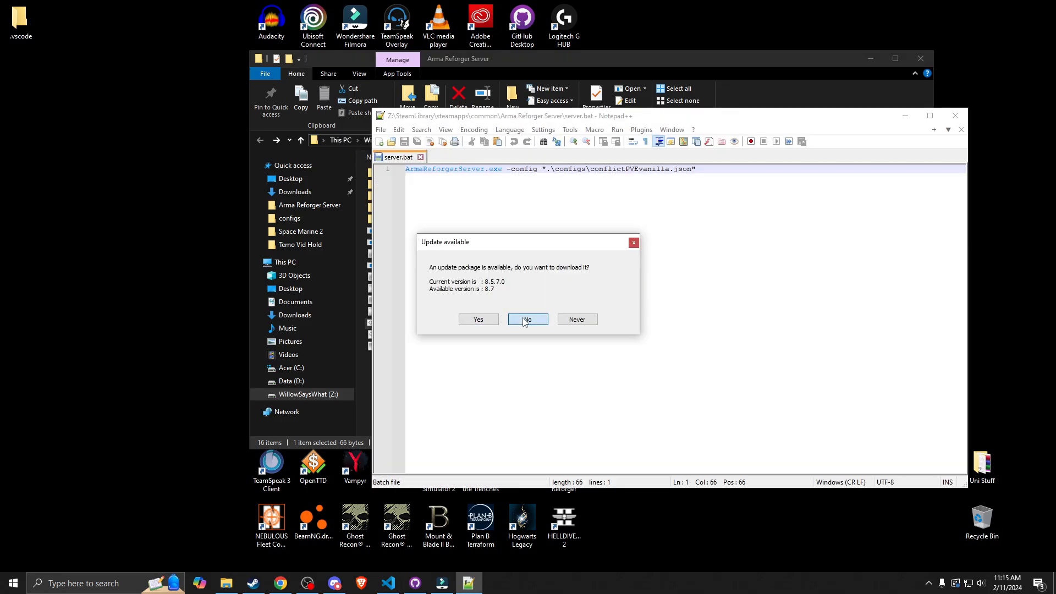
{"action": "left_click", "coordinate": [527, 319]}
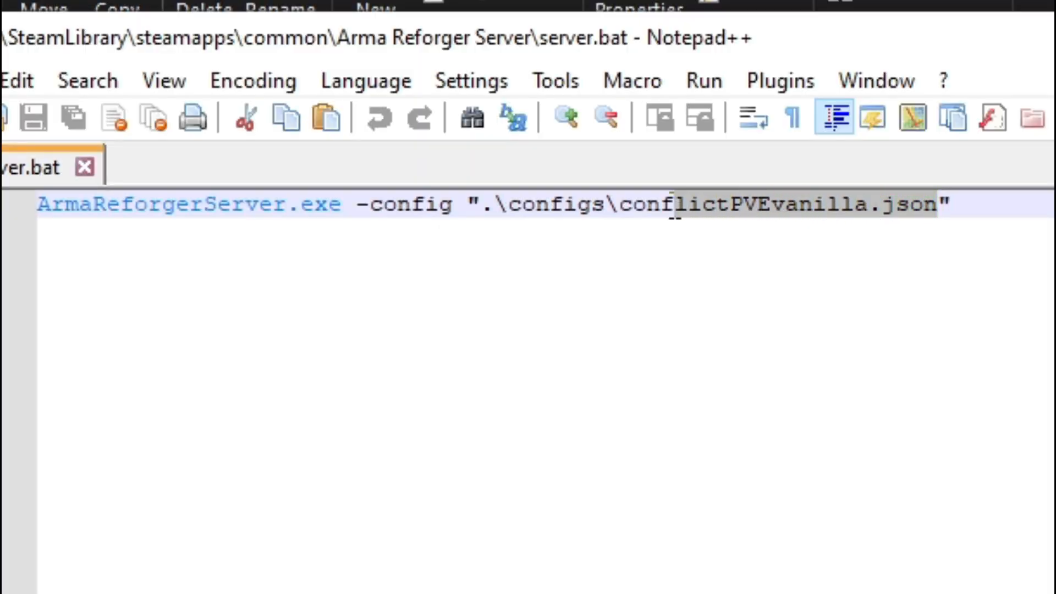
{"action": "left_click", "coordinate": [616, 204]}
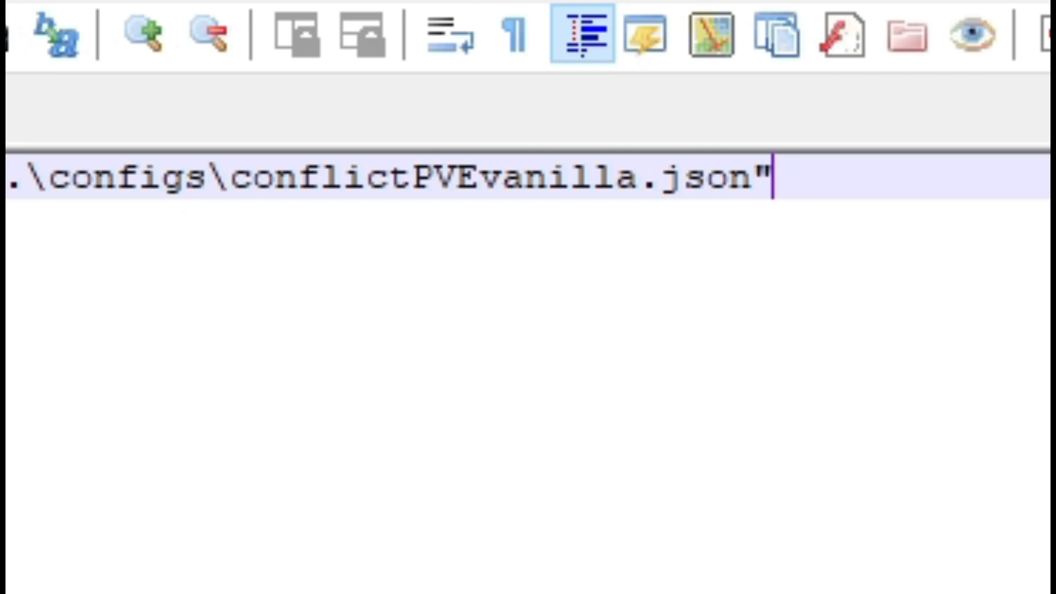
{"action": "left_click", "coordinate": [380, 130]}
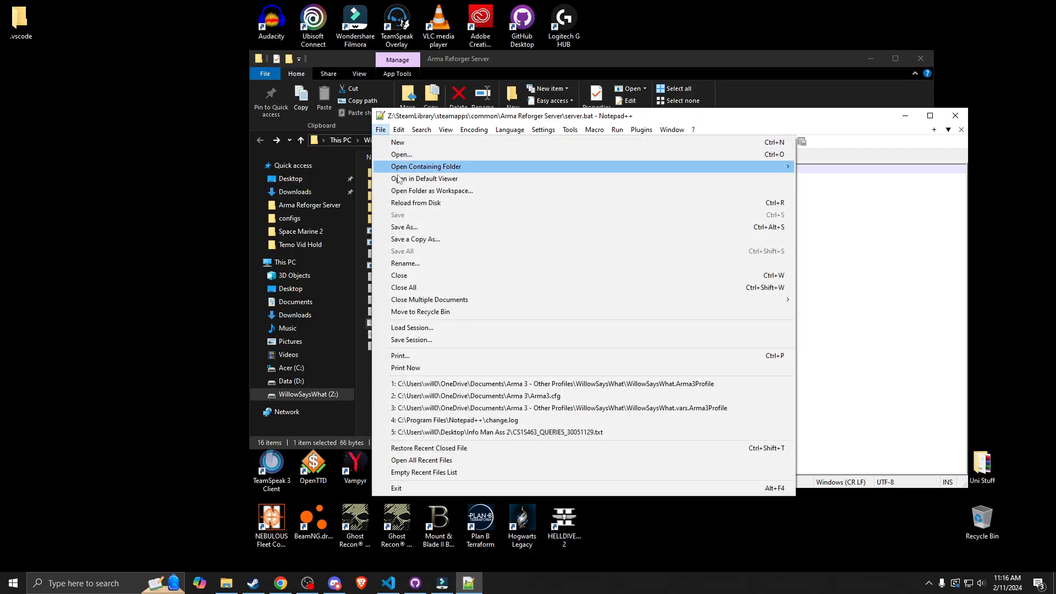
{"action": "mouse_move", "coordinate": [894, 147]}
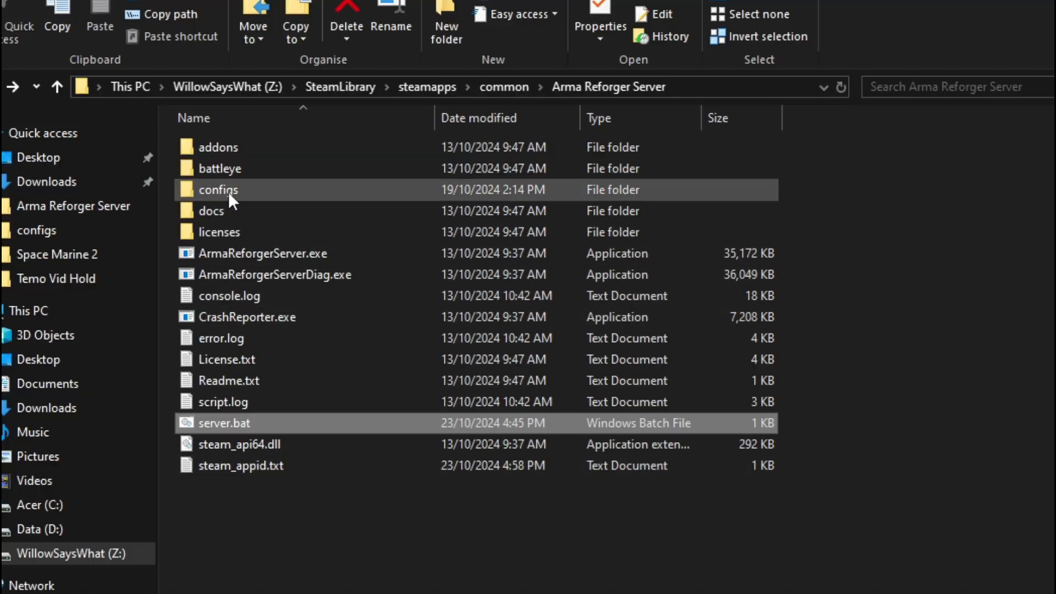
Step: Open conflictPVEvanilla.json from the configs folder in Visual Studio Code
{"action": "right_click", "coordinate": [257, 168]}
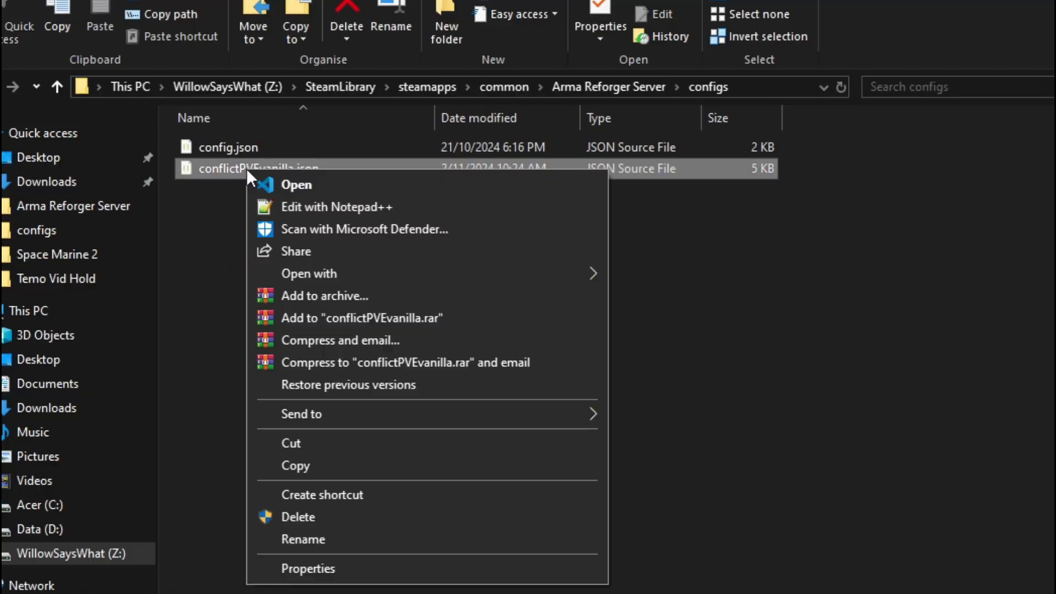
{"action": "left_click", "coordinate": [295, 184]}
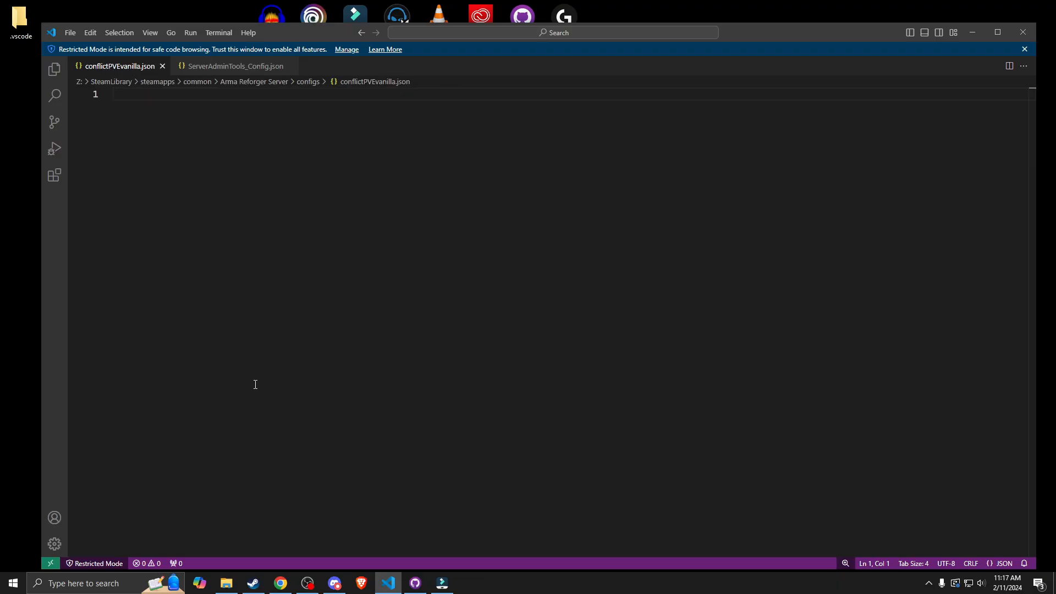
{"action": "mouse_move", "coordinate": [313, 440]}
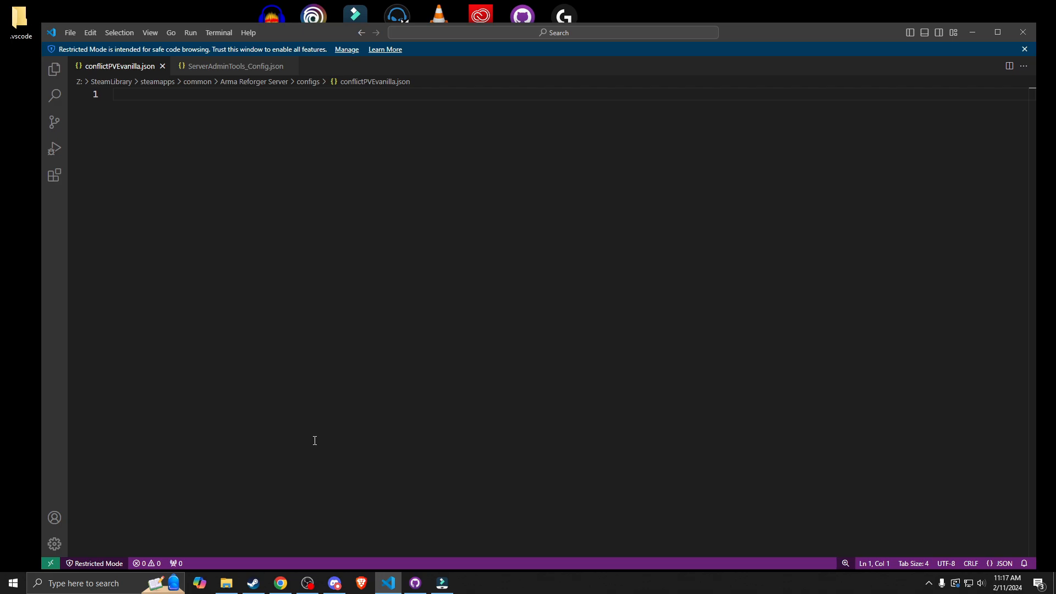
Step: Copy the README's conflictPVEvanilla.json example block from the GitHub repository in the browser
{"action": "left_click", "coordinate": [279, 582]}
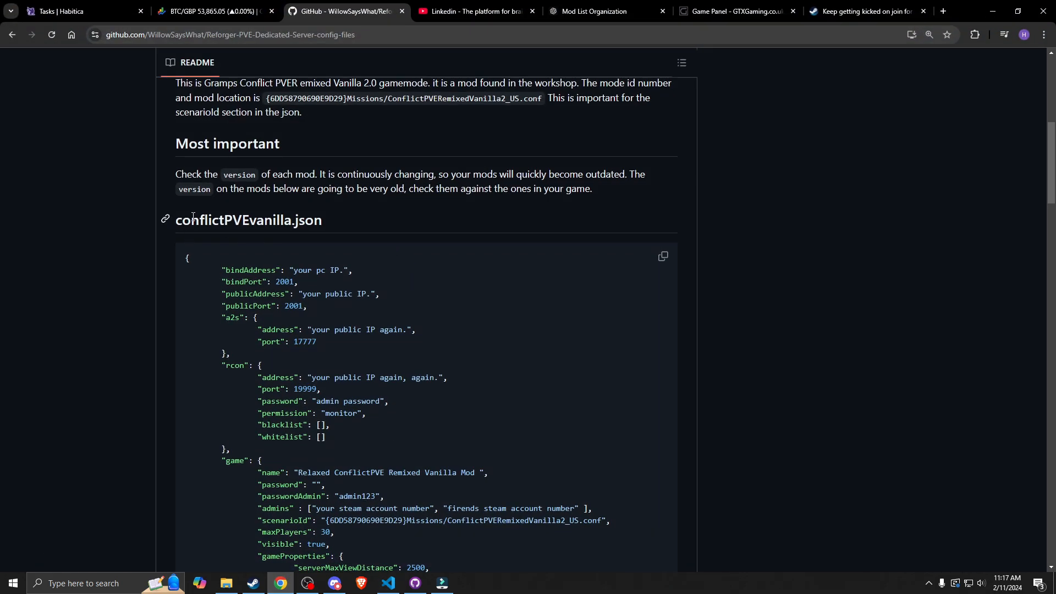
{"action": "scroll", "scroll_direction": "down", "scroll_amount": 3}
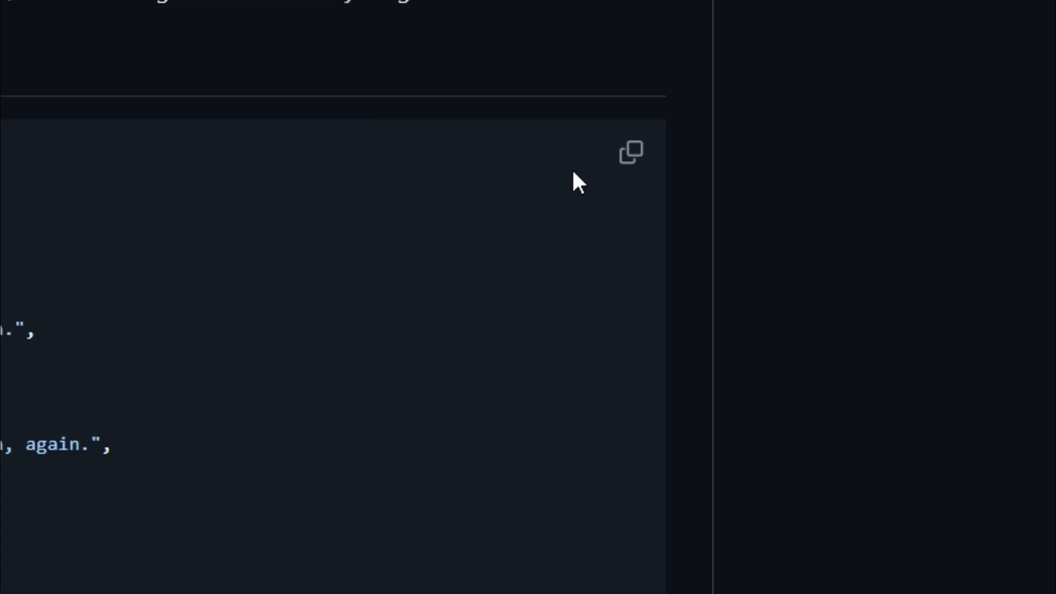
{"action": "left_click", "coordinate": [631, 152]}
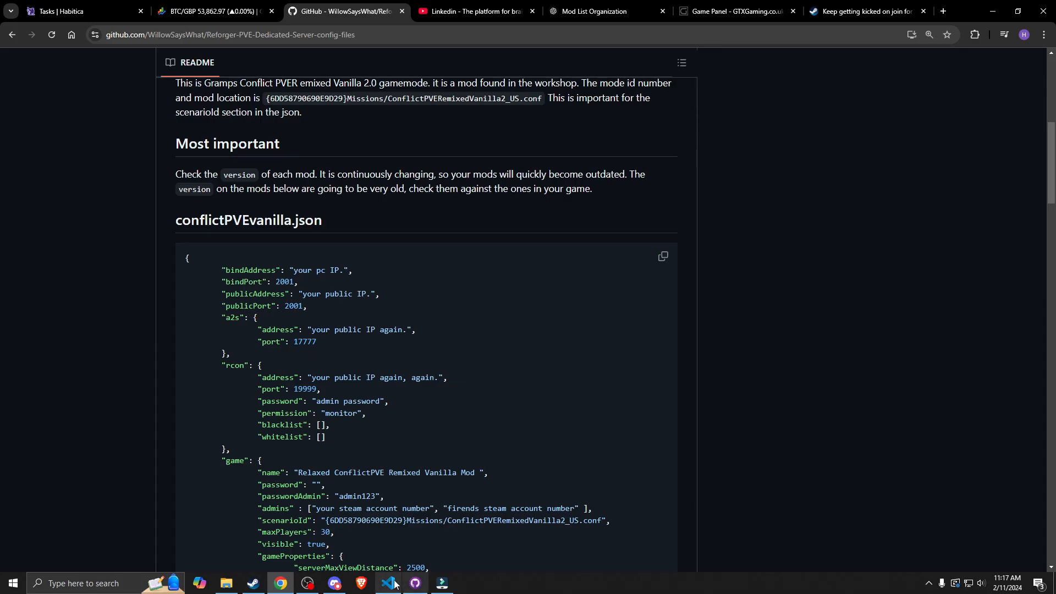
Step: Paste the copied server settings and mod list into the empty conflictPVEvanilla.json and return to the top
{"action": "left_click", "coordinate": [387, 583]}
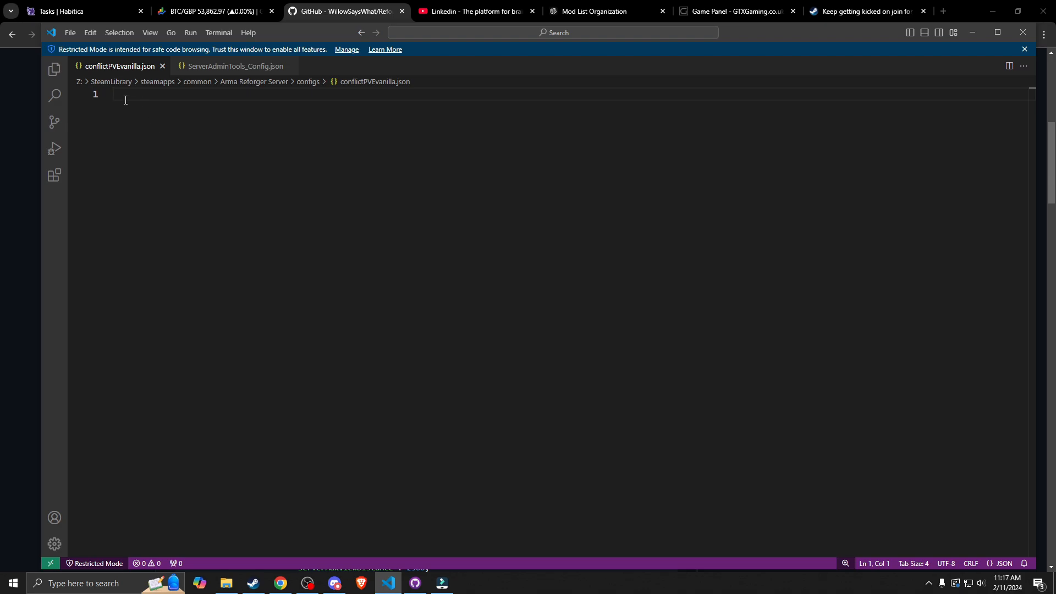
{"action": "mouse_move", "coordinate": [197, 81]}
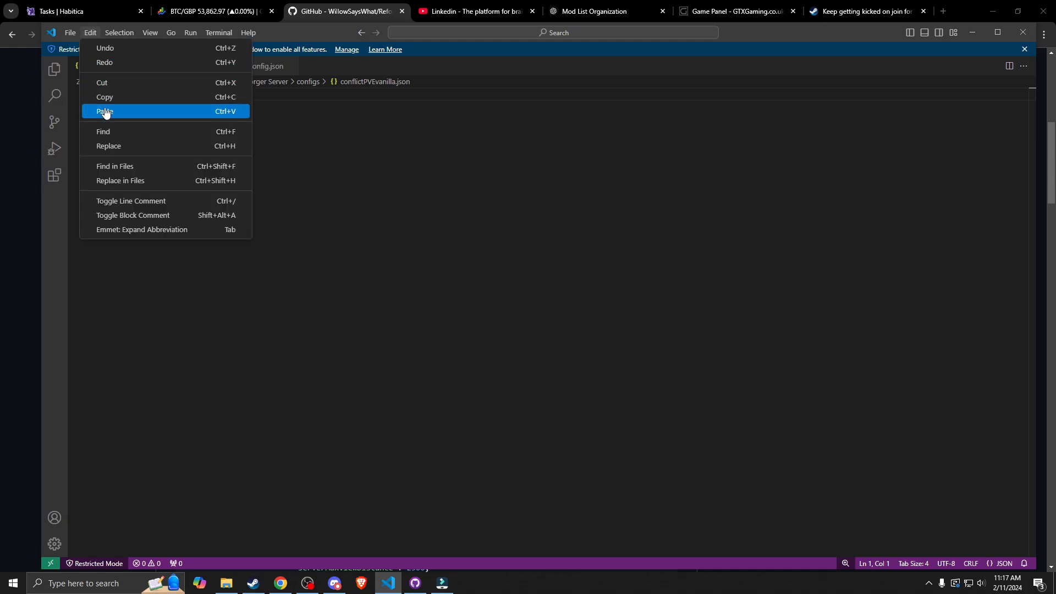
{"action": "left_click", "coordinate": [106, 111]}
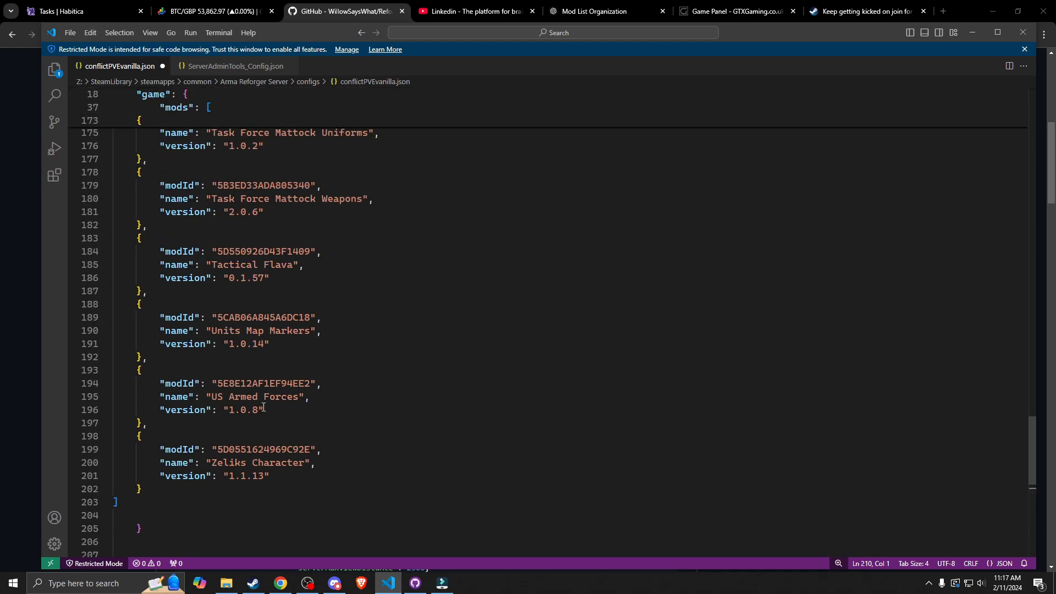
{"action": "scroll", "scroll_direction": "up", "scroll_amount": 3}
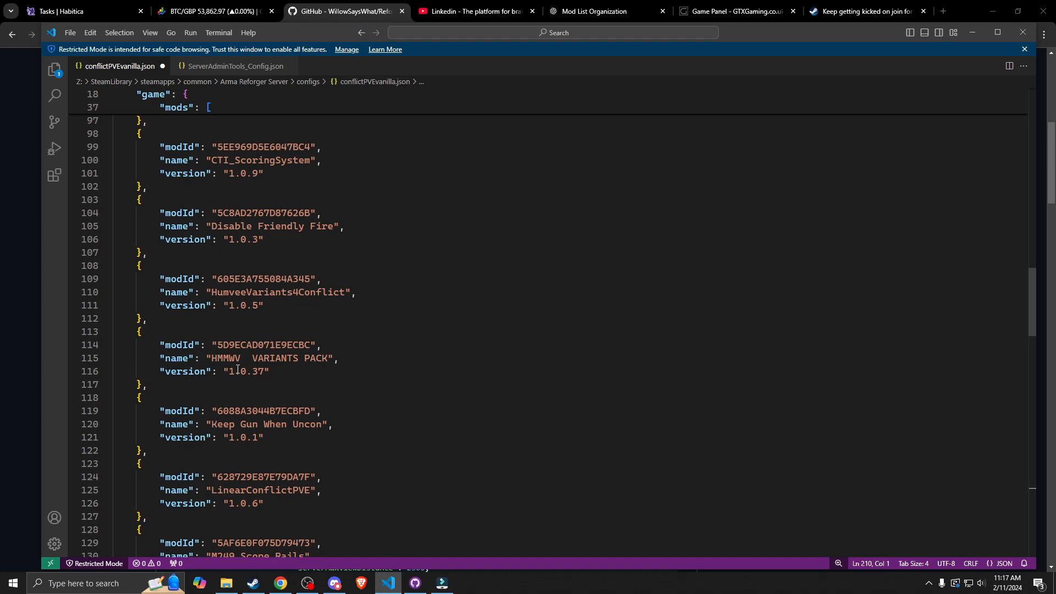
{"action": "scroll", "scroll_direction": "up", "scroll_amount": 3}
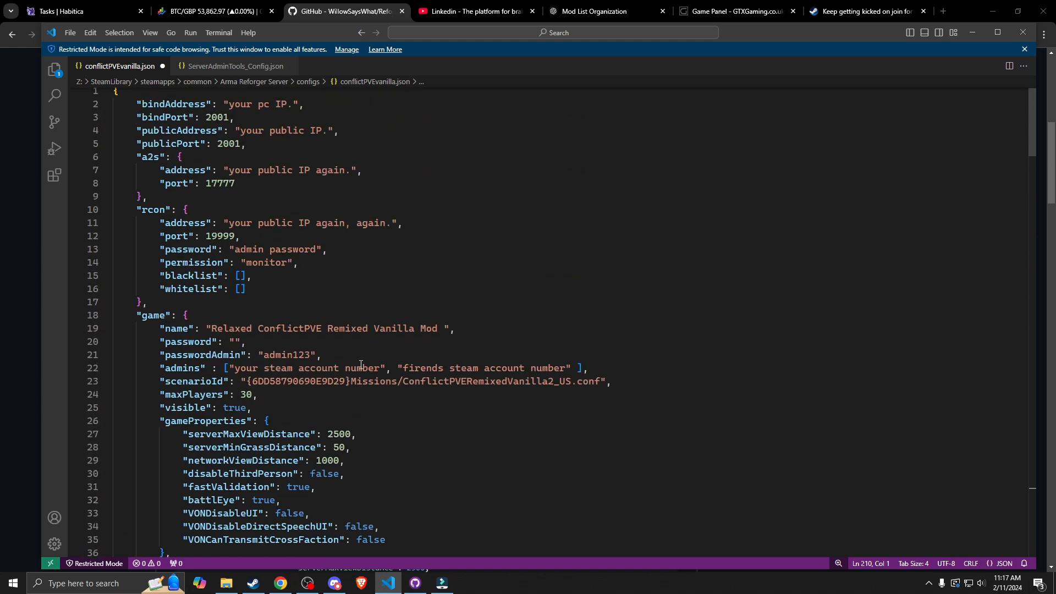
{"action": "scroll", "scroll_direction": "down", "scroll_amount": 3}
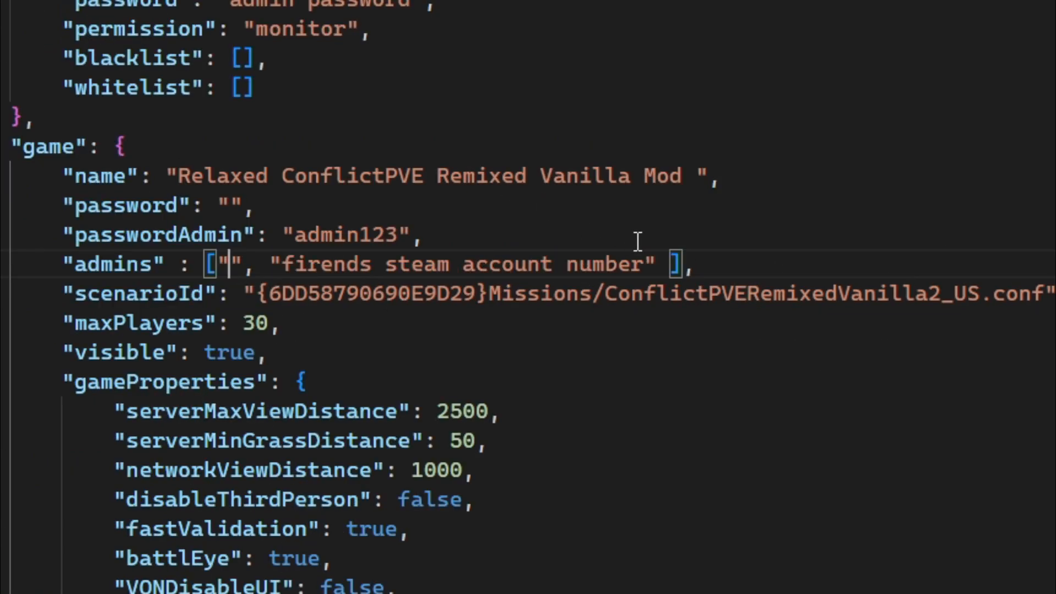
Step: Clear the placeholder Steam account and rcon address entries in admins, then review the mods list
{"action": "double_click", "coordinate": [326, 263]}
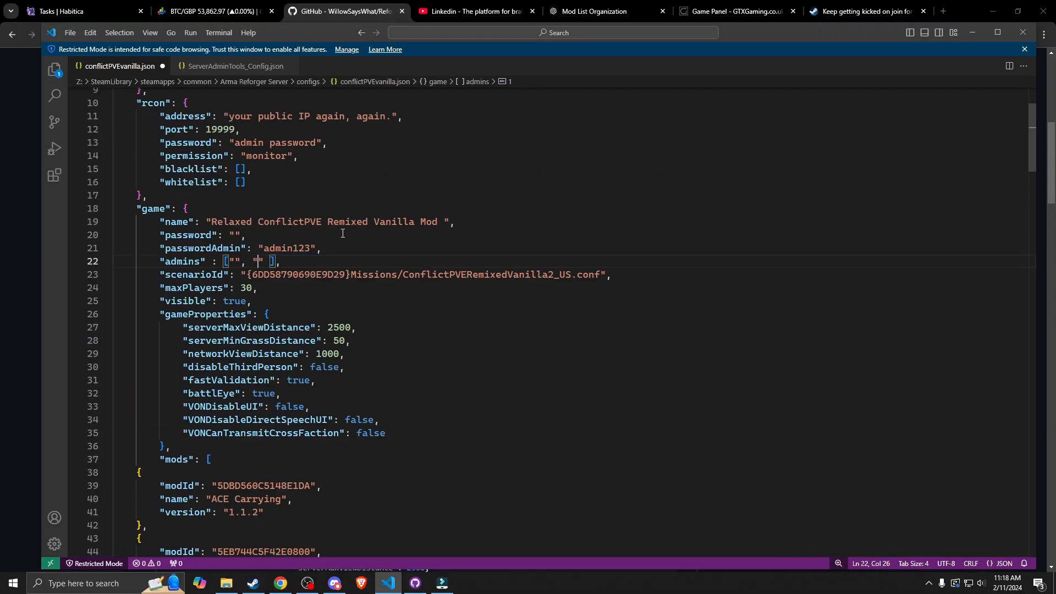
{"action": "scroll", "scroll_direction": "up", "scroll_amount": 3}
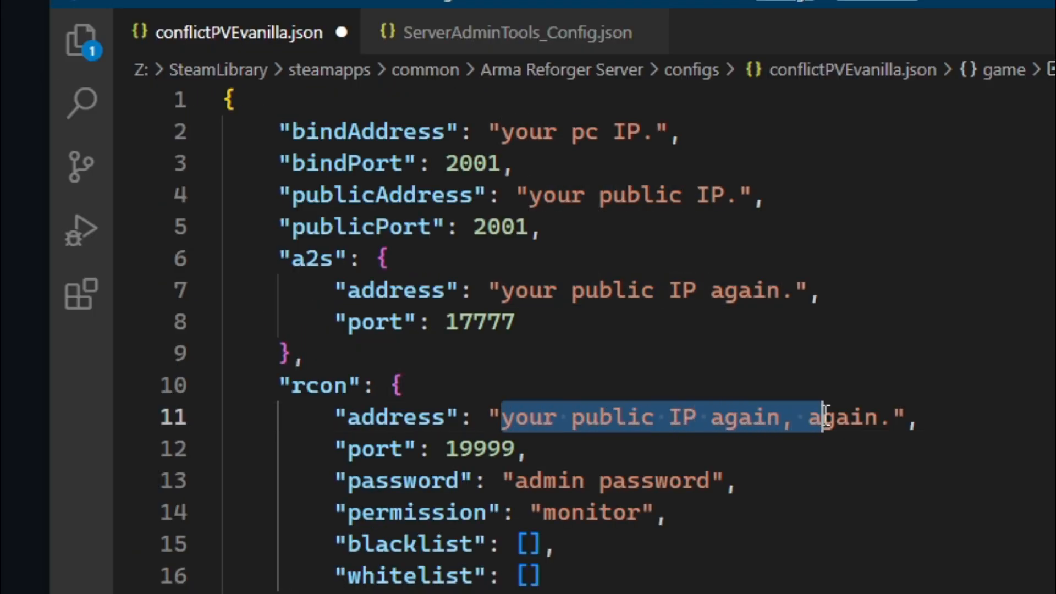
{"action": "left_click", "coordinate": [754, 290]}
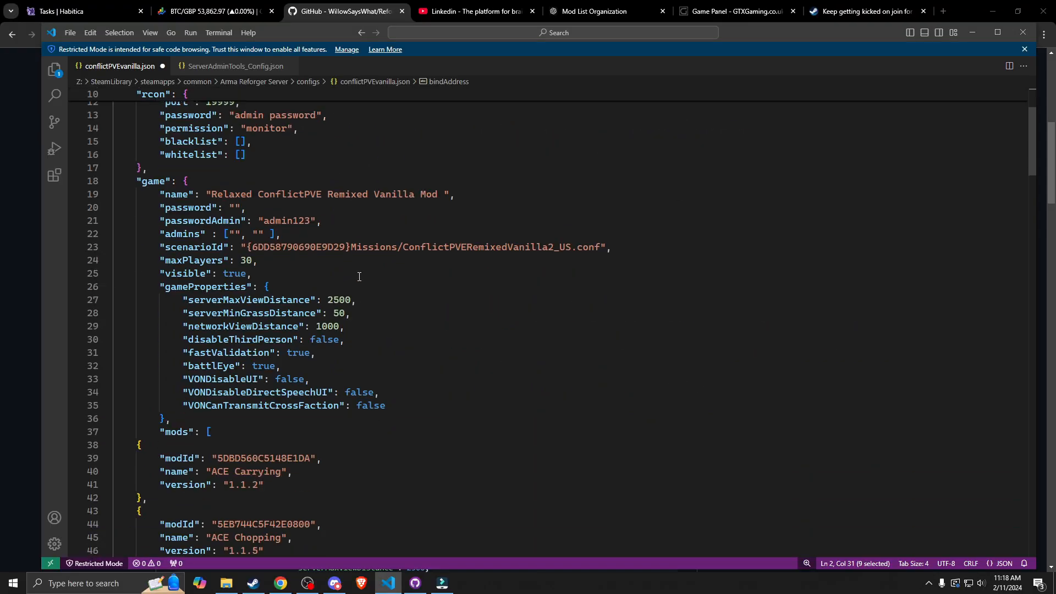
{"action": "scroll", "scroll_direction": "down", "scroll_amount": 3}
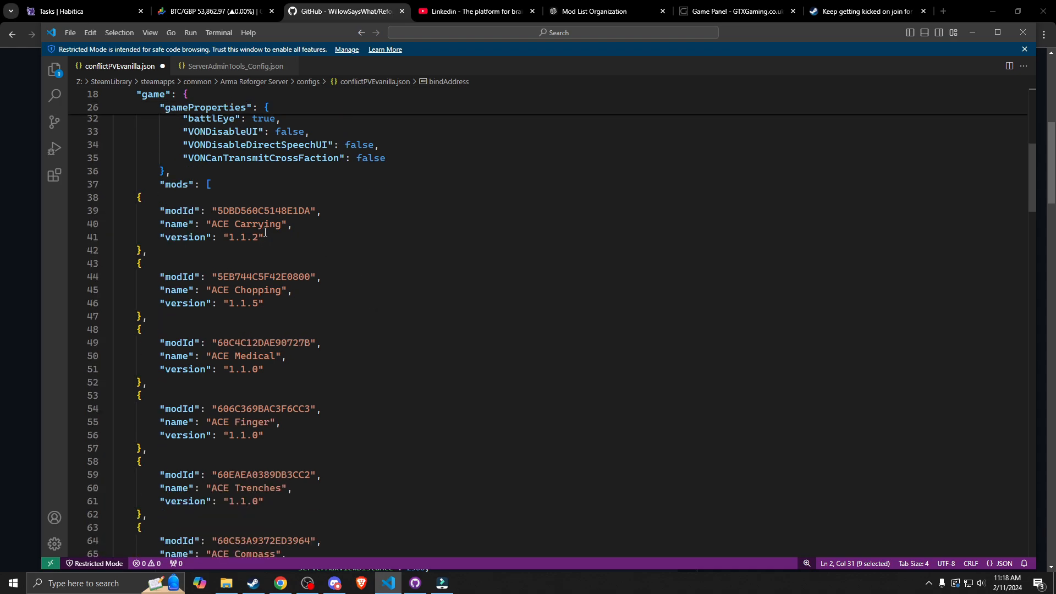
{"action": "scroll", "scroll_direction": "down", "scroll_amount": 3}
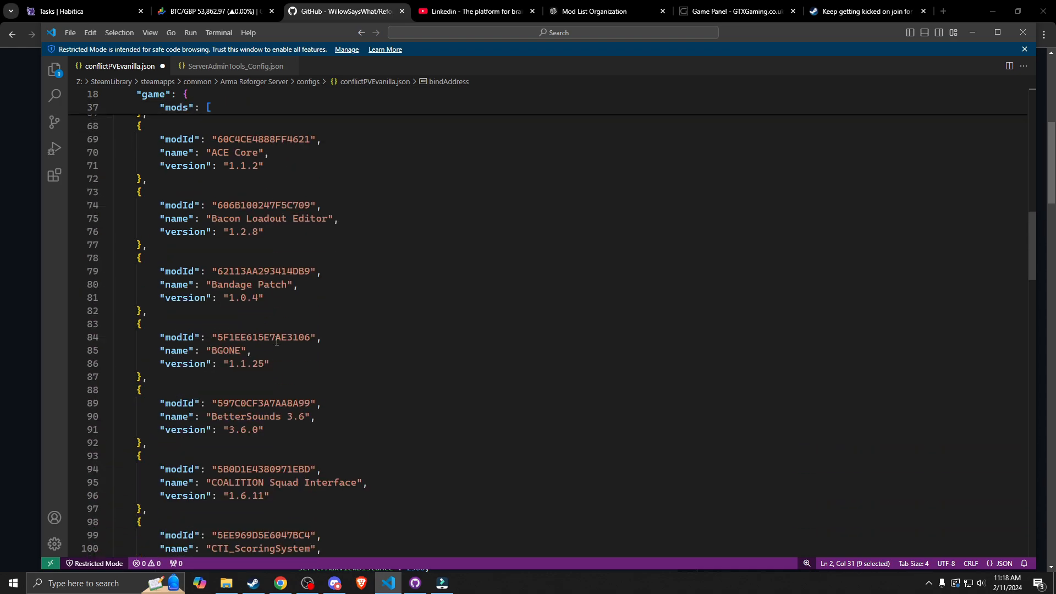
{"action": "scroll", "scroll_direction": "down", "scroll_amount": 3}
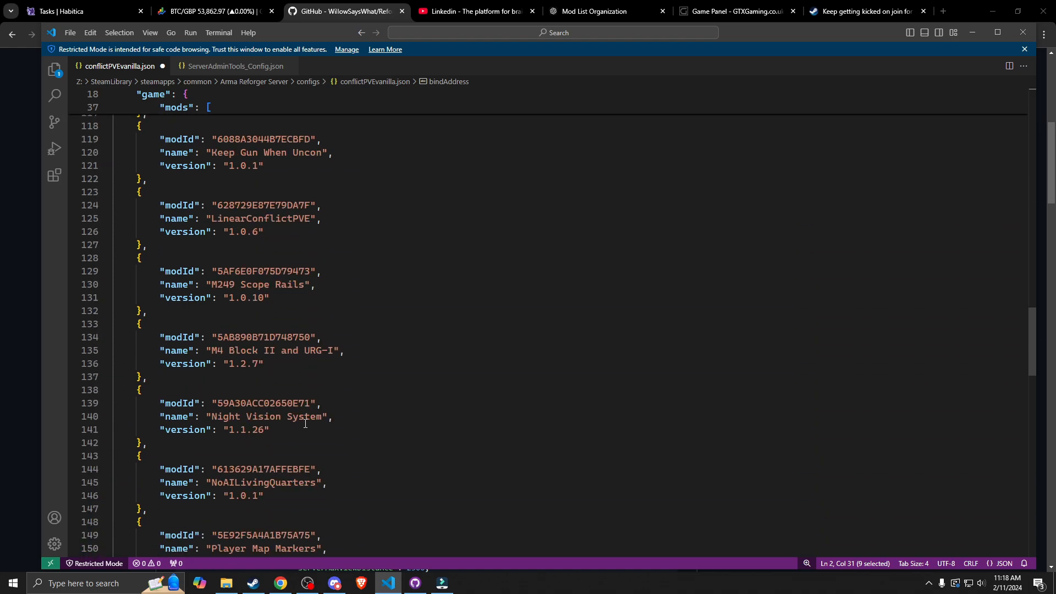
{"action": "scroll", "scroll_direction": "down", "scroll_amount": 3}
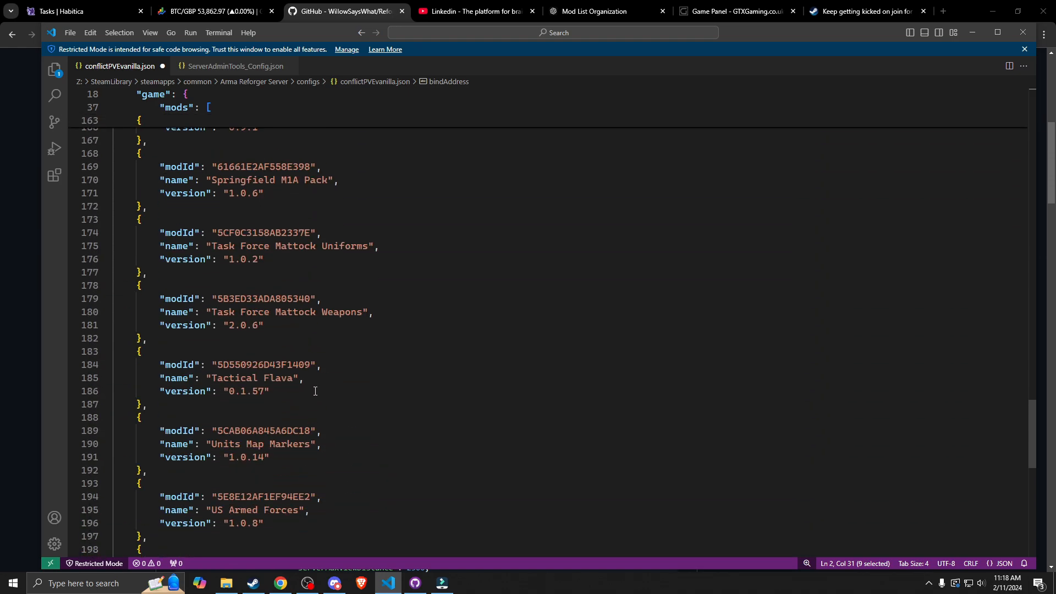
{"action": "scroll", "scroll_direction": "up", "scroll_amount": 3}
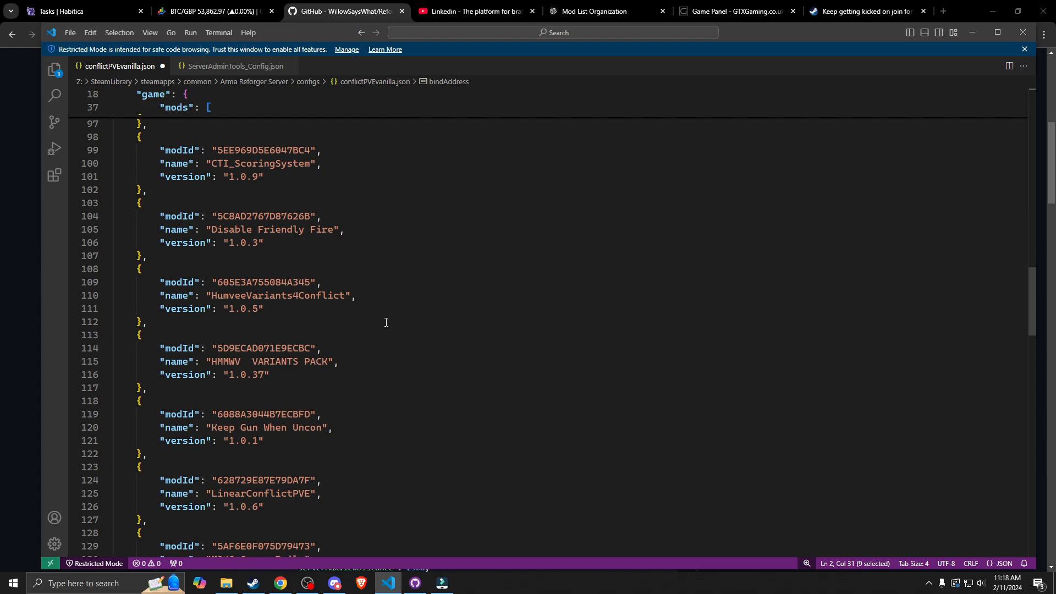
{"action": "scroll", "scroll_direction": "up", "scroll_amount": 3}
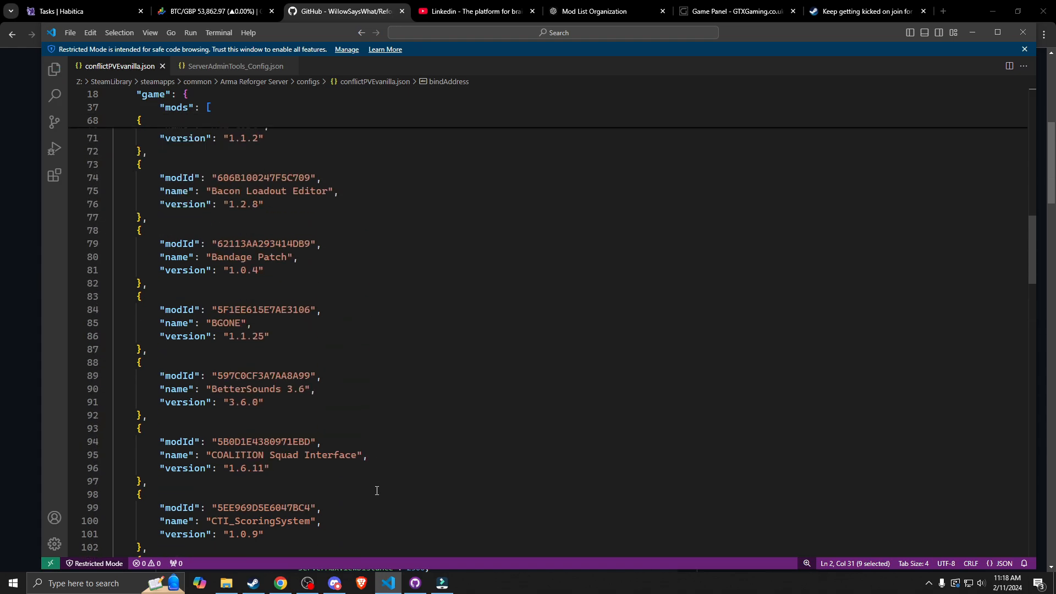
{"action": "scroll", "scroll_direction": "up", "scroll_amount": 3}
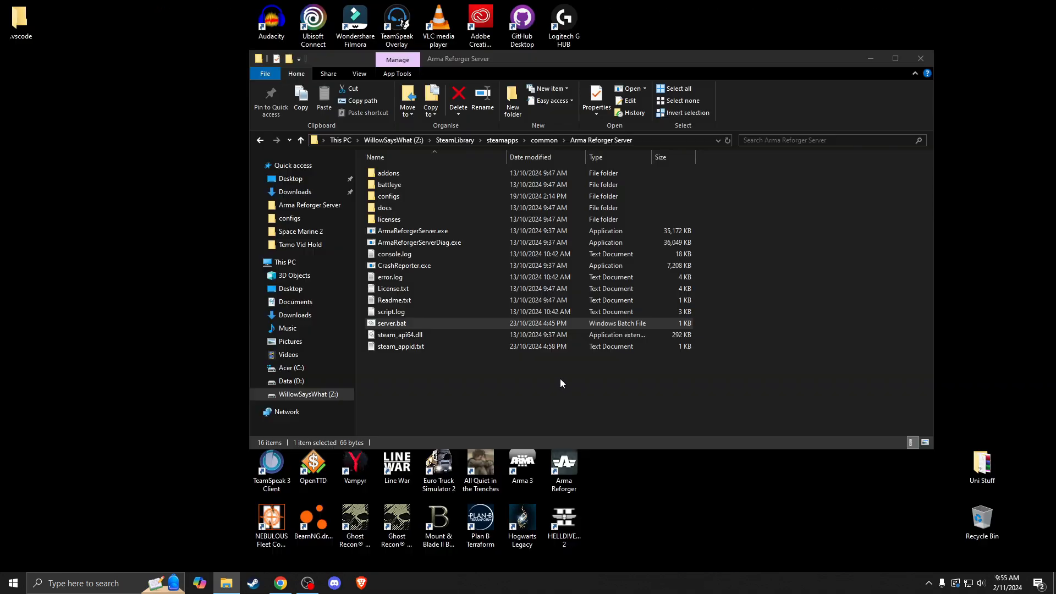
Step: Run server.bat from File Explorer so the dedicated server starts downloading its 26 addons
{"action": "right_click", "coordinate": [391, 322]}
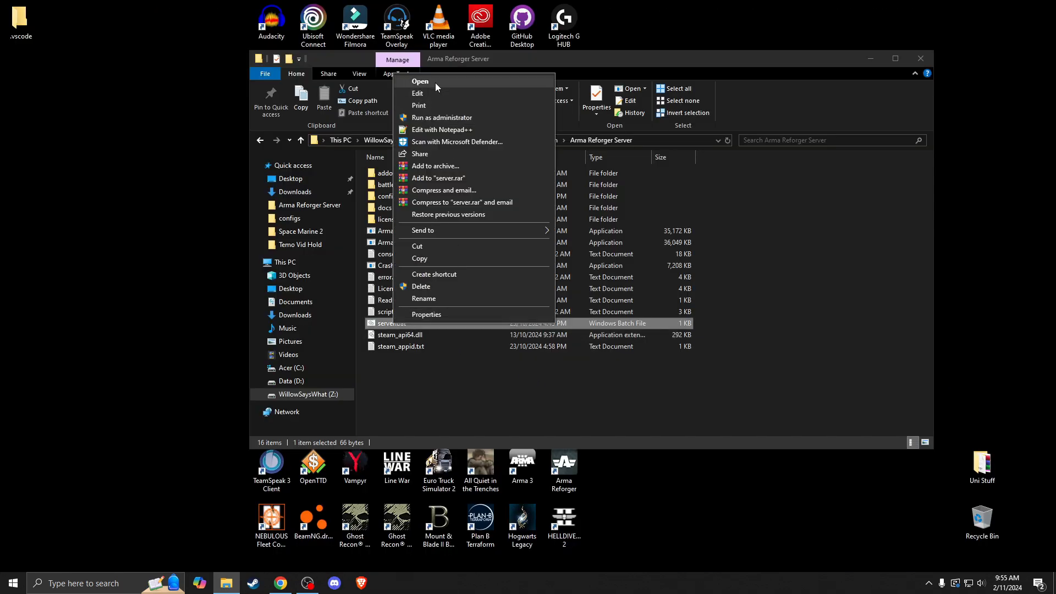
{"action": "left_click", "coordinate": [419, 80]}
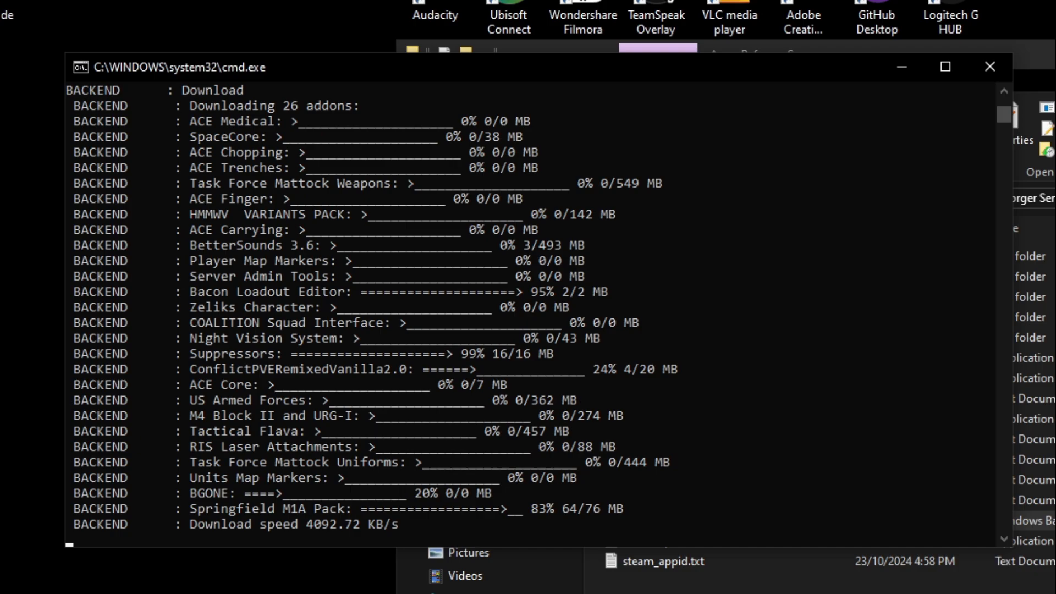
{"action": "mouse_move", "coordinate": [601, 472]}
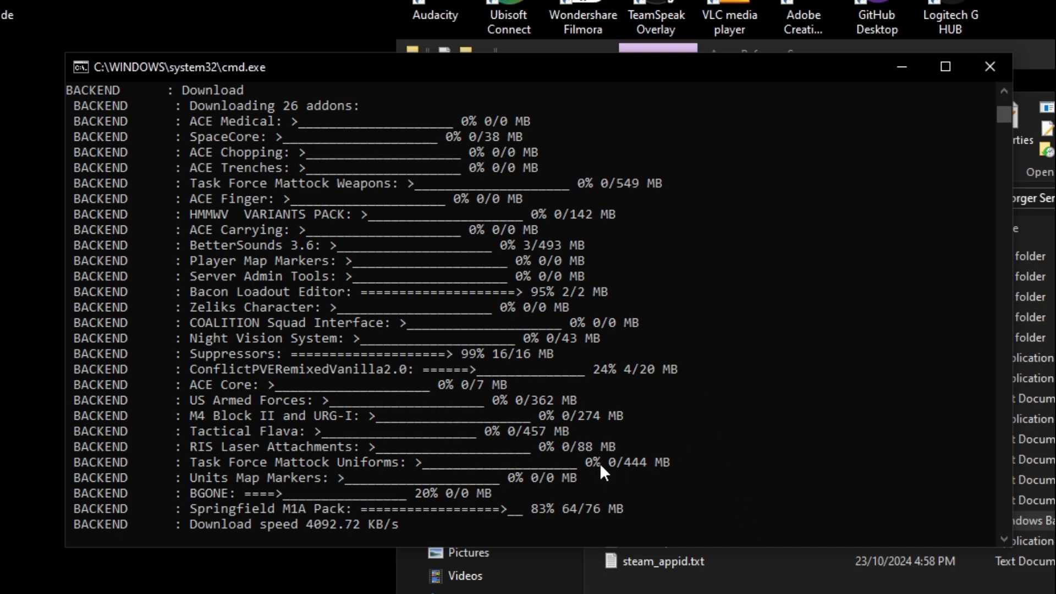
{"action": "mouse_move", "coordinate": [700, 187]}
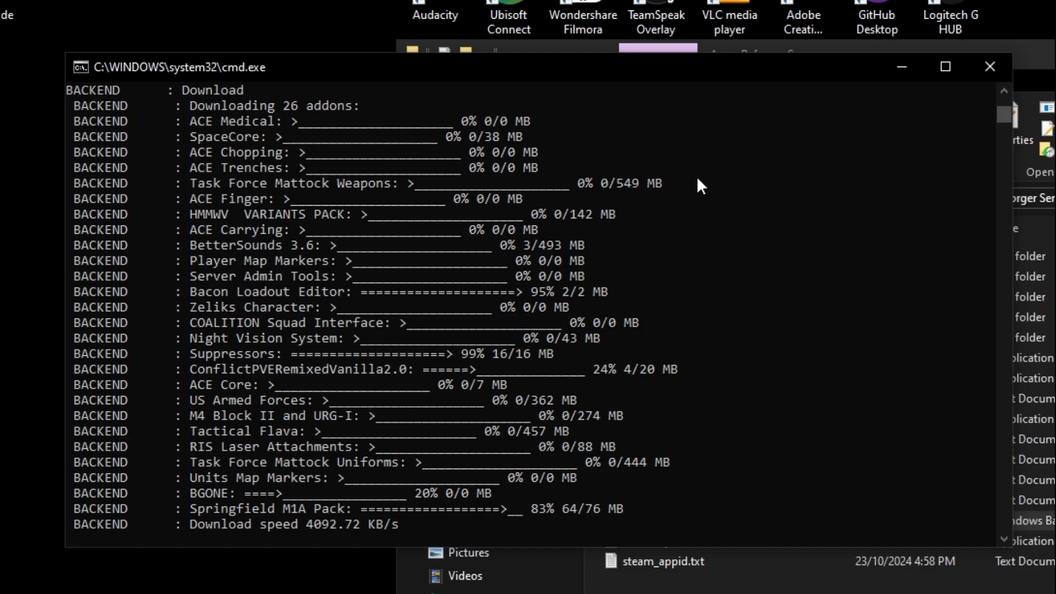
{"action": "mouse_move", "coordinate": [916, 127]}
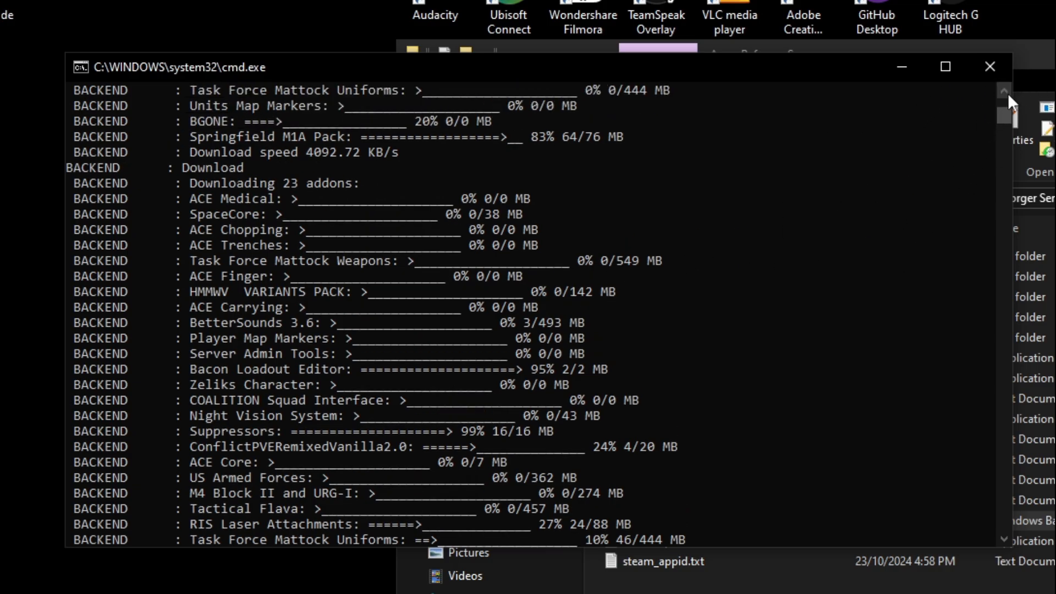
{"action": "mouse_move", "coordinate": [356, 108]}
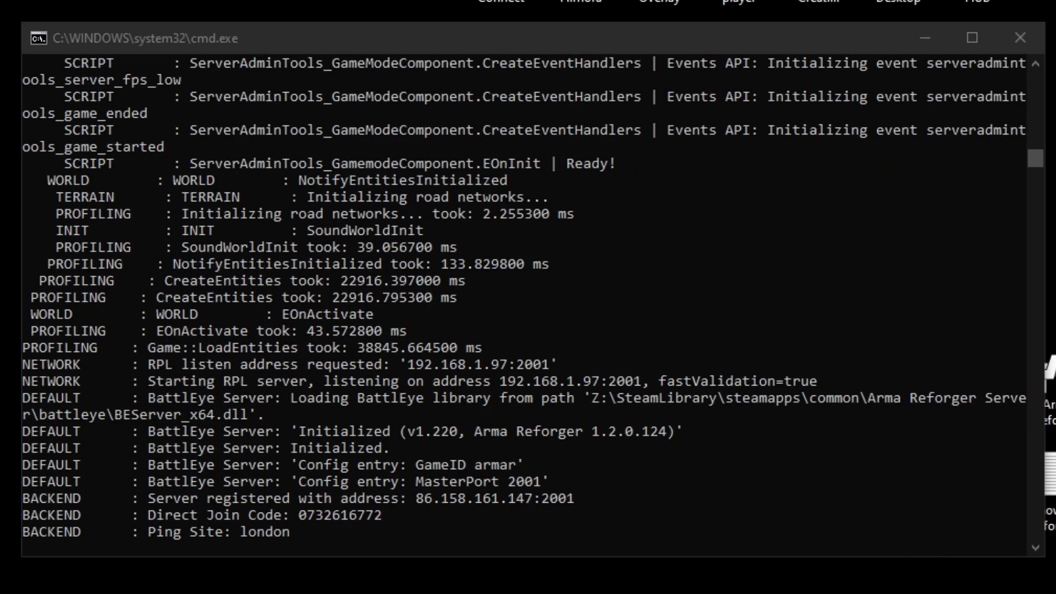
Step: Confirm in the console log that the server registered online, then minimize the Command Prompt window
{"action": "scroll", "scroll_direction": "down", "scroll_amount": 3}
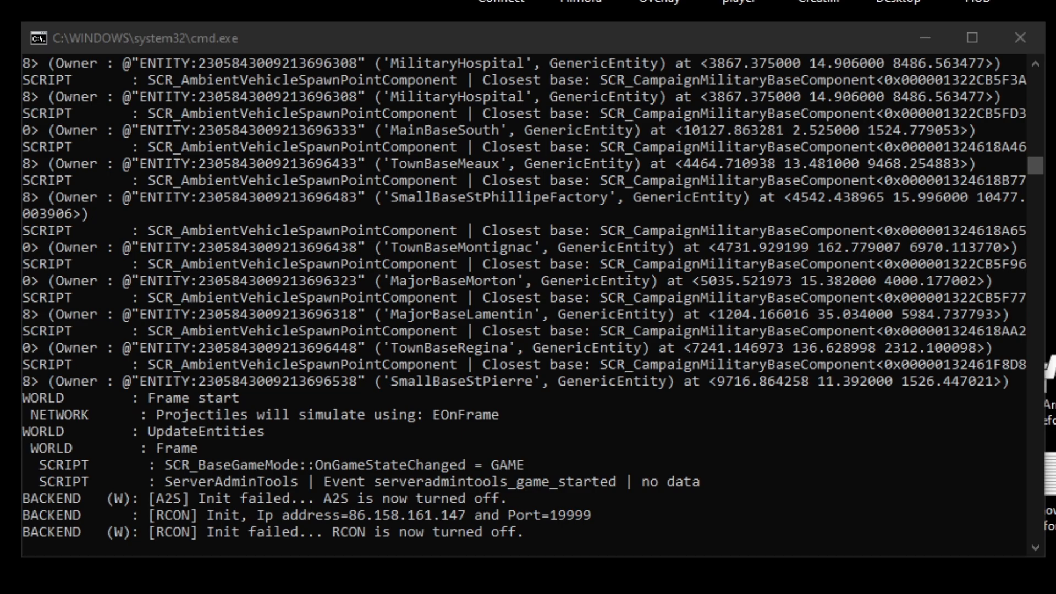
{"action": "scroll", "scroll_direction": "down", "scroll_amount": 3}
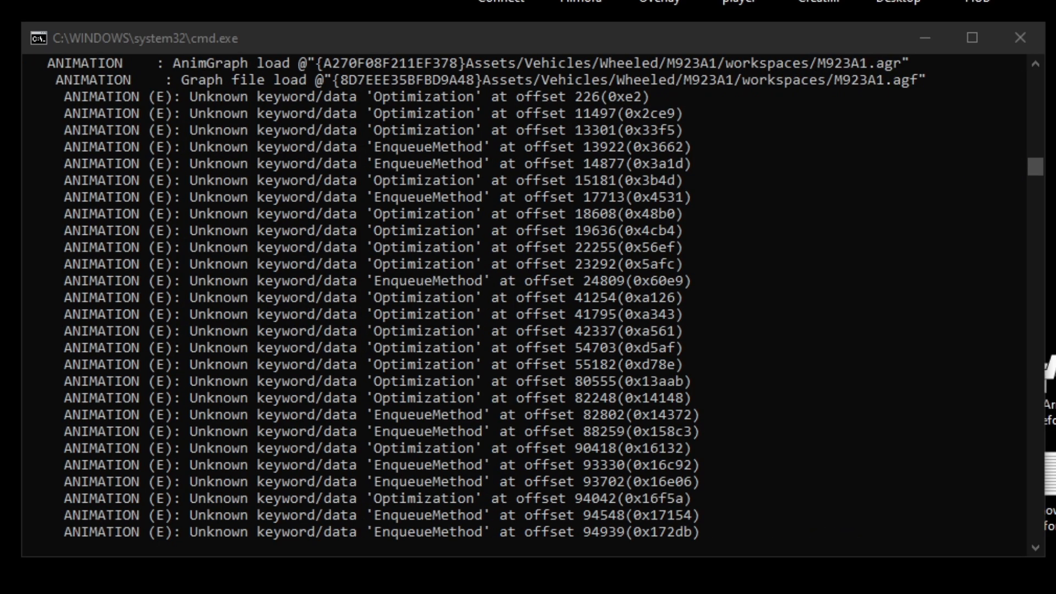
{"action": "scroll", "scroll_direction": "down", "scroll_amount": 3}
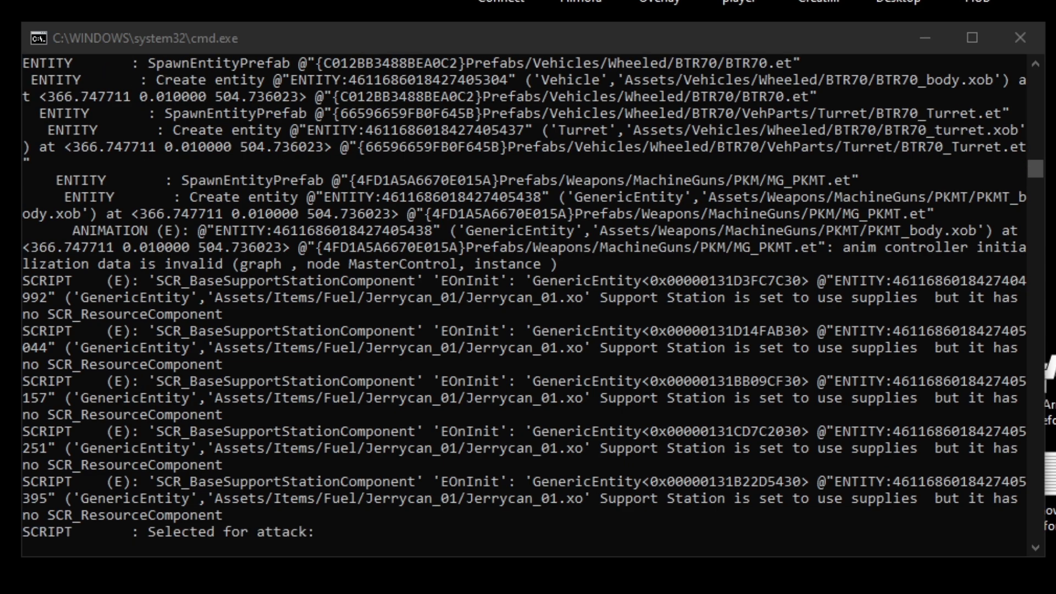
{"action": "mouse_move", "coordinate": [169, 545]}
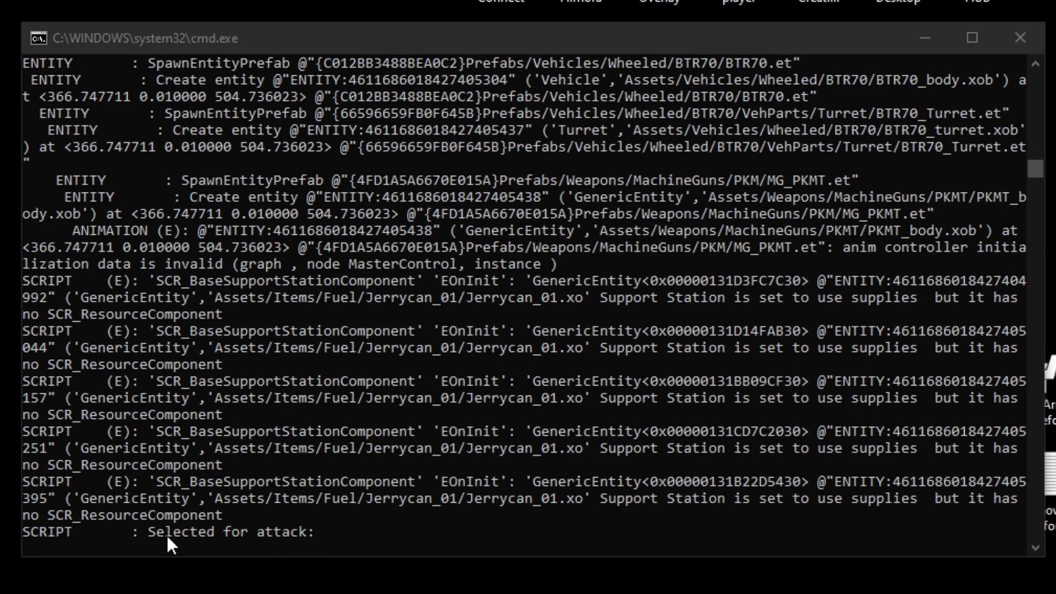
{"action": "mouse_move", "coordinate": [302, 541]}
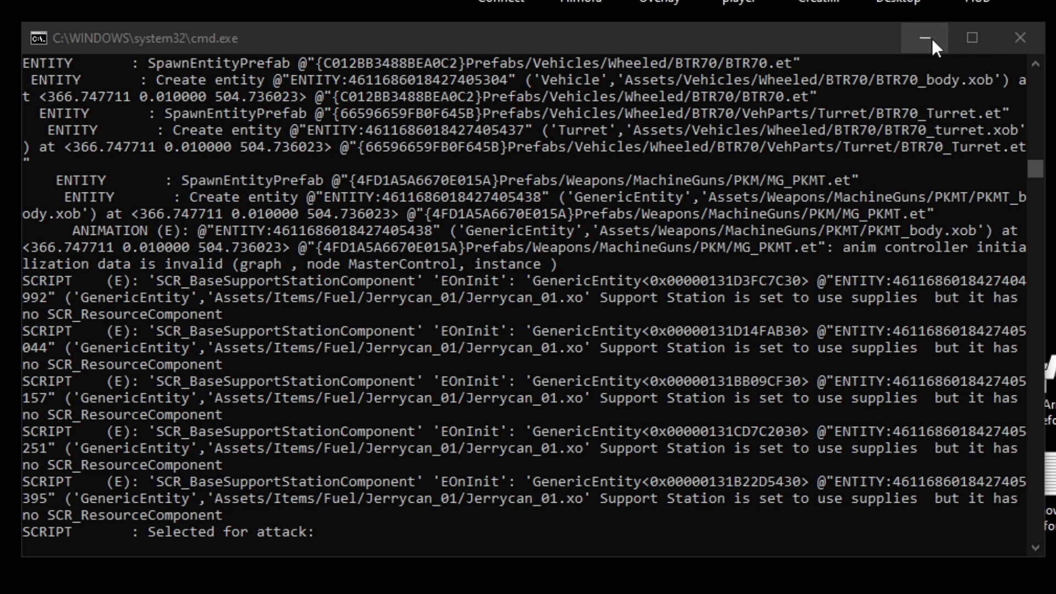
{"action": "left_click", "coordinate": [923, 38]}
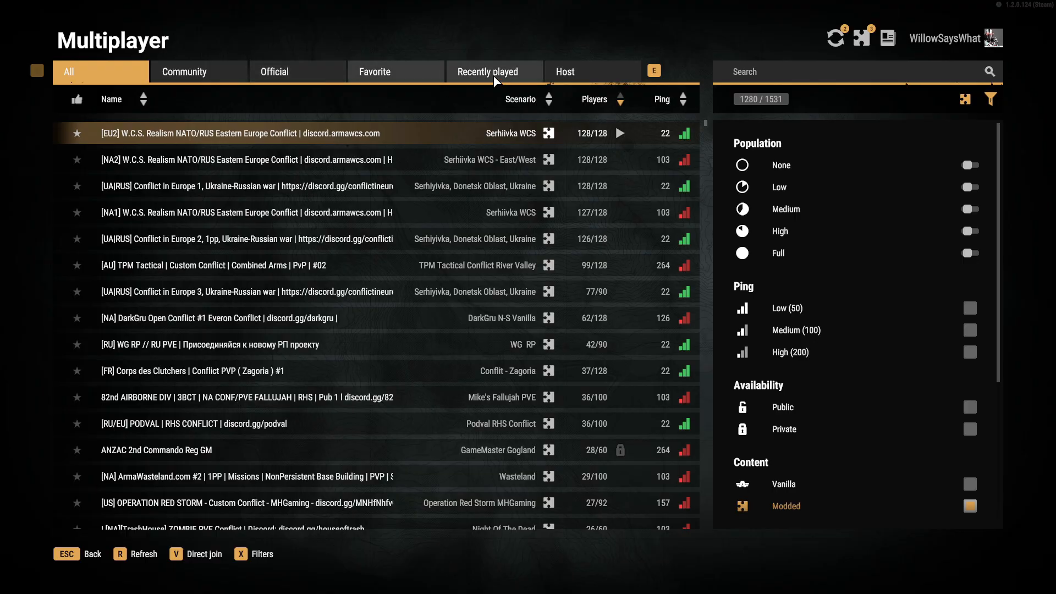
Step: Join the self-hosted ConflictPVE Everon server from the Recently played list
{"action": "left_click", "coordinate": [493, 72]}
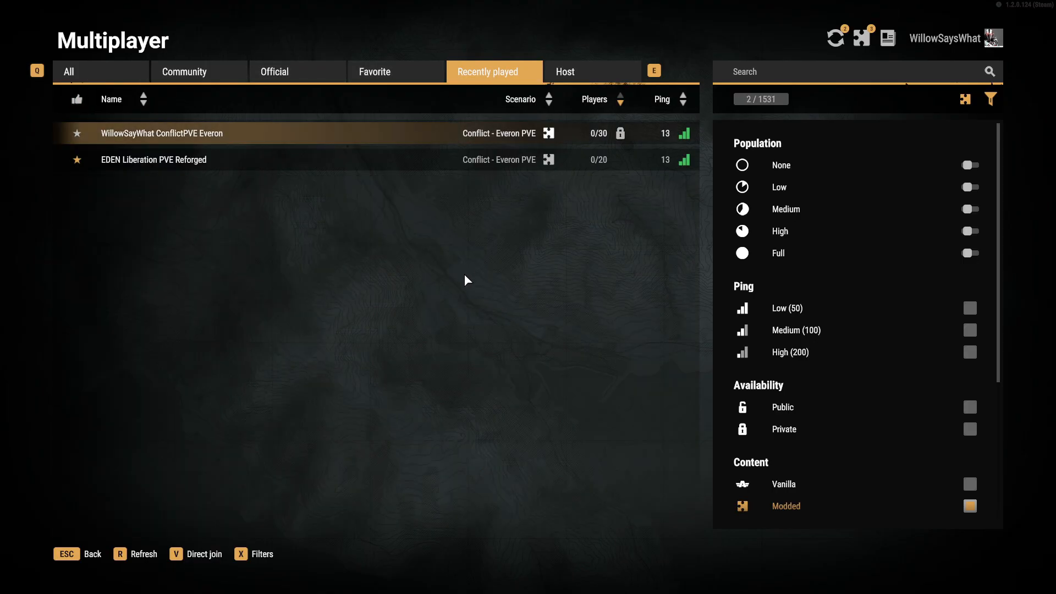
{"action": "mouse_move", "coordinate": [585, 146]}
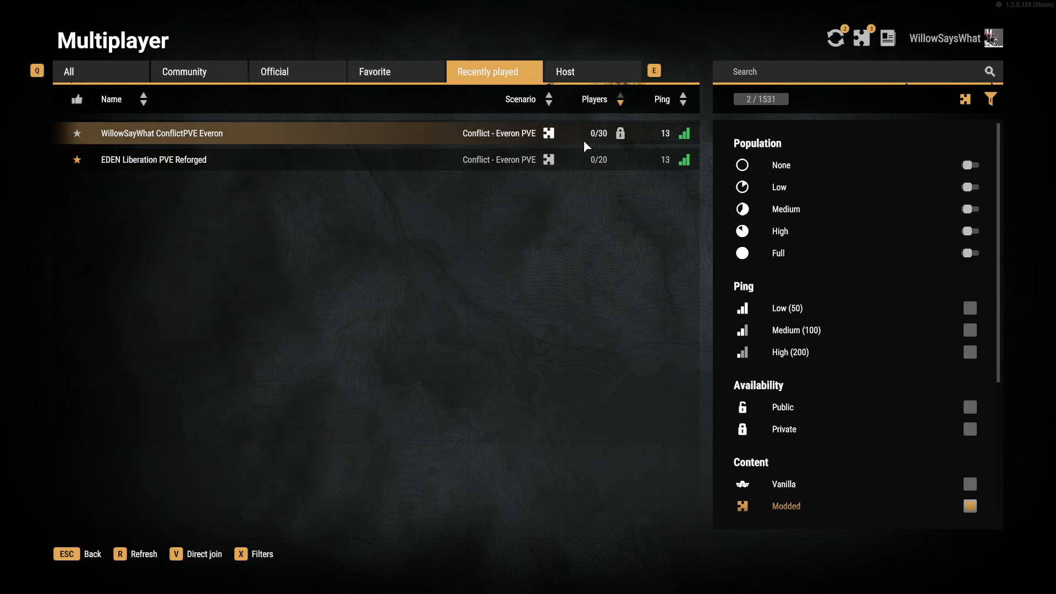
{"action": "mouse_move", "coordinate": [610, 140]}
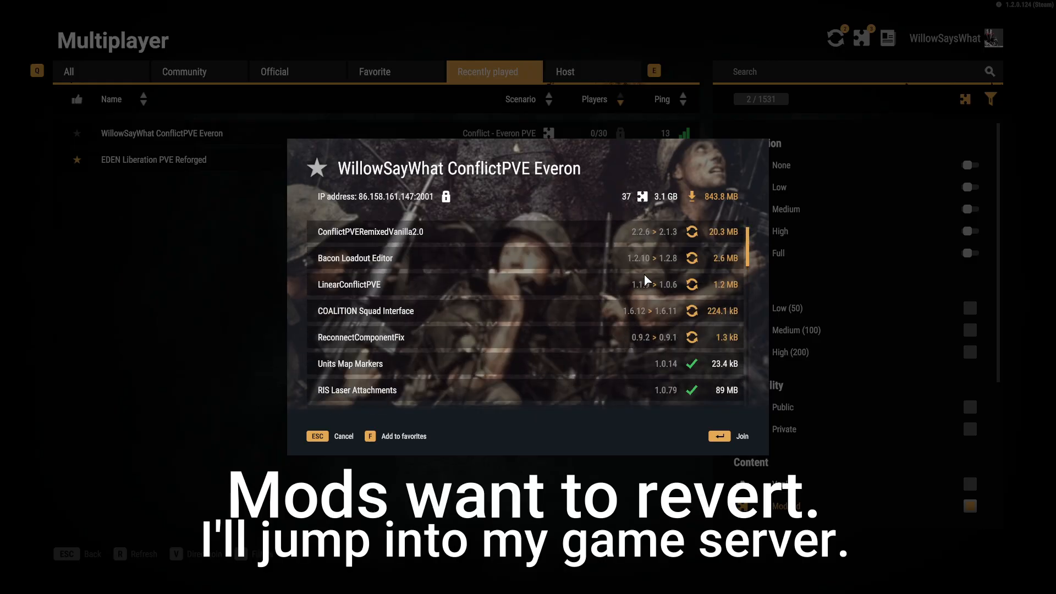
{"action": "mouse_move", "coordinate": [713, 204]}
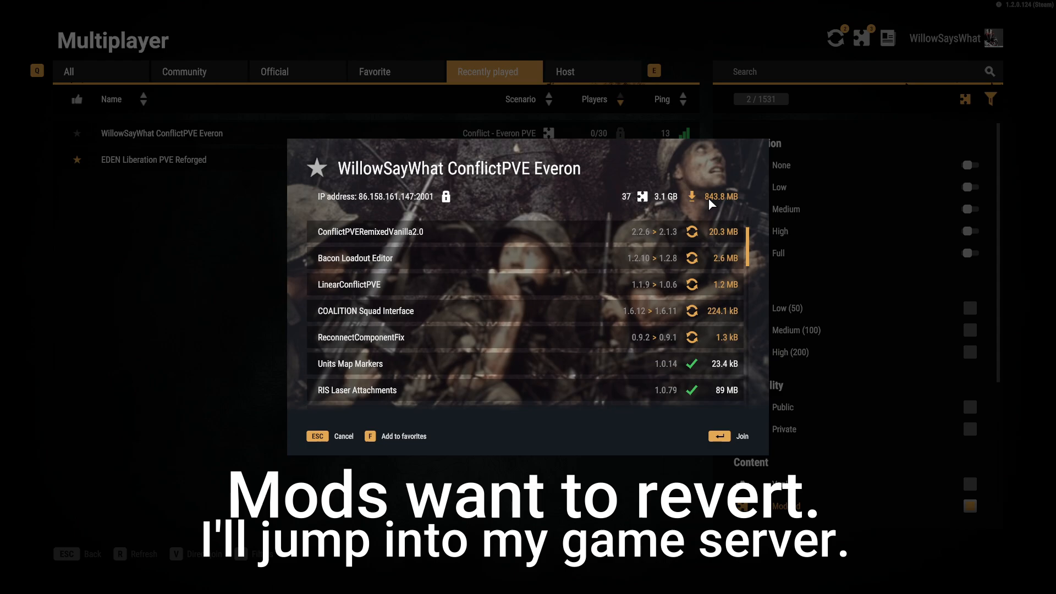
{"action": "left_click", "coordinate": [733, 436]}
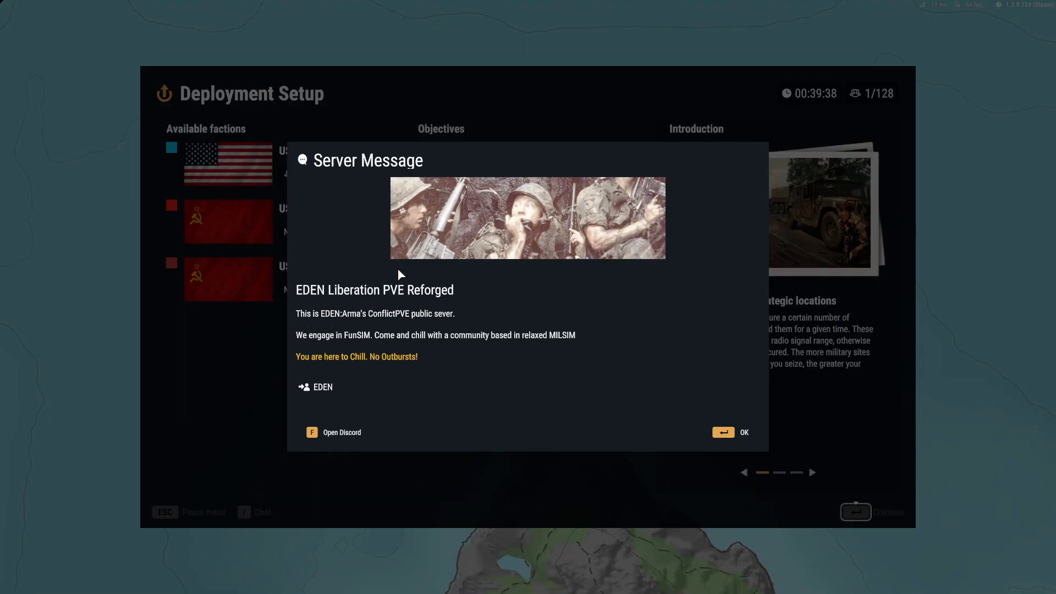
{"action": "mouse_move", "coordinate": [524, 217]}
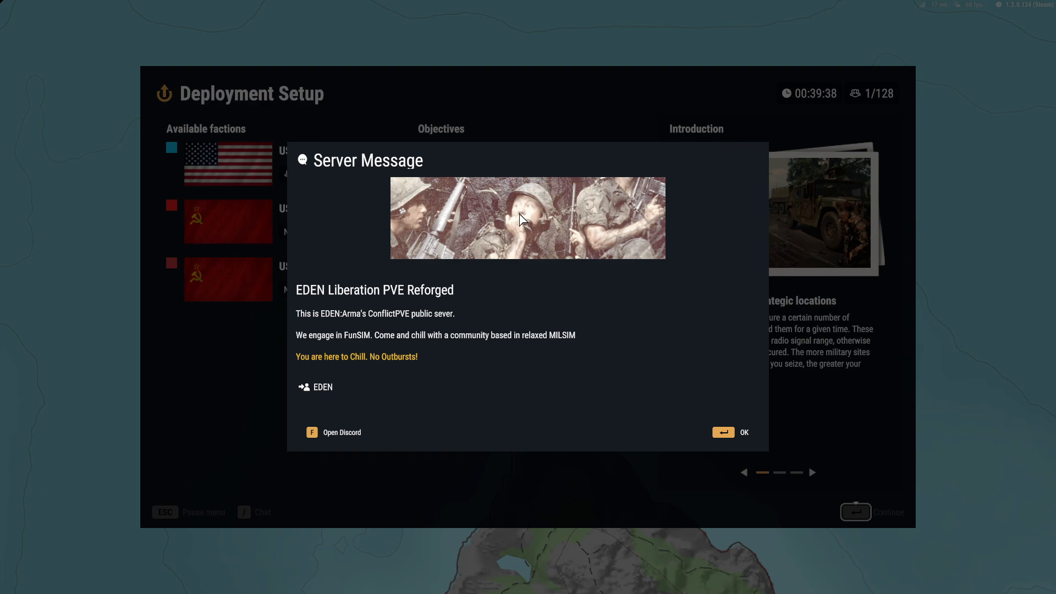
{"action": "mouse_move", "coordinate": [522, 211]}
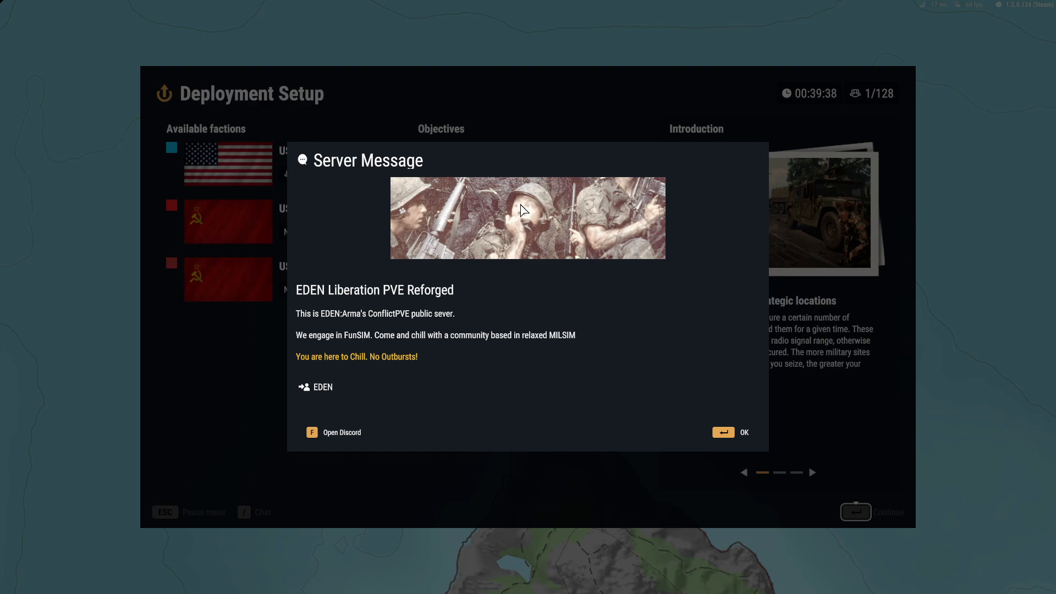
{"action": "mouse_move", "coordinate": [430, 498]}
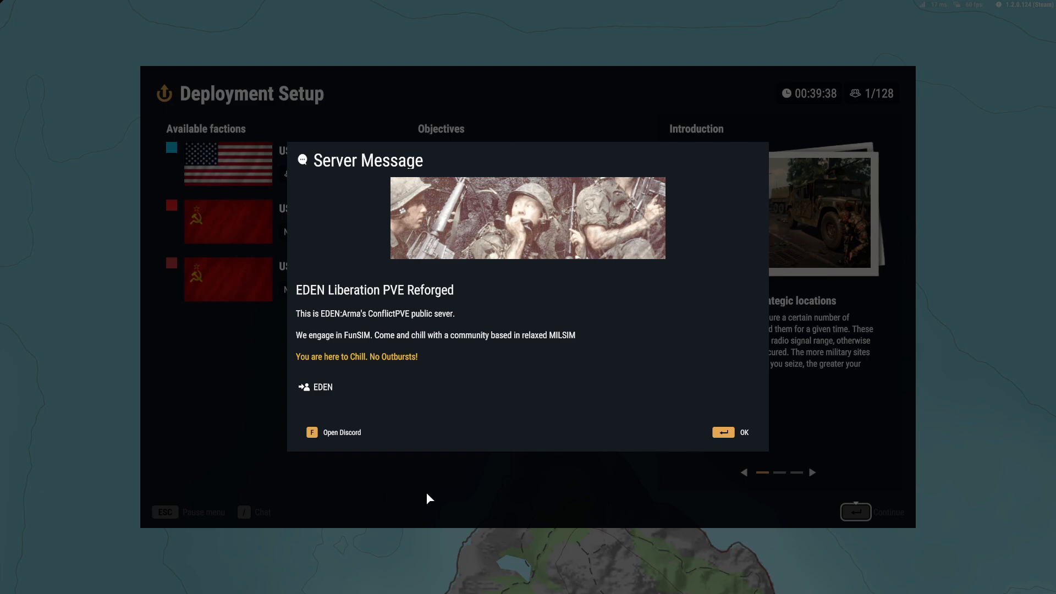
{"action": "mouse_move", "coordinate": [409, 181]}
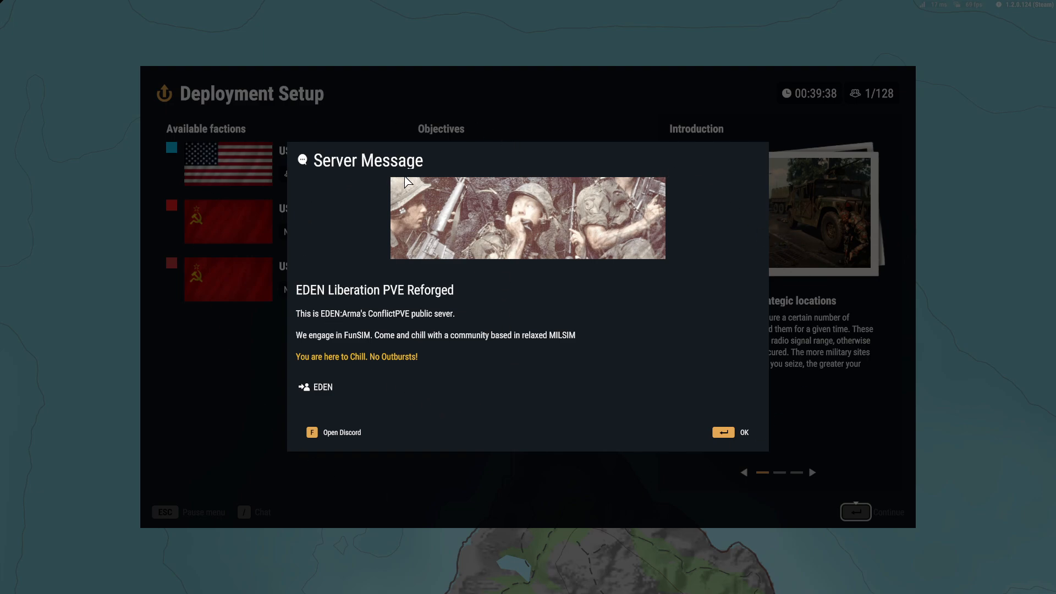
{"action": "mouse_move", "coordinate": [355, 361]}
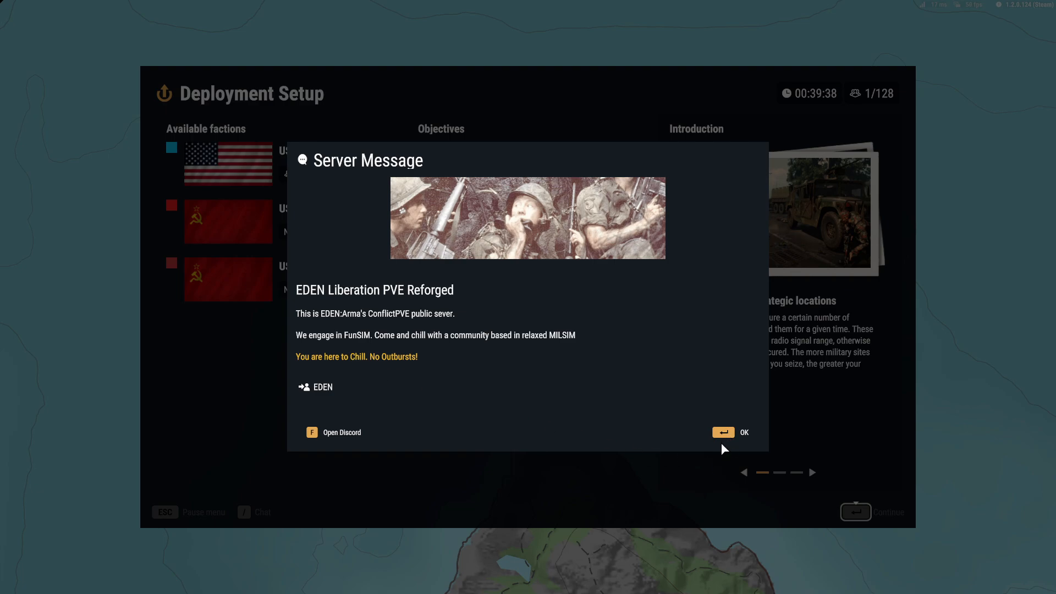
Step: Dismiss the EDEN Liberation PVE Reforged server message and continue from Deployment Setup to the deployment map
{"action": "left_click", "coordinate": [734, 431]}
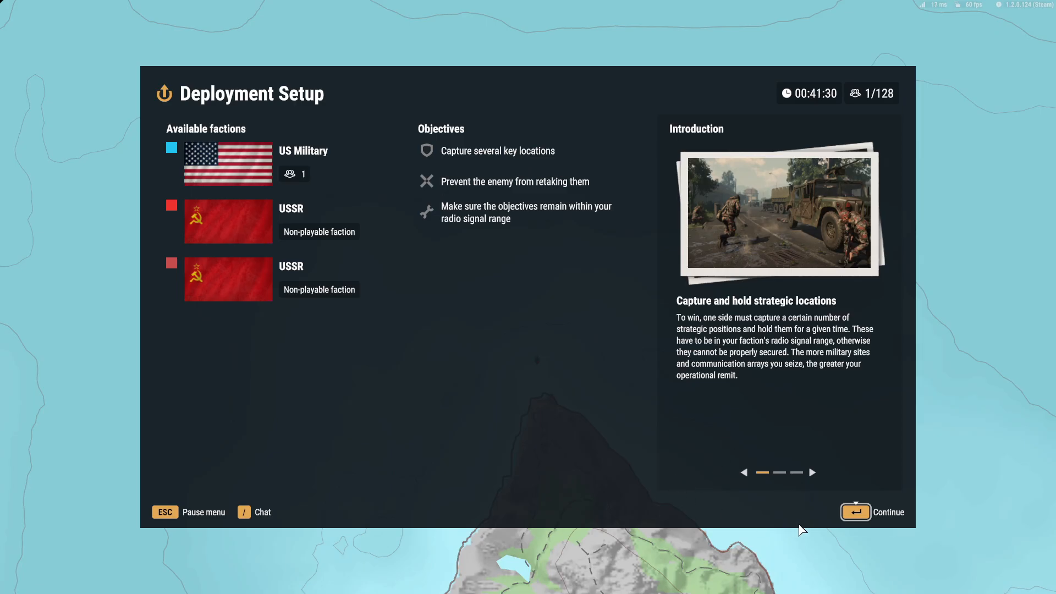
{"action": "left_click", "coordinate": [872, 511]}
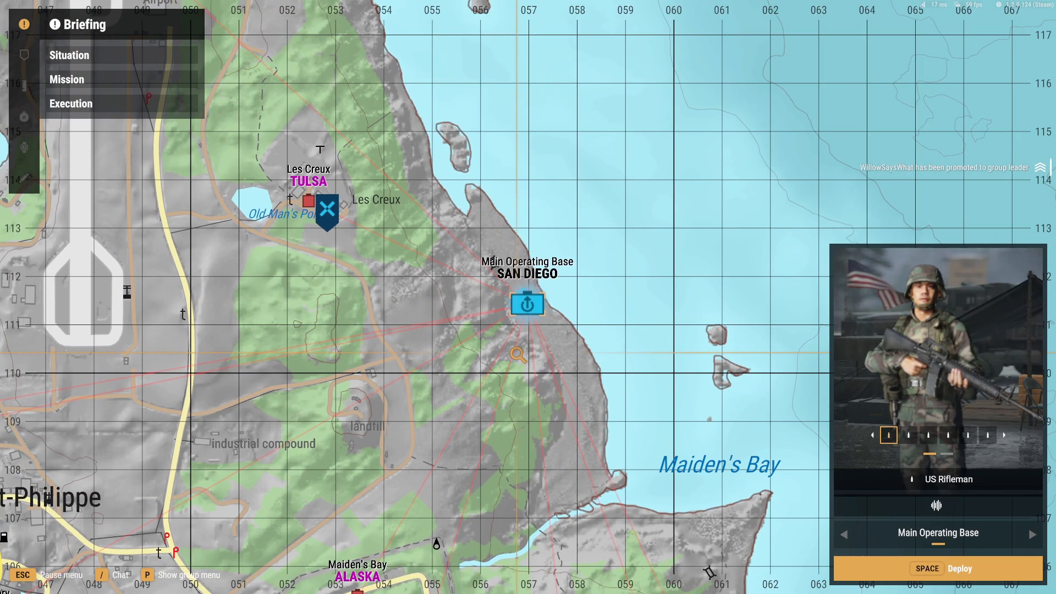
{"action": "scroll", "scroll_direction": "down", "scroll_amount": 3}
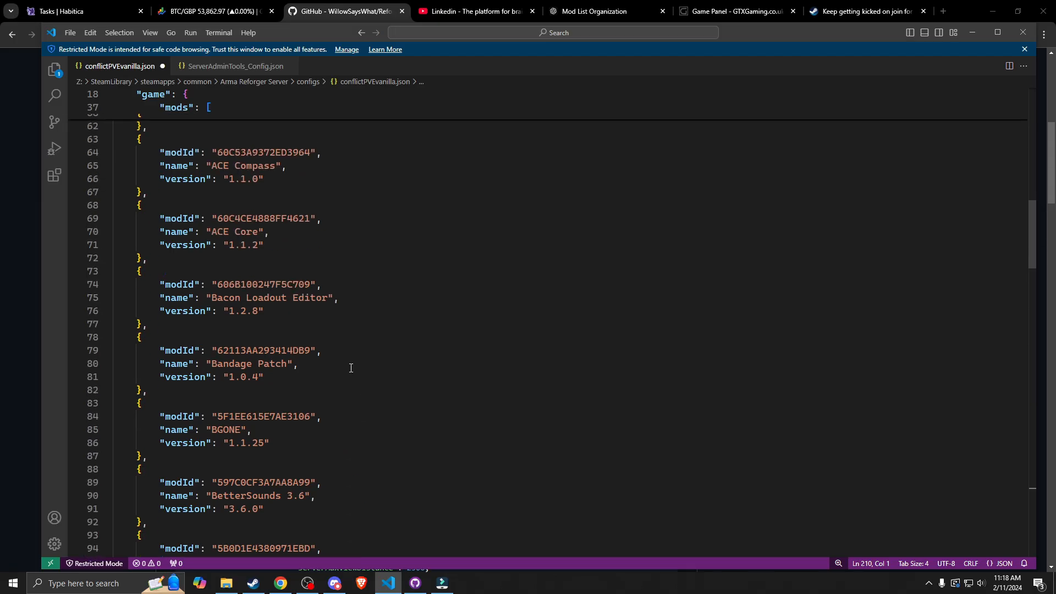
{"action": "scroll", "scroll_direction": "up", "scroll_amount": 3}
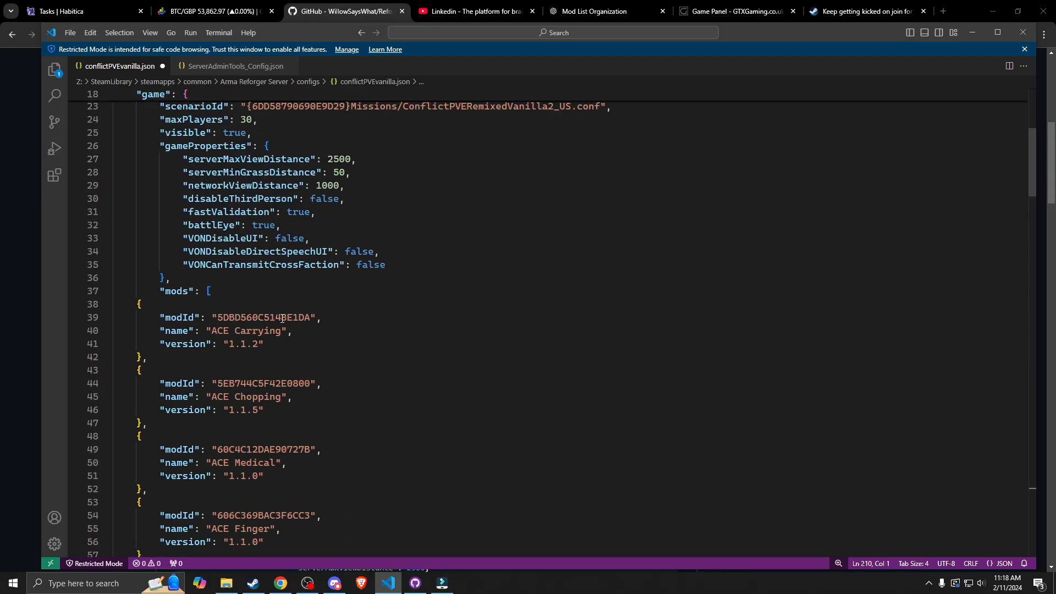
{"action": "scroll", "scroll_direction": "down", "scroll_amount": 3}
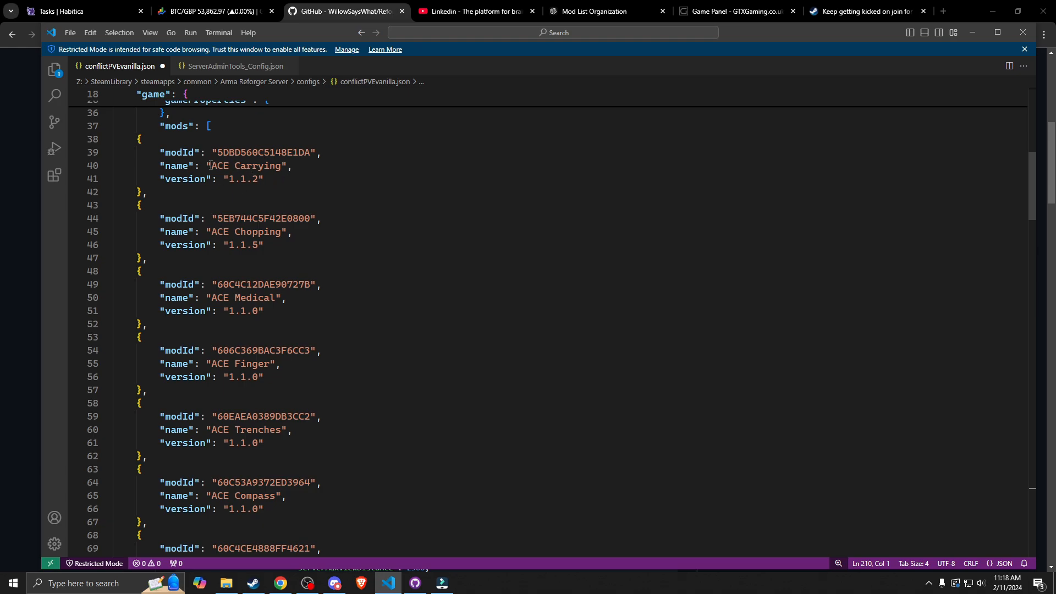
{"action": "mouse_move", "coordinate": [267, 175]}
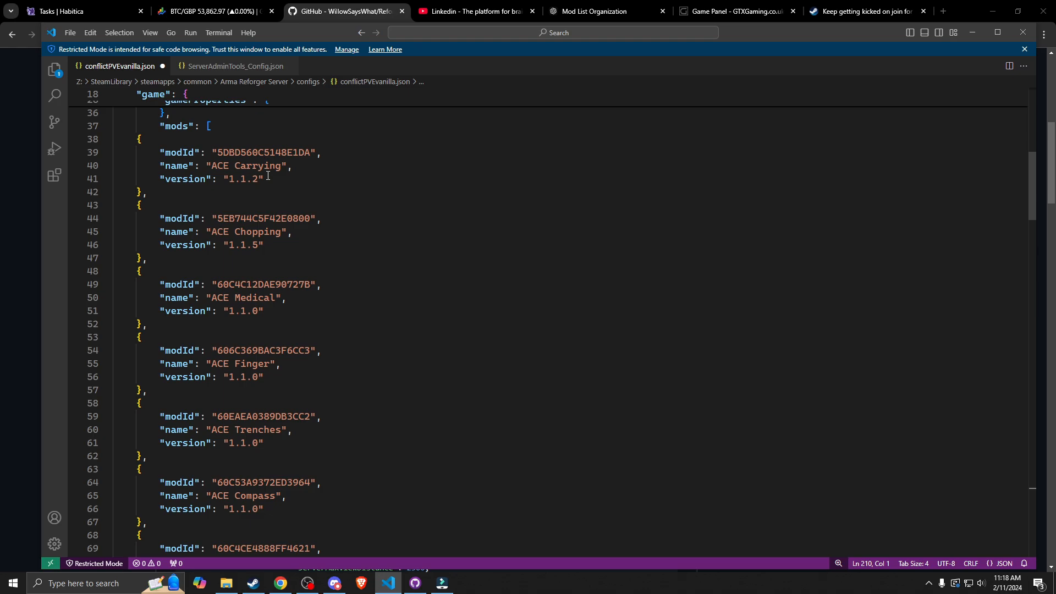
{"action": "scroll", "scroll_direction": "down", "scroll_amount": 3}
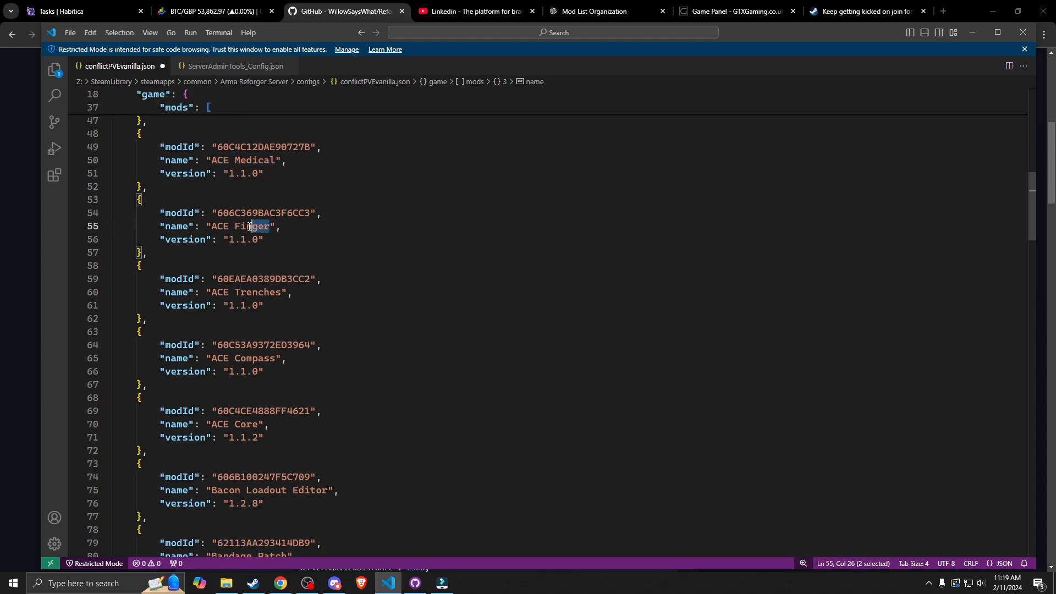
{"action": "double_click", "coordinate": [239, 226]}
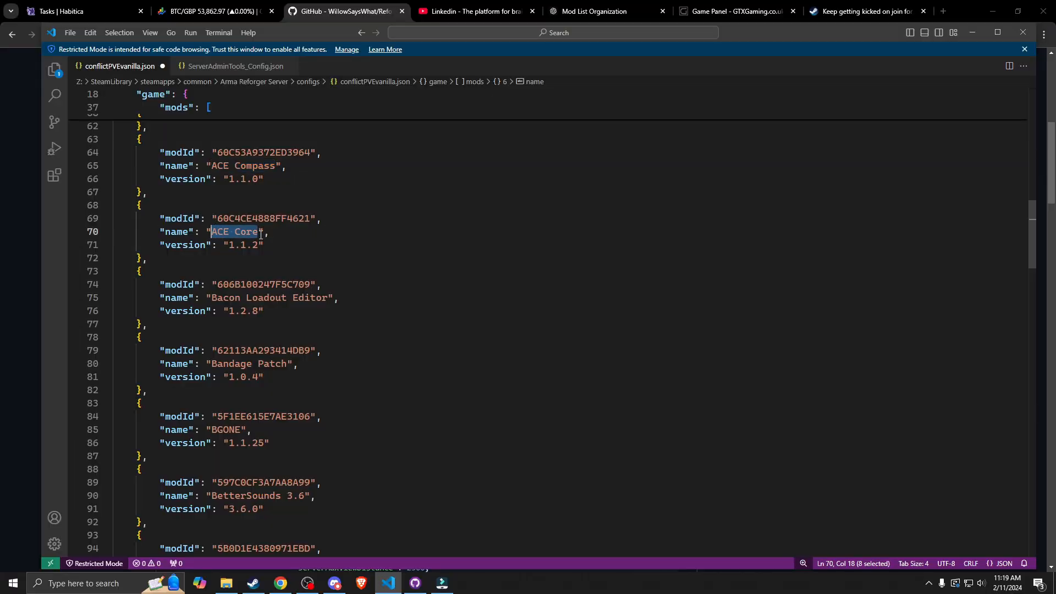
{"action": "mouse_move", "coordinate": [344, 249]}
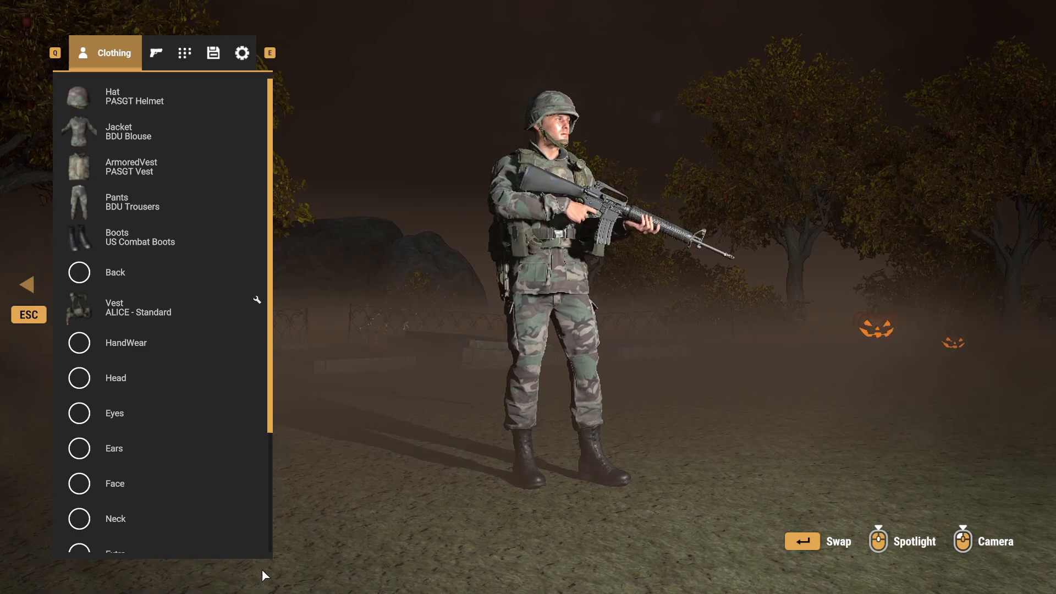
Step: Switch the loadout editor through the Gear and Inventory tabs to show the character's inventory containers
{"action": "left_click", "coordinate": [133, 52]}
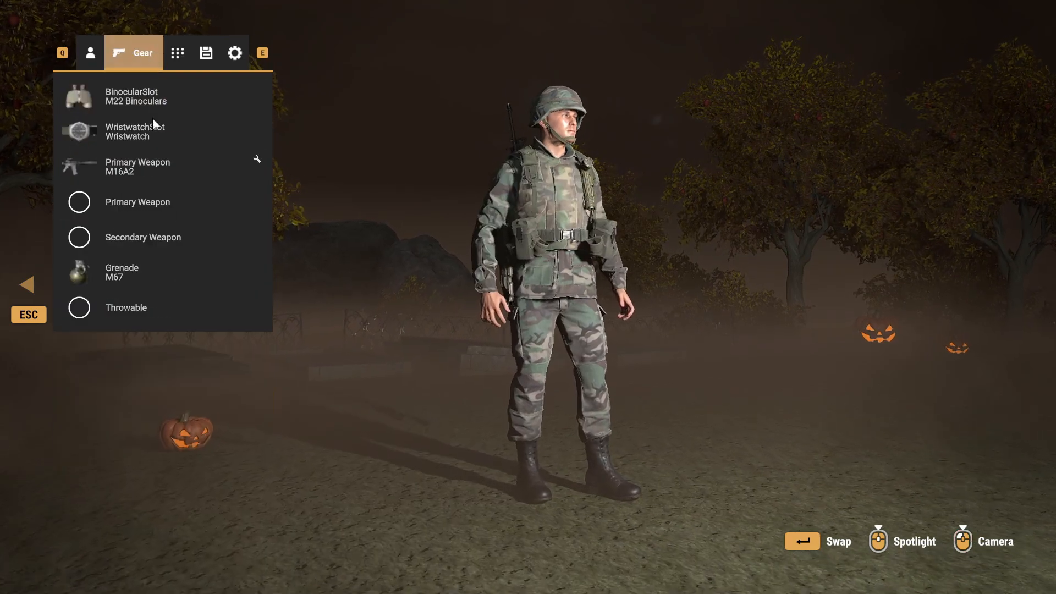
{"action": "left_click", "coordinate": [177, 53]}
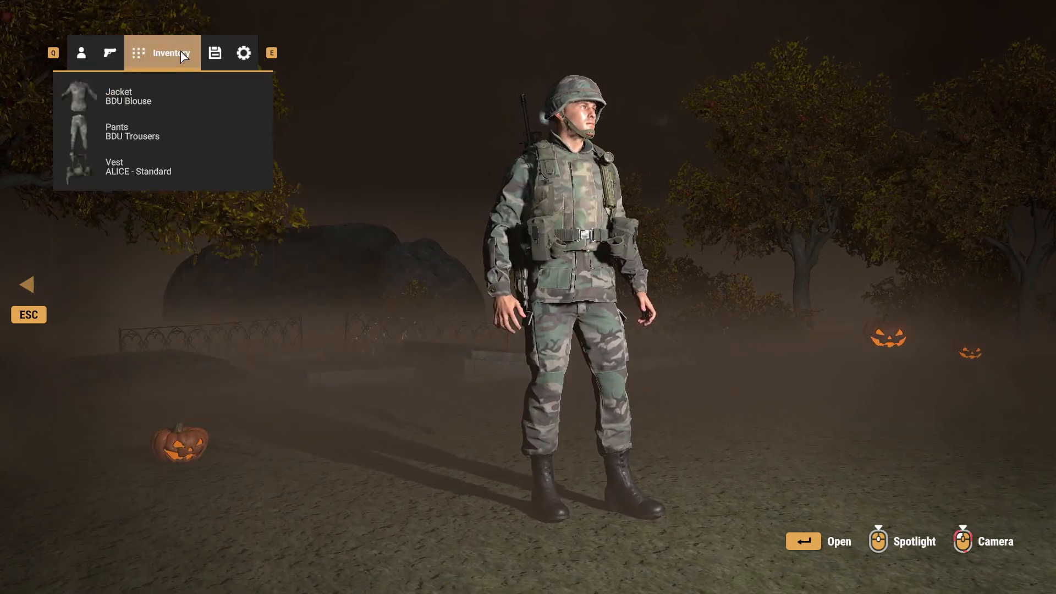
{"action": "left_click", "coordinate": [214, 52]}
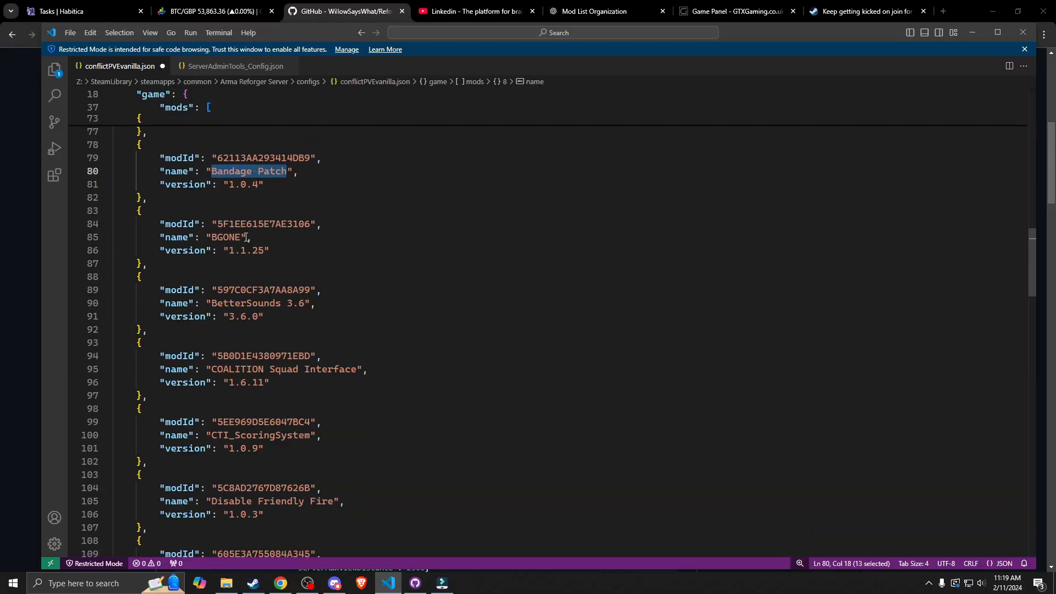
Step: Browse the mods list, picking out Disable Friendly Fire, HMMWV Variants Pack and Keep Gun When Uncon
{"action": "scroll", "scroll_direction": "down", "scroll_amount": 3}
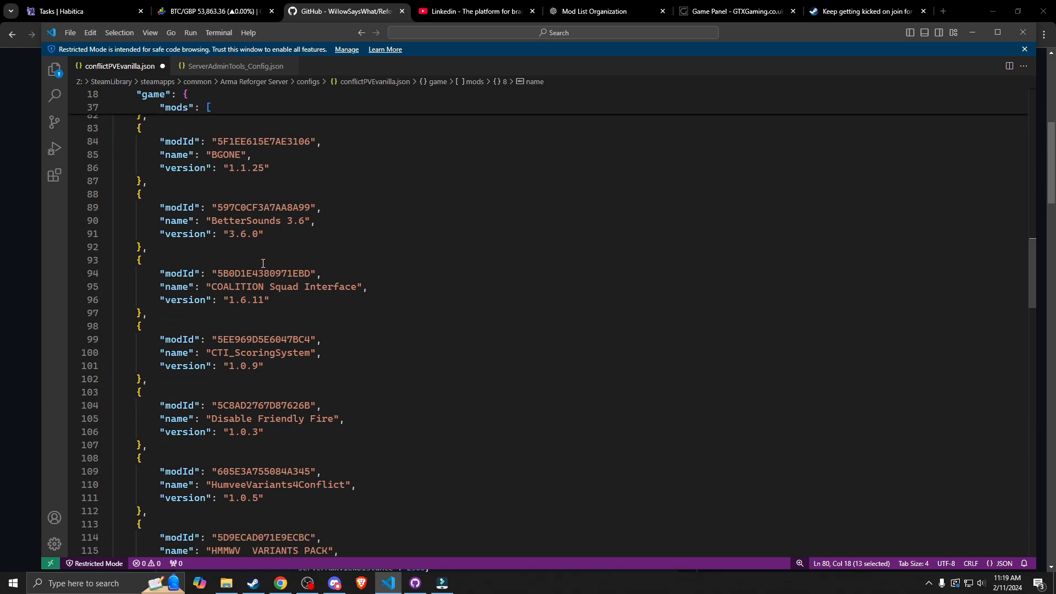
{"action": "mouse_move", "coordinate": [355, 287]}
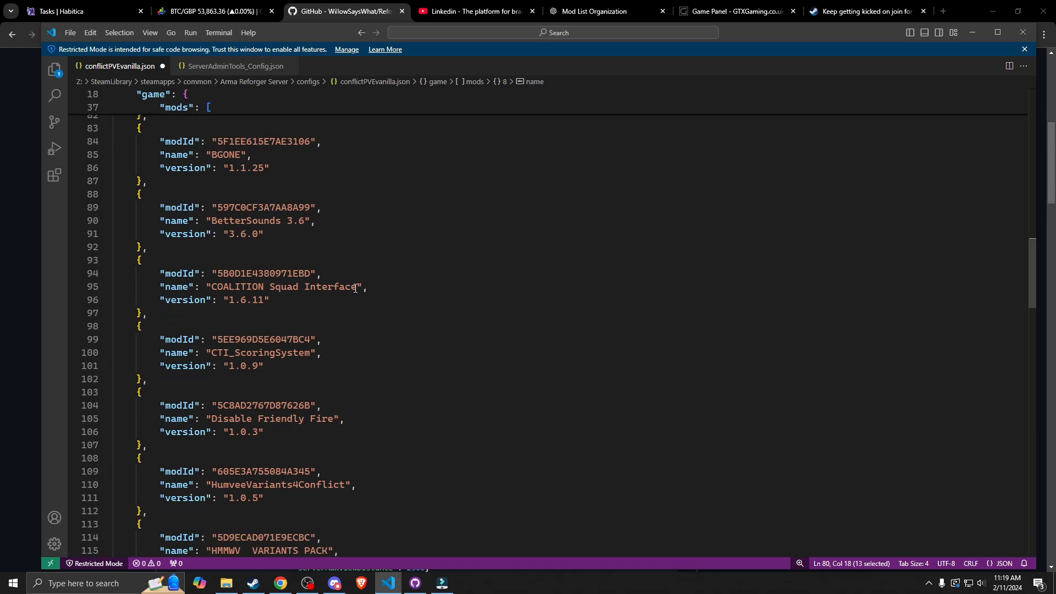
{"action": "double_click", "coordinate": [278, 286]}
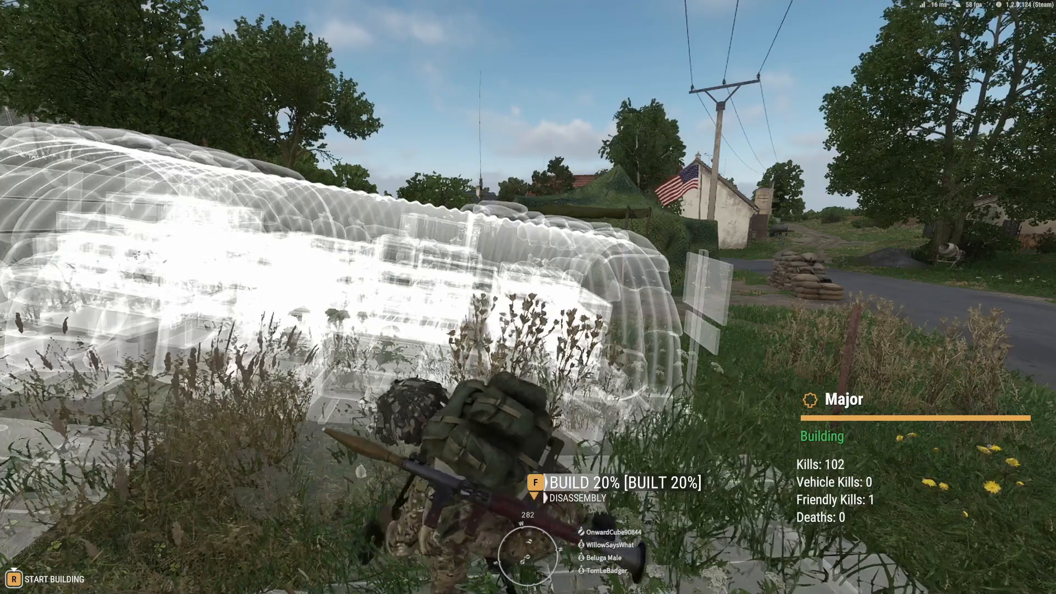
{"action": "left_click", "coordinate": [386, 583]}
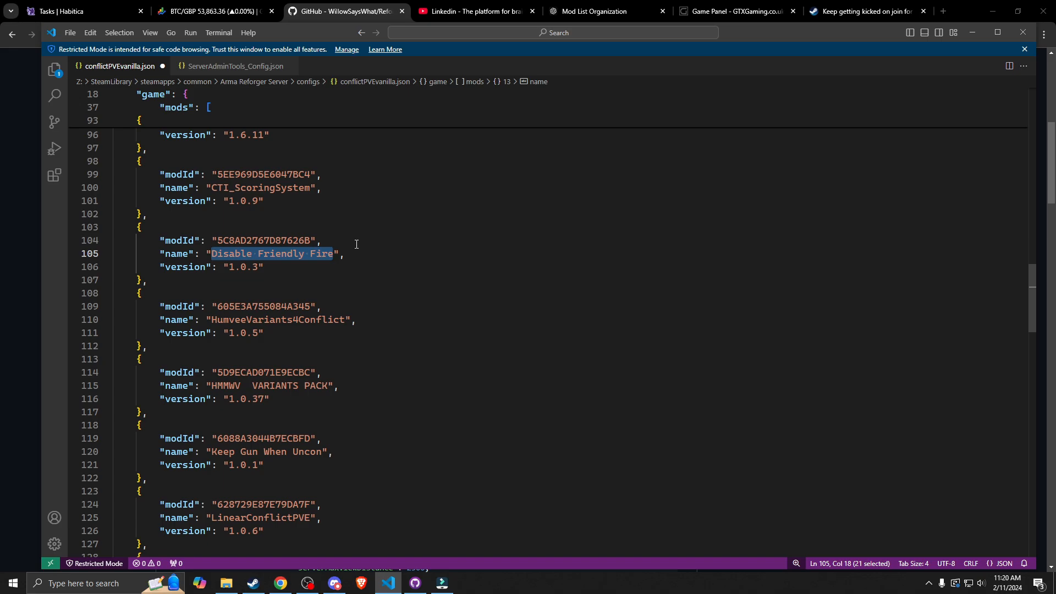
{"action": "mouse_move", "coordinate": [340, 262]}
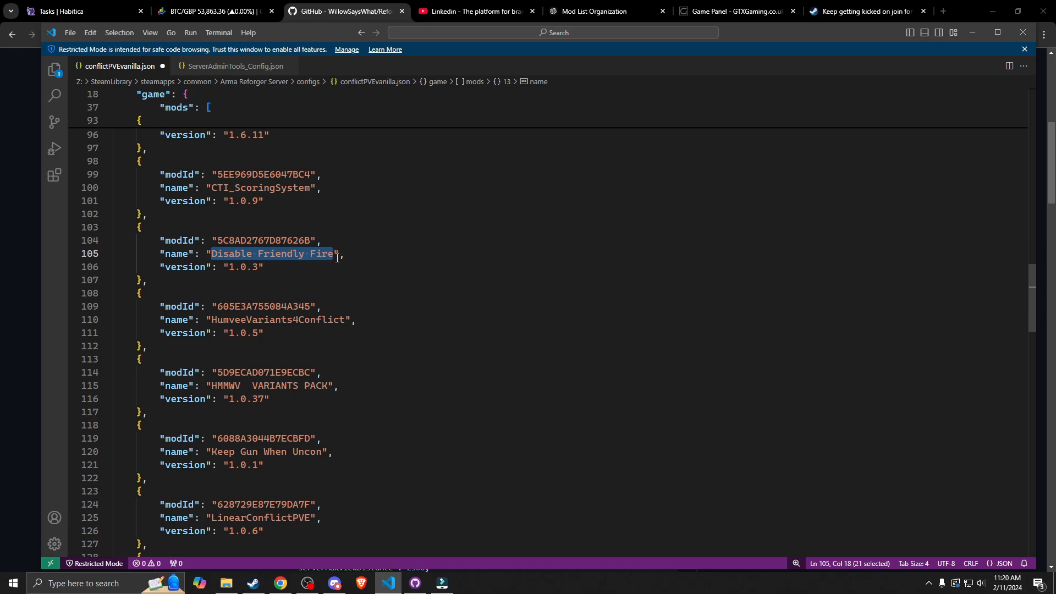
{"action": "scroll", "scroll_direction": "down", "scroll_amount": 3}
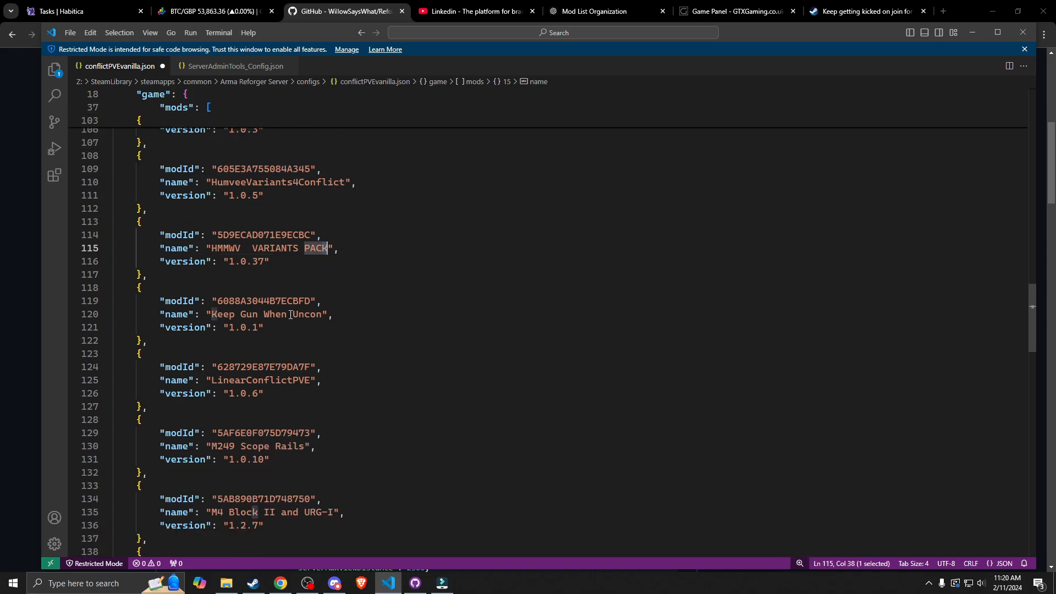
{"action": "double_click", "coordinate": [274, 314]}
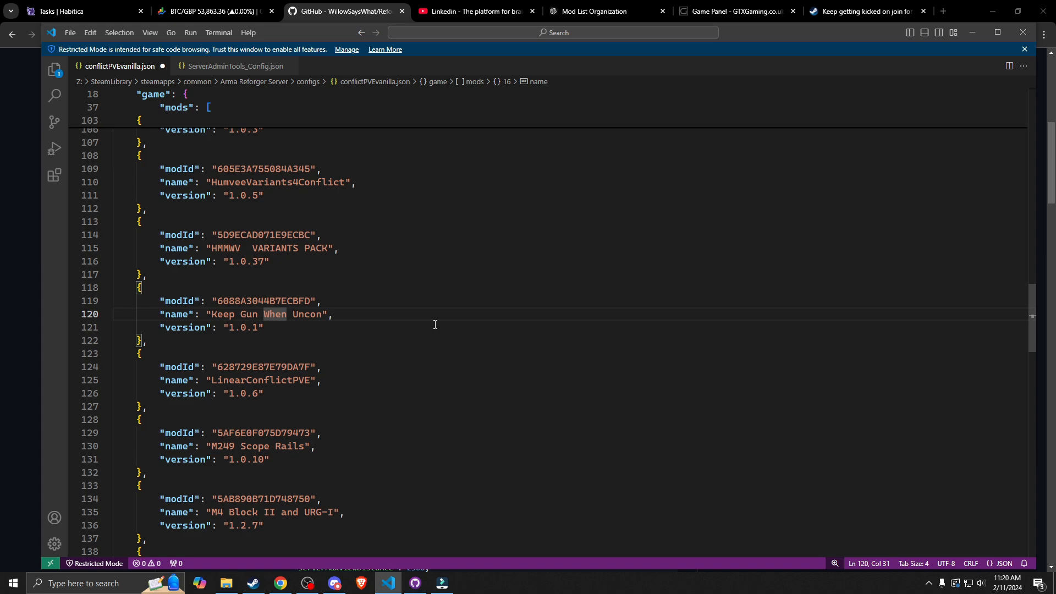
{"action": "mouse_move", "coordinate": [401, 317]}
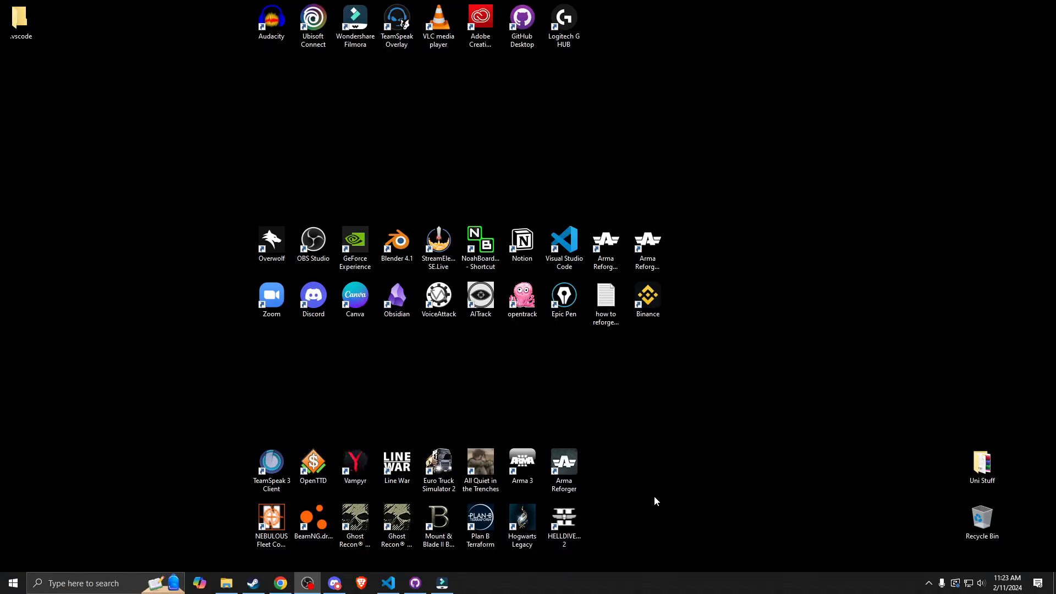
Step: Browse to Documents > My Games > ArmaReforger > profile and select ServerAdminTools_Config.json
{"action": "left_click", "coordinate": [563, 466]}
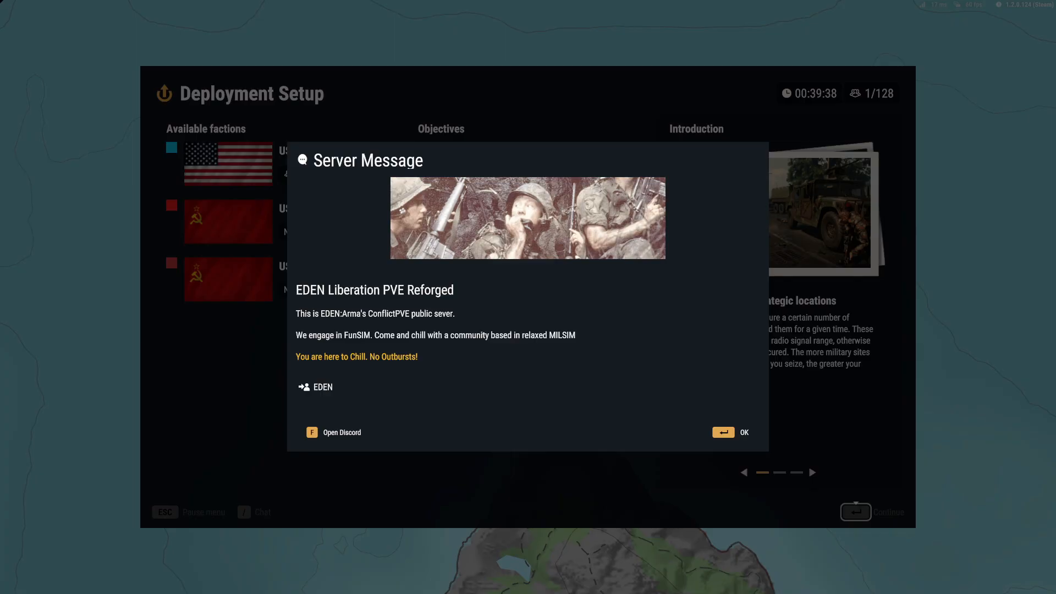
{"action": "mouse_move", "coordinate": [582, 392]}
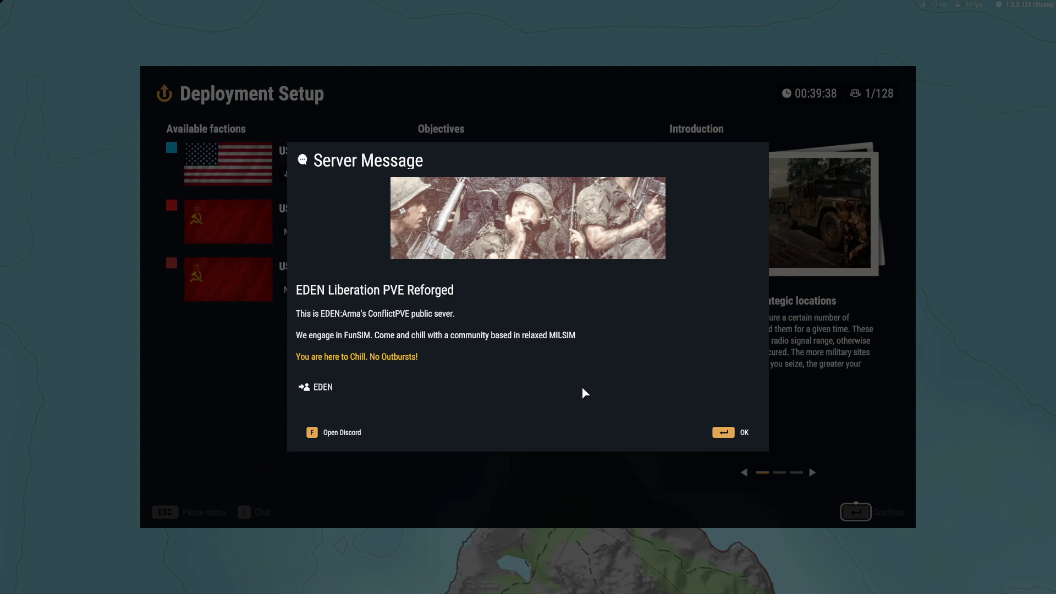
{"action": "mouse_move", "coordinate": [575, 204]}
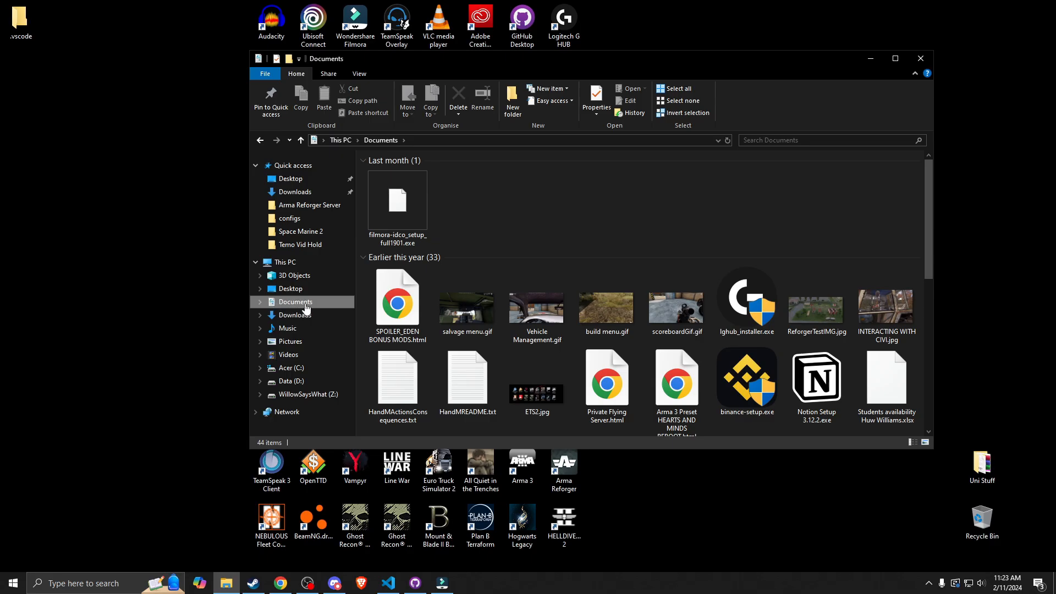
{"action": "scroll", "scroll_direction": "down", "scroll_amount": 3}
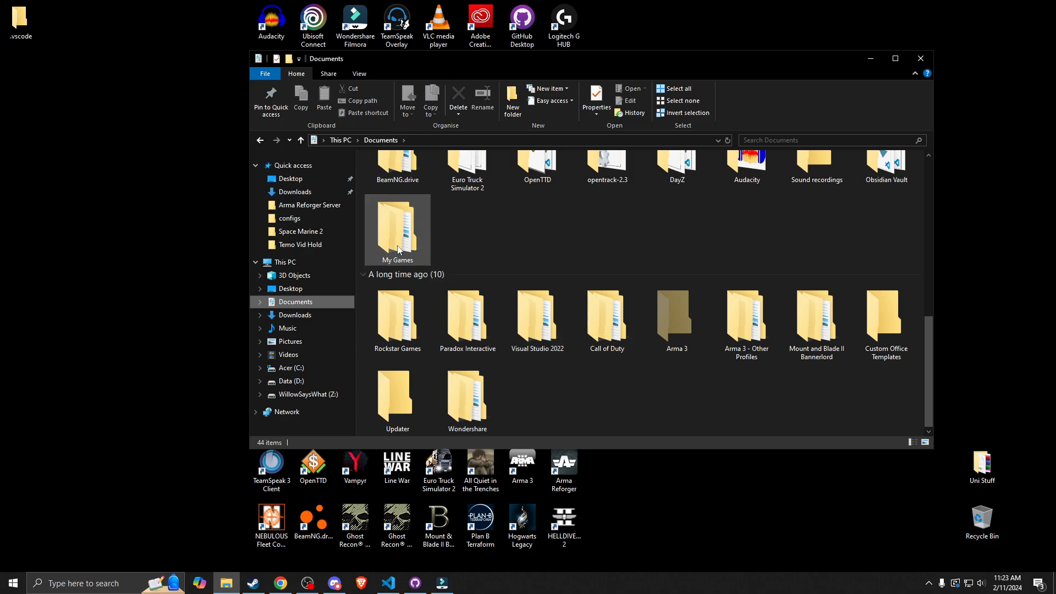
{"action": "double_click", "coordinate": [397, 229]}
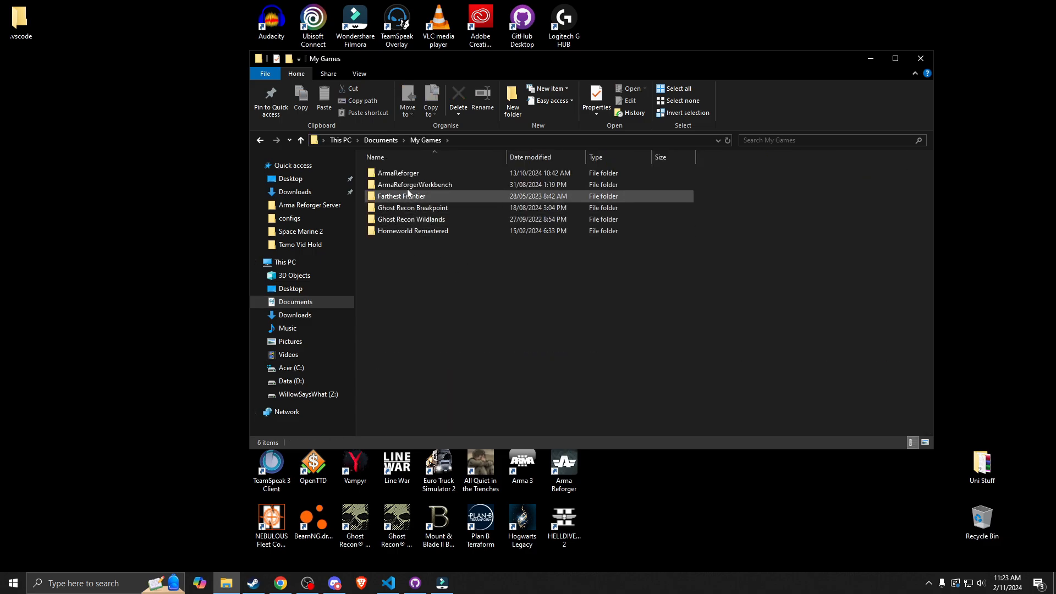
{"action": "double_click", "coordinate": [397, 173]}
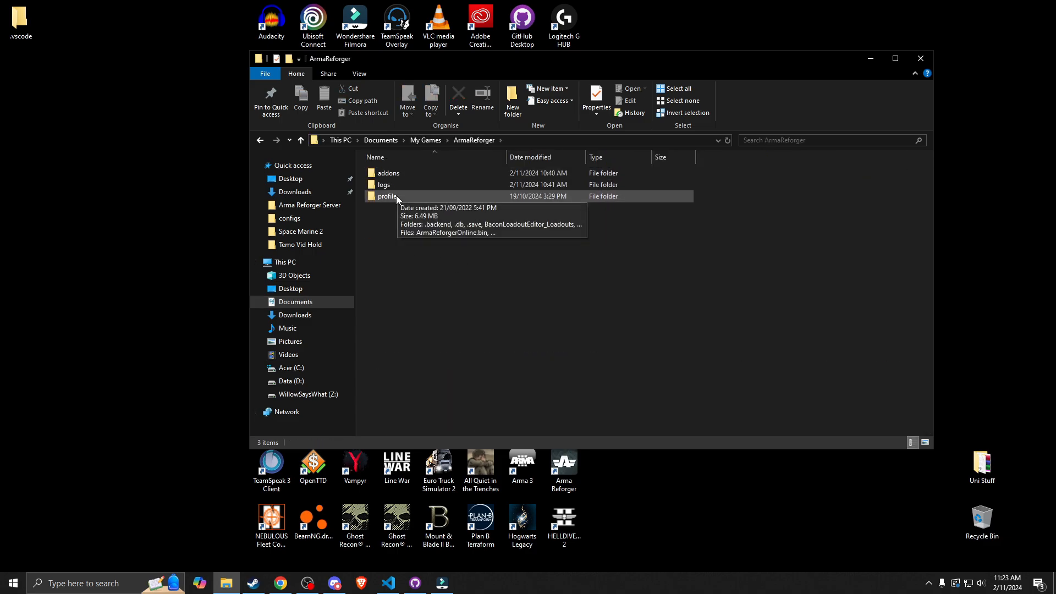
{"action": "double_click", "coordinate": [388, 196]}
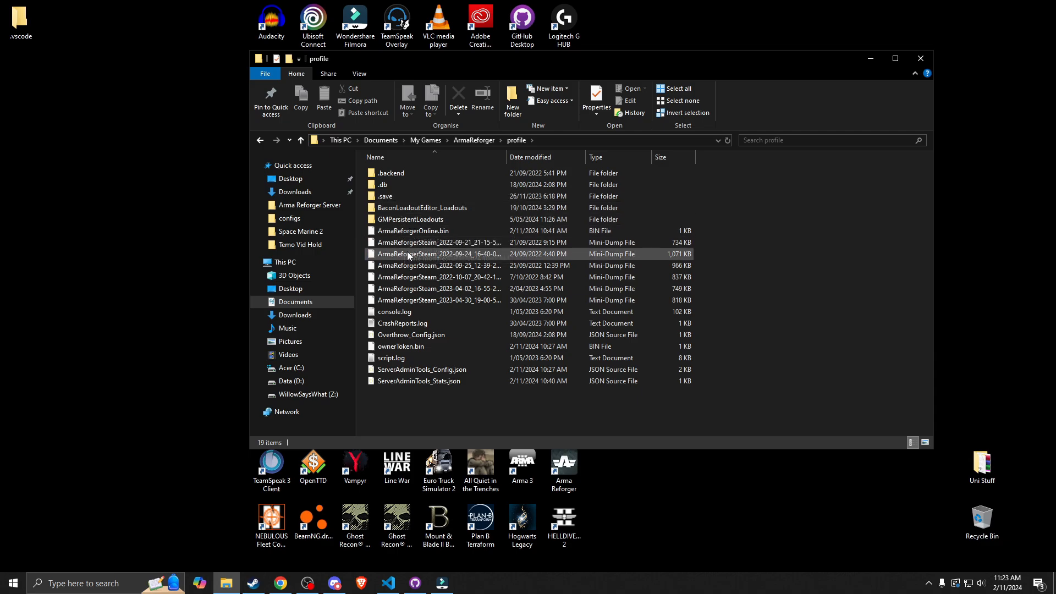
{"action": "left_click", "coordinate": [423, 369]}
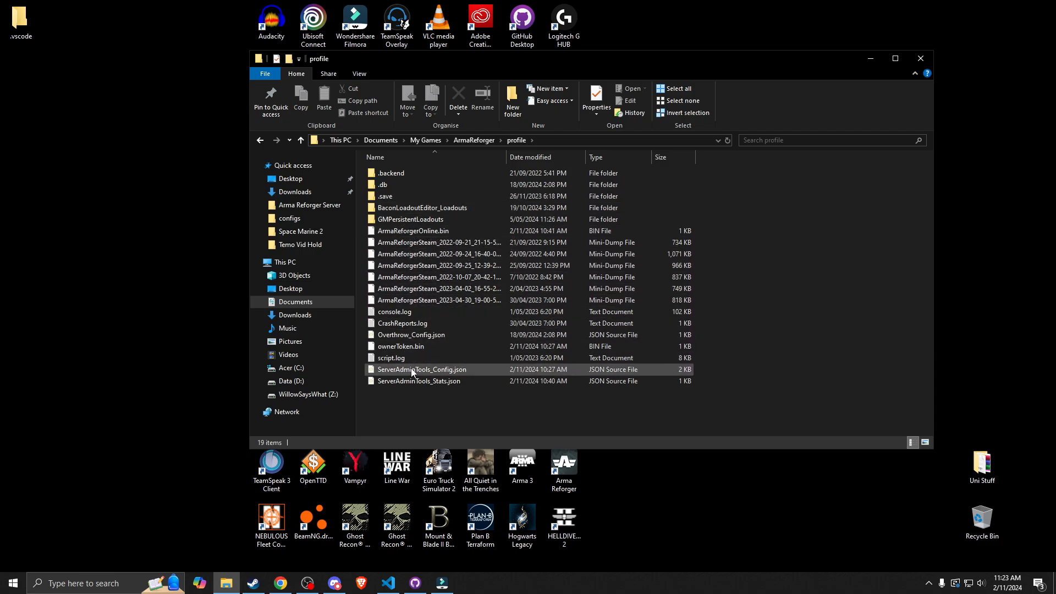
{"action": "mouse_move", "coordinate": [418, 370]}
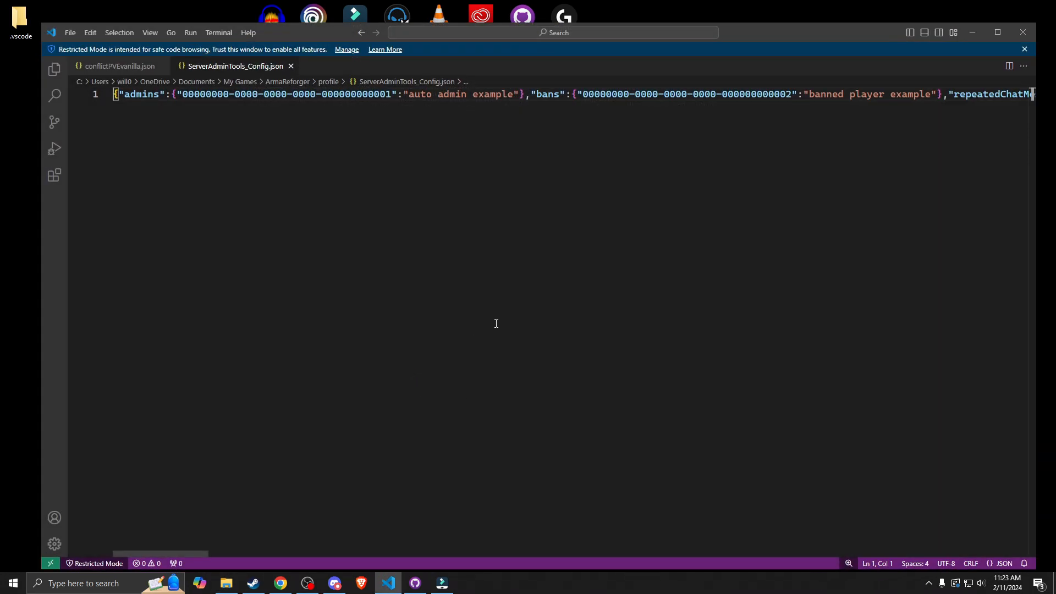
{"action": "mouse_move", "coordinate": [522, 172]}
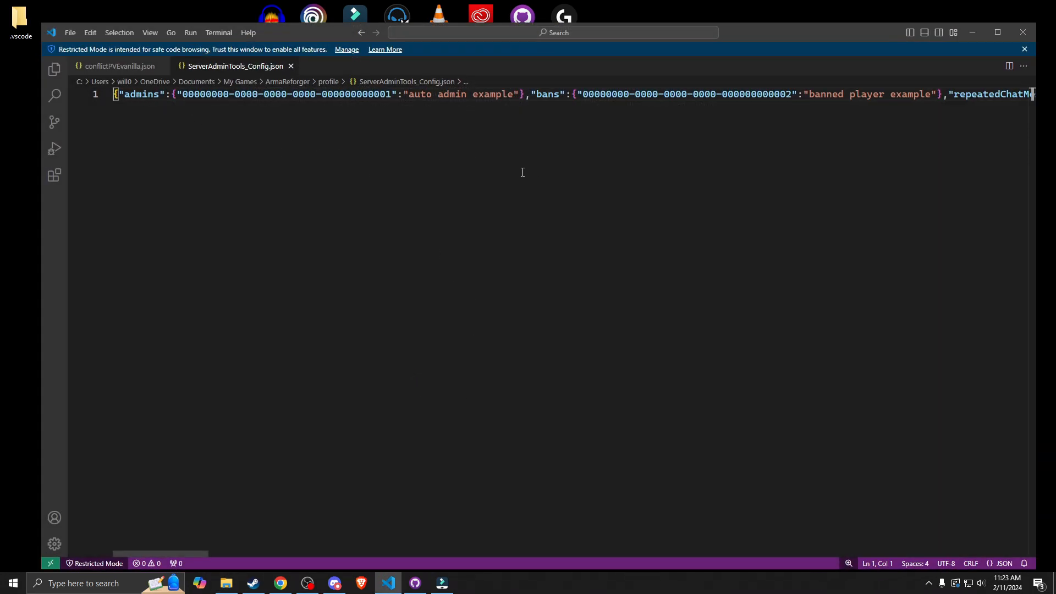
{"action": "mouse_move", "coordinate": [508, 162]}
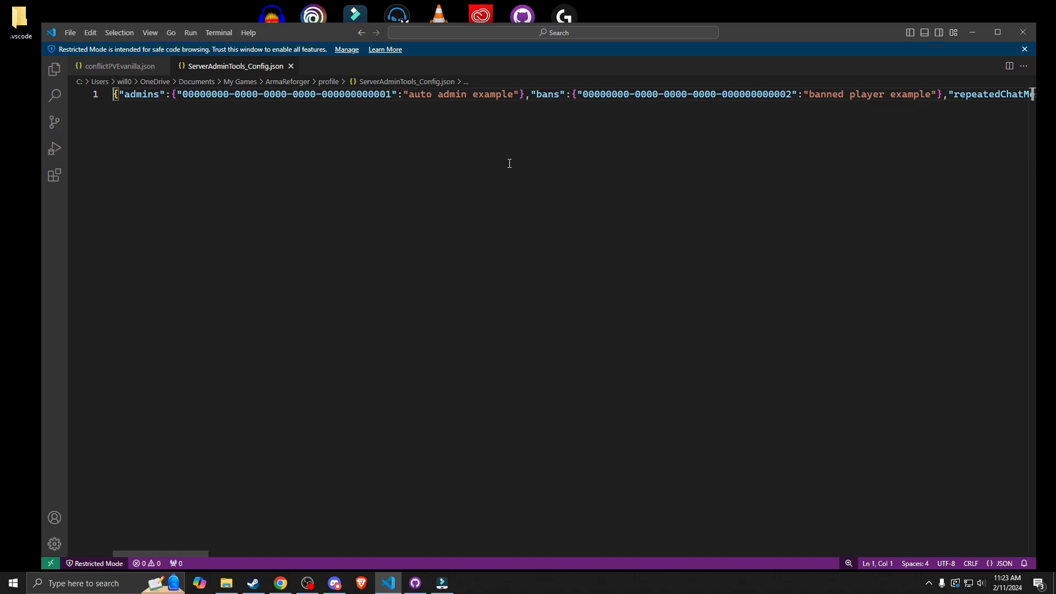
{"action": "mouse_move", "coordinate": [388, 160]}
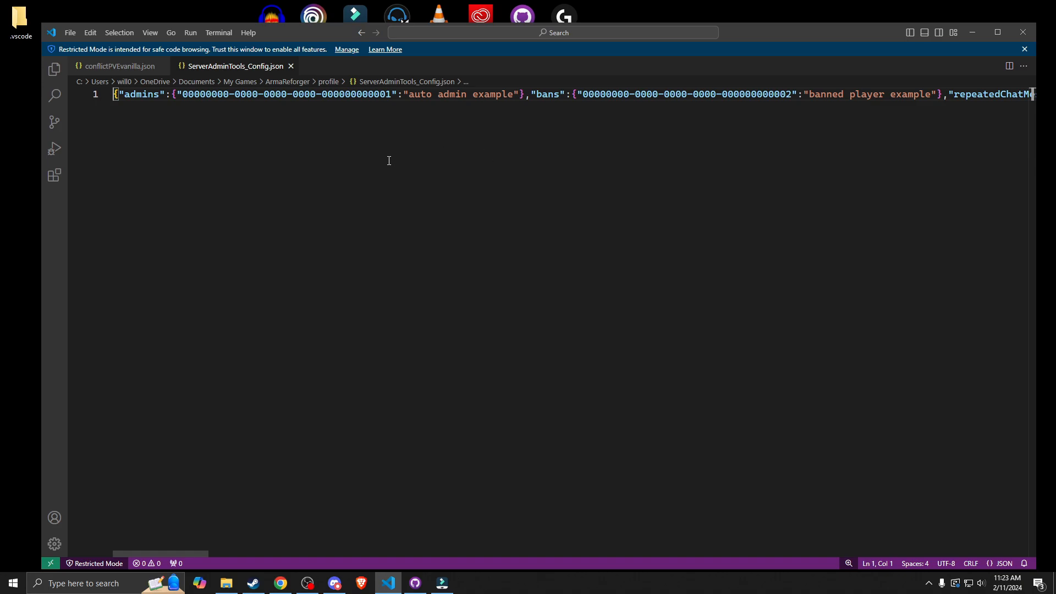
{"action": "mouse_move", "coordinate": [395, 146]}
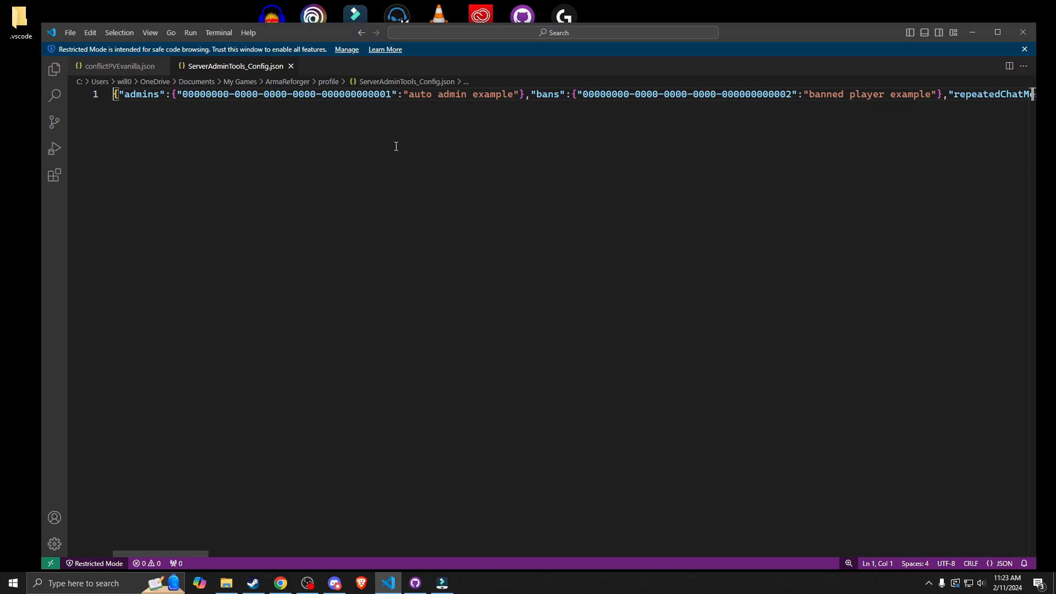
{"action": "mouse_move", "coordinate": [250, 110]}
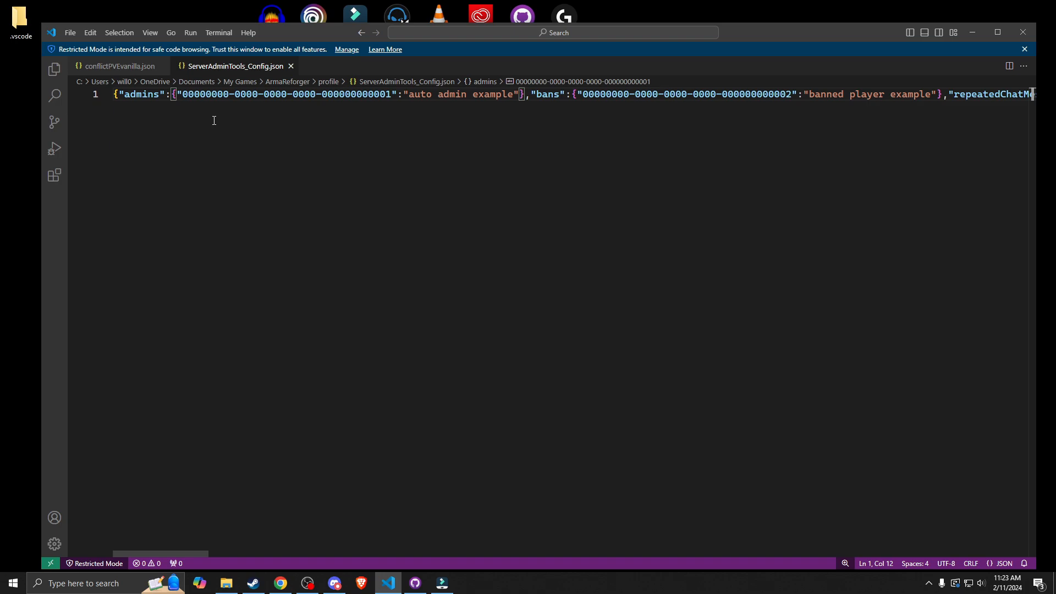
{"action": "mouse_move", "coordinate": [493, 113]}
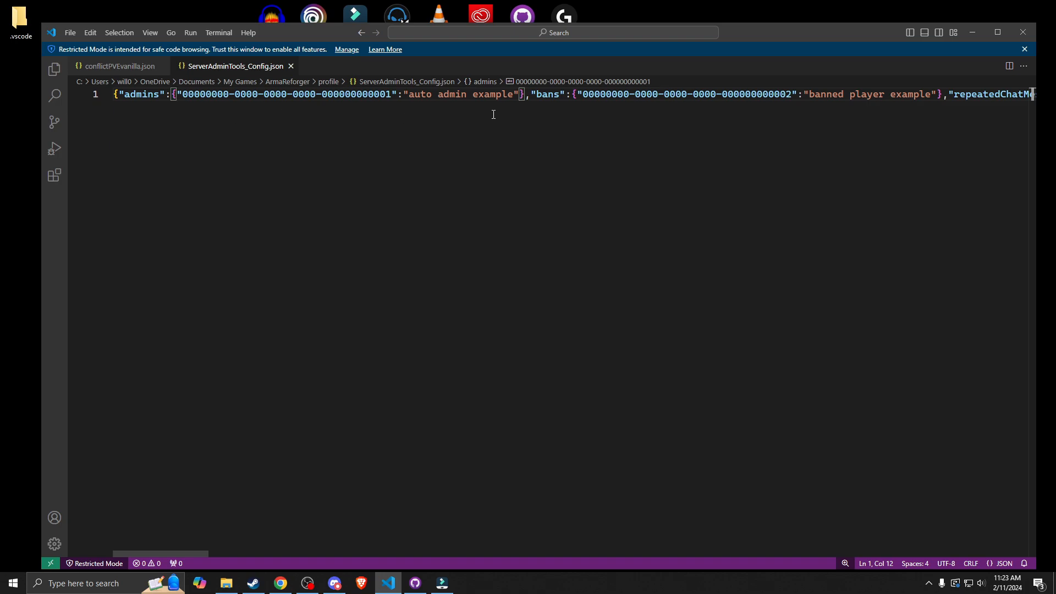
{"action": "mouse_move", "coordinate": [321, 161]}
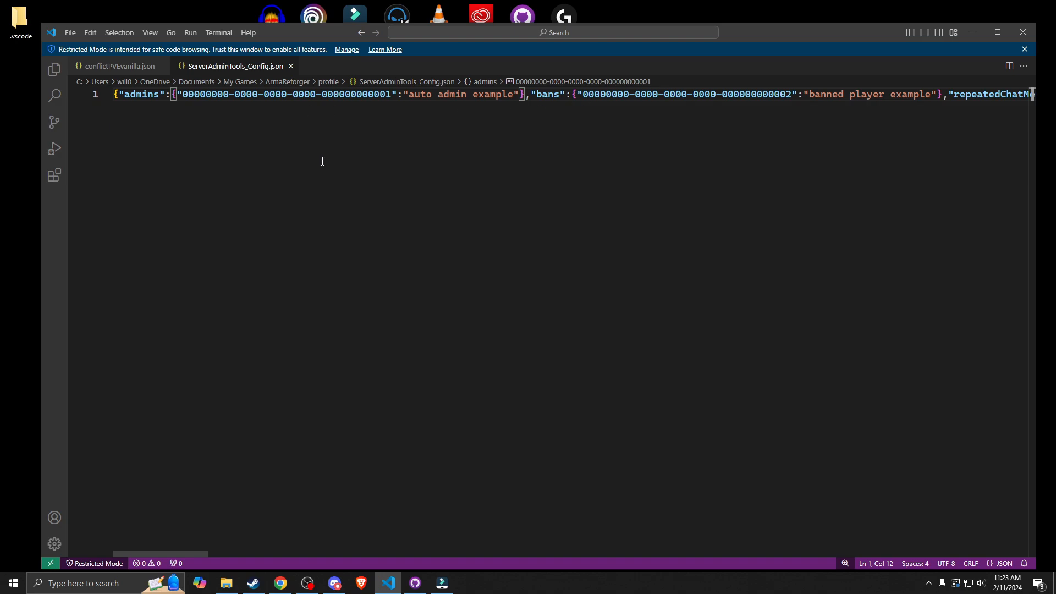
Step: Break the JSON after the admins entry so it starts spanning separate lines
{"action": "key", "text": "Enter"}
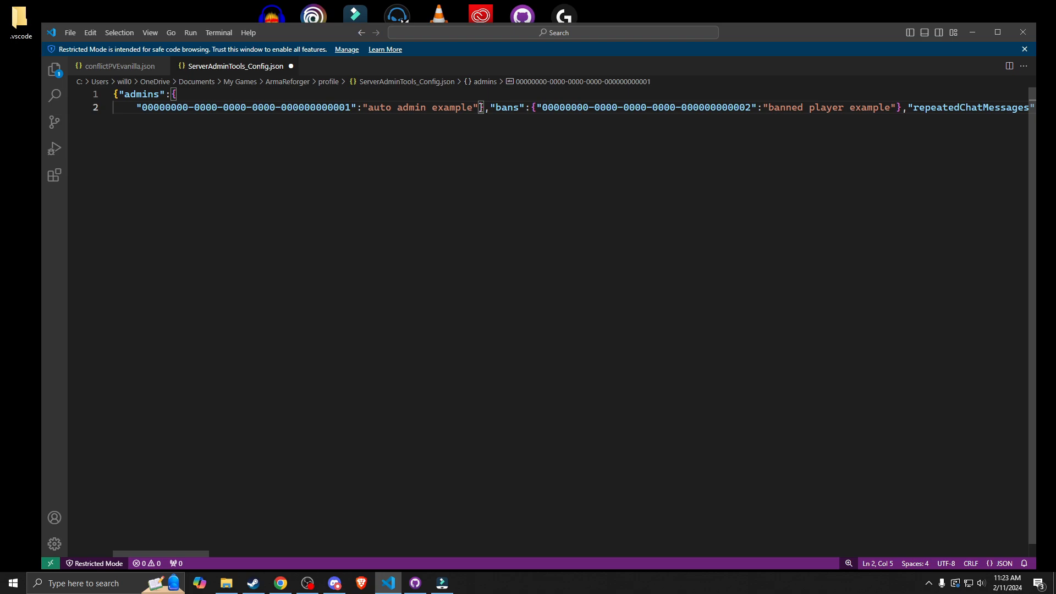
{"action": "key", "text": "Enter"}
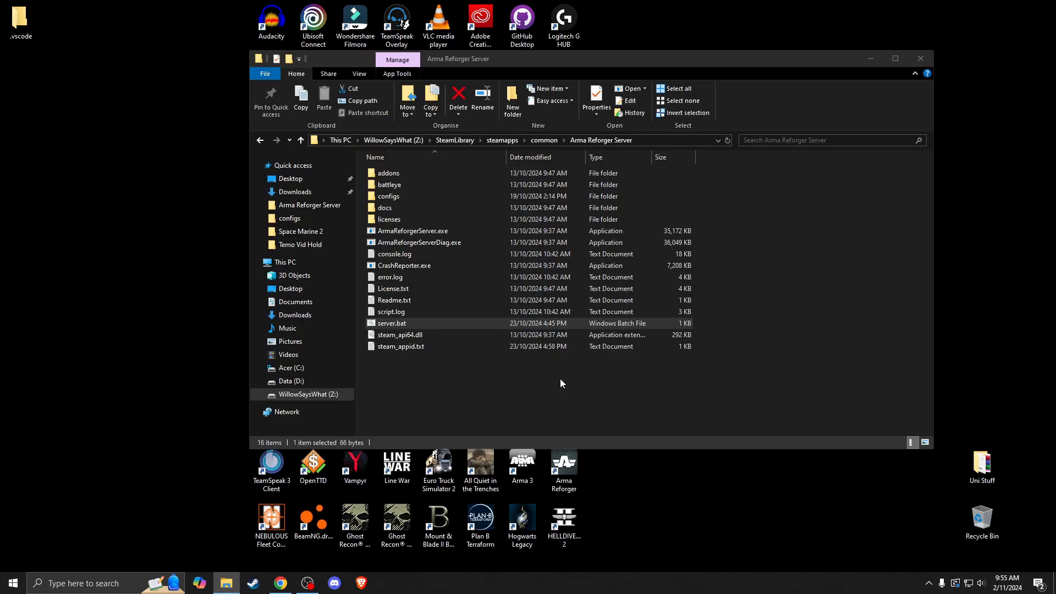
Step: Reopen ServerAdminTools_Config.json from the profile folder in the editor
{"action": "right_click", "coordinate": [391, 323]}
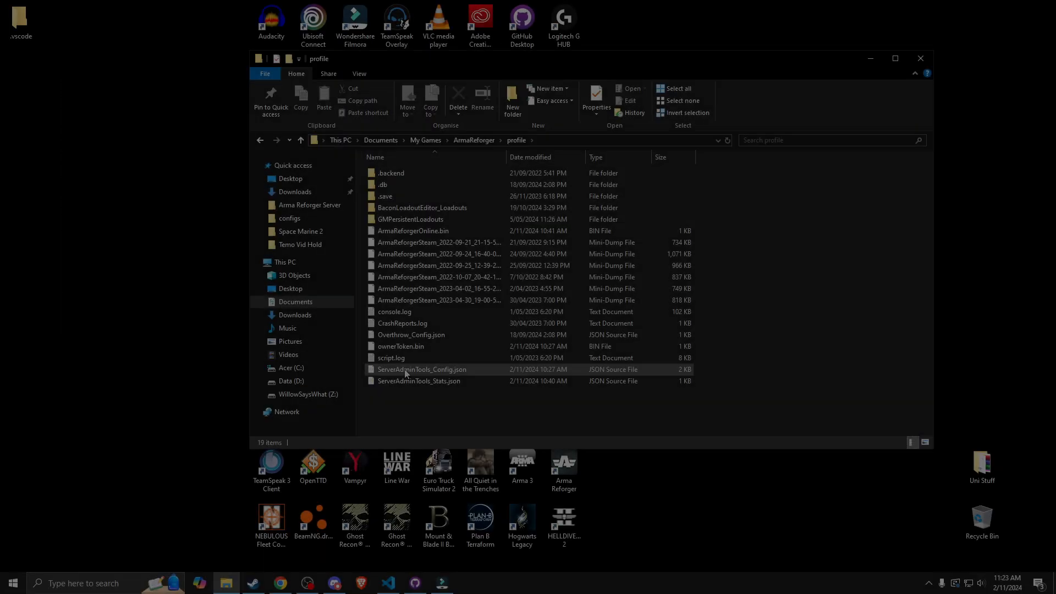
{"action": "mouse_move", "coordinate": [410, 371]}
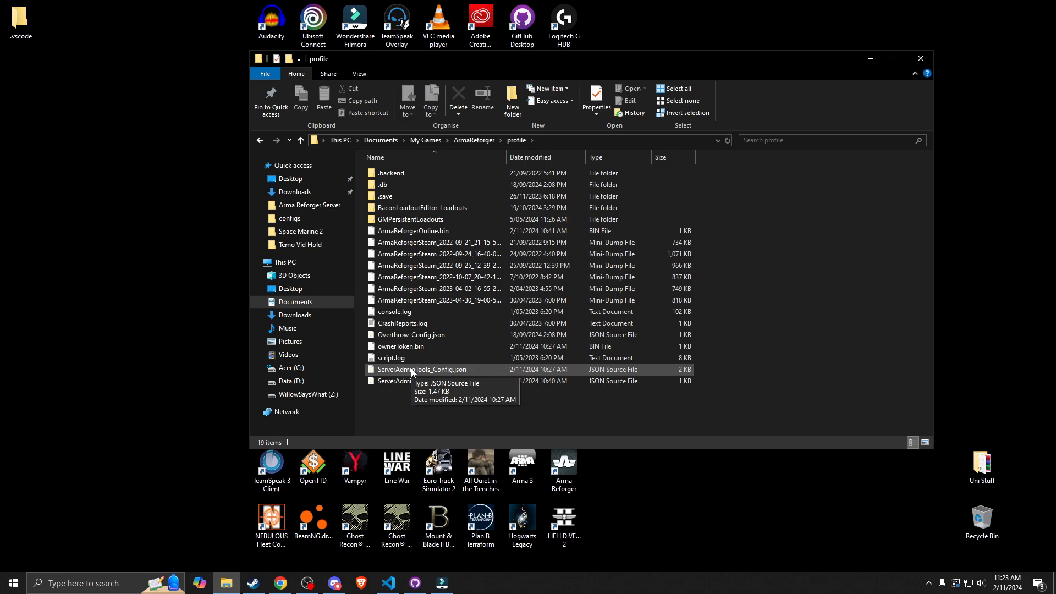
{"action": "double_click", "coordinate": [421, 369]}
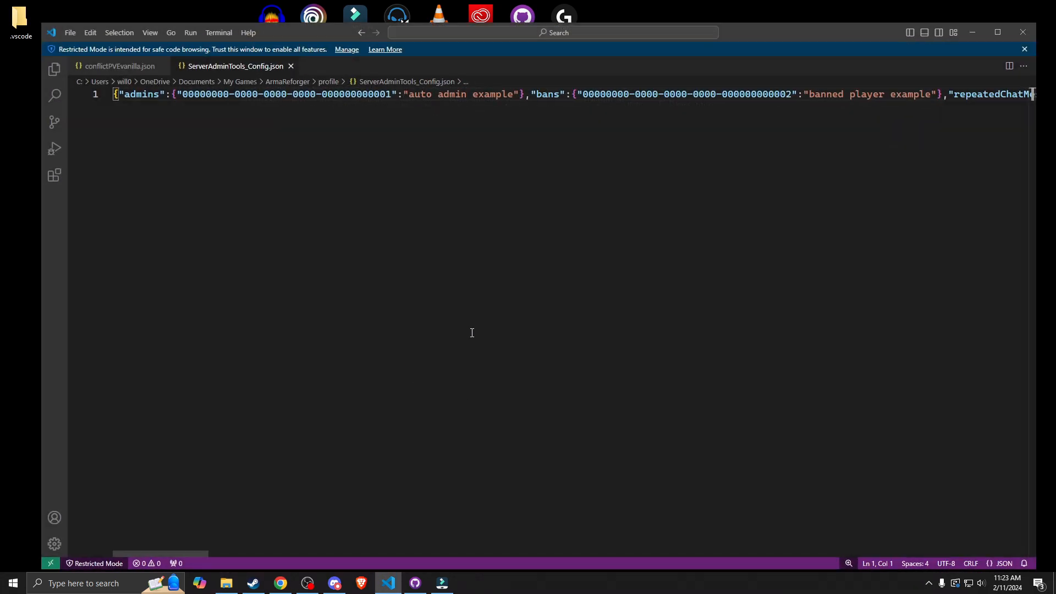
{"action": "mouse_move", "coordinate": [529, 171]}
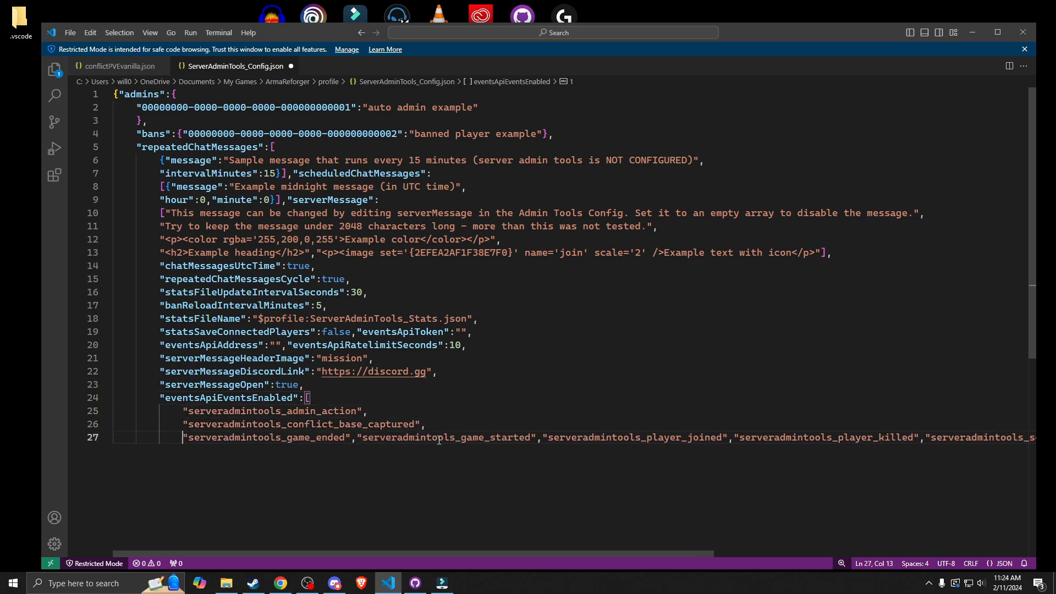
Step: Put the next eventsApiEventsEnabled entry on its own line, reaching about 30 lines
{"action": "key", "text": "Enter"}
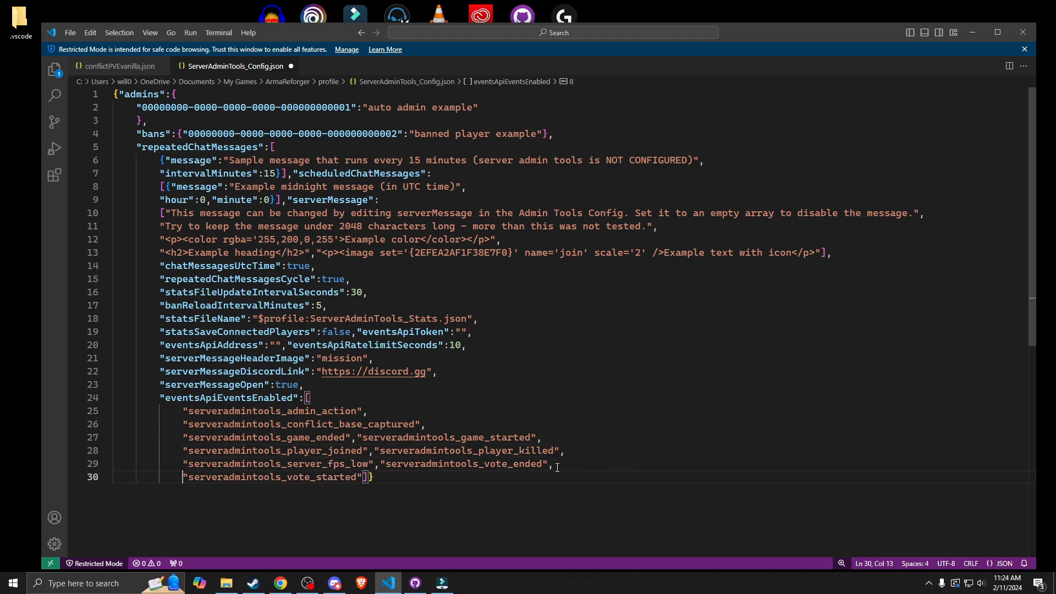
{"action": "mouse_move", "coordinate": [418, 374]}
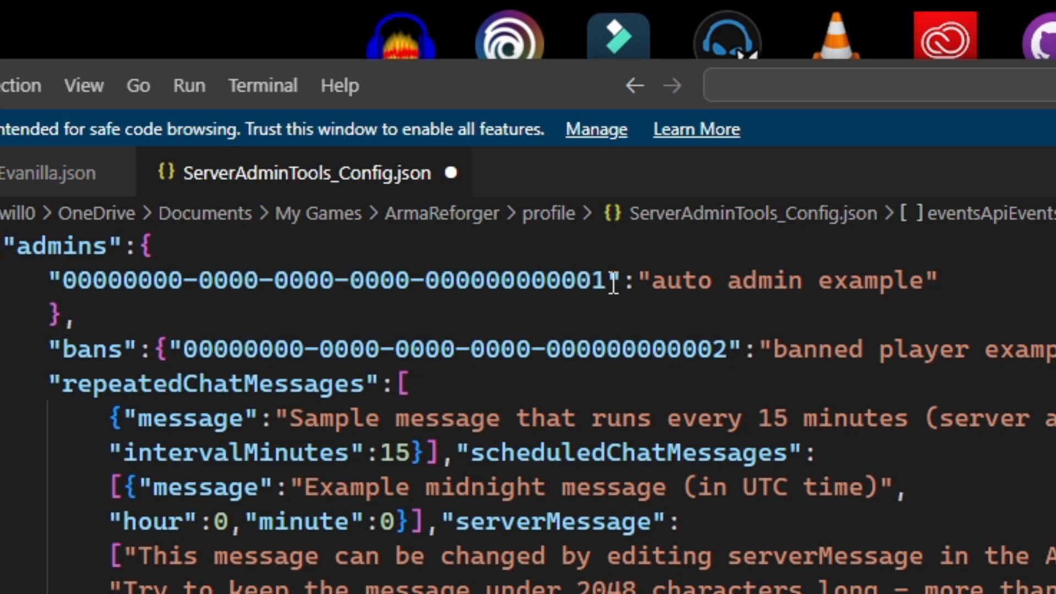
Step: Review the repeatedChatMessages, midnight scheduledChatMessages time and serverMessage heading before saving
{"action": "left_click", "coordinate": [158, 280]}
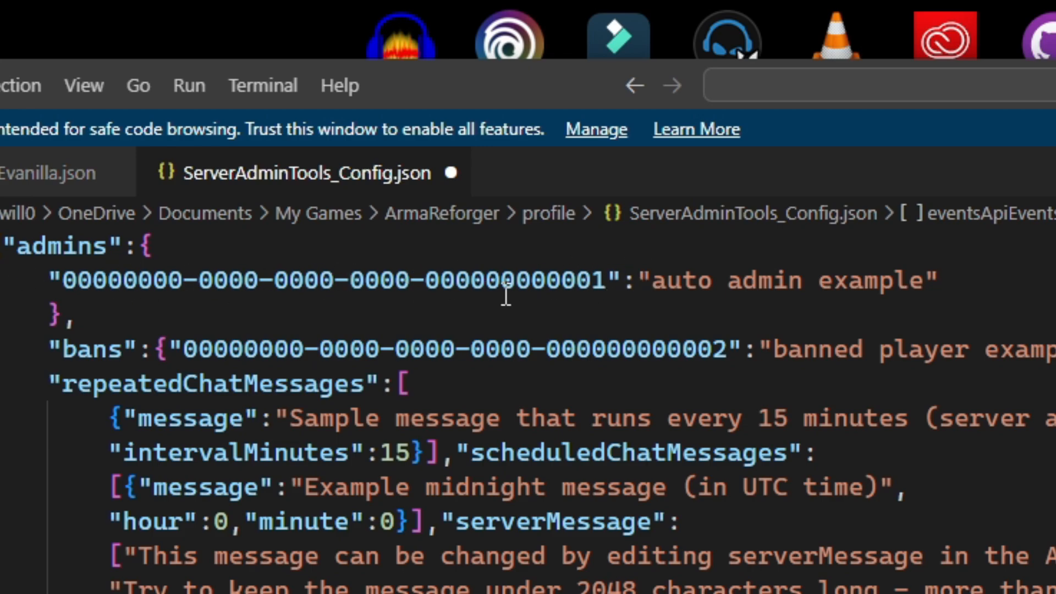
{"action": "scroll", "scroll_direction": "down", "scroll_amount": 3}
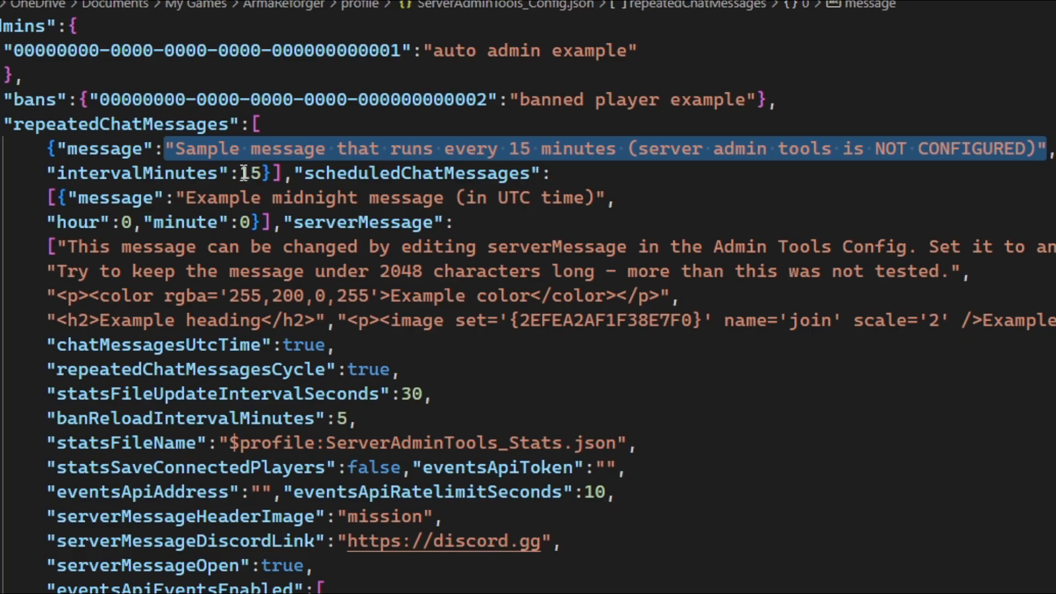
{"action": "mouse_move", "coordinate": [196, 213]}
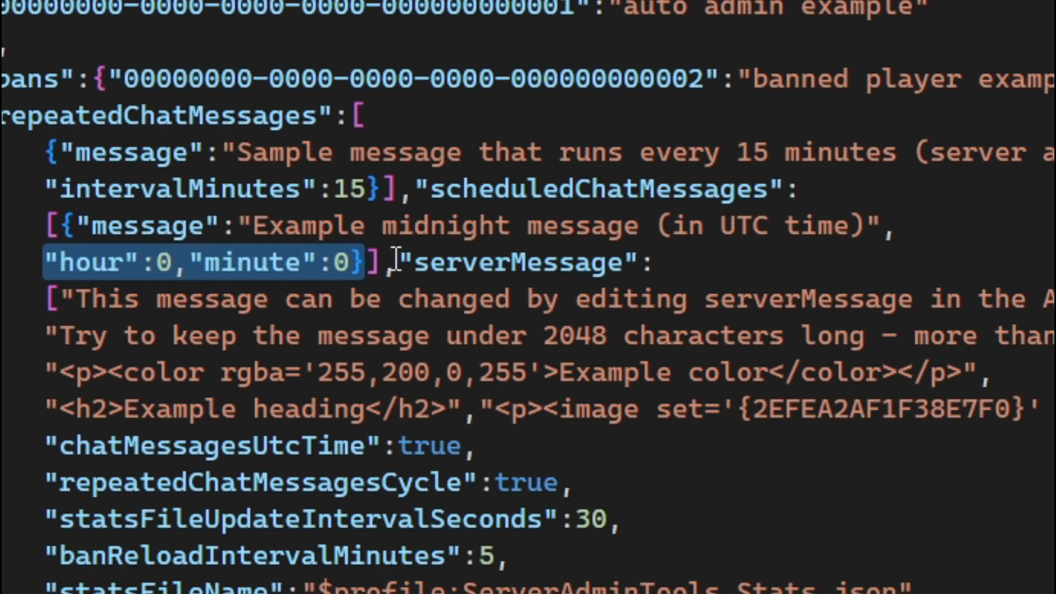
{"action": "mouse_move", "coordinate": [196, 263]}
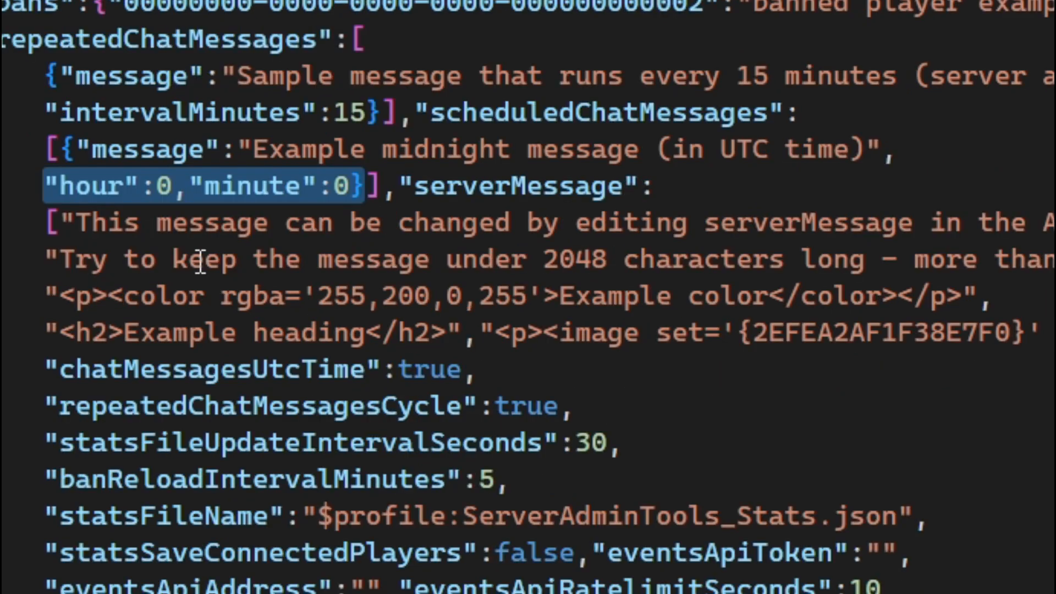
{"action": "mouse_move", "coordinate": [764, 232]}
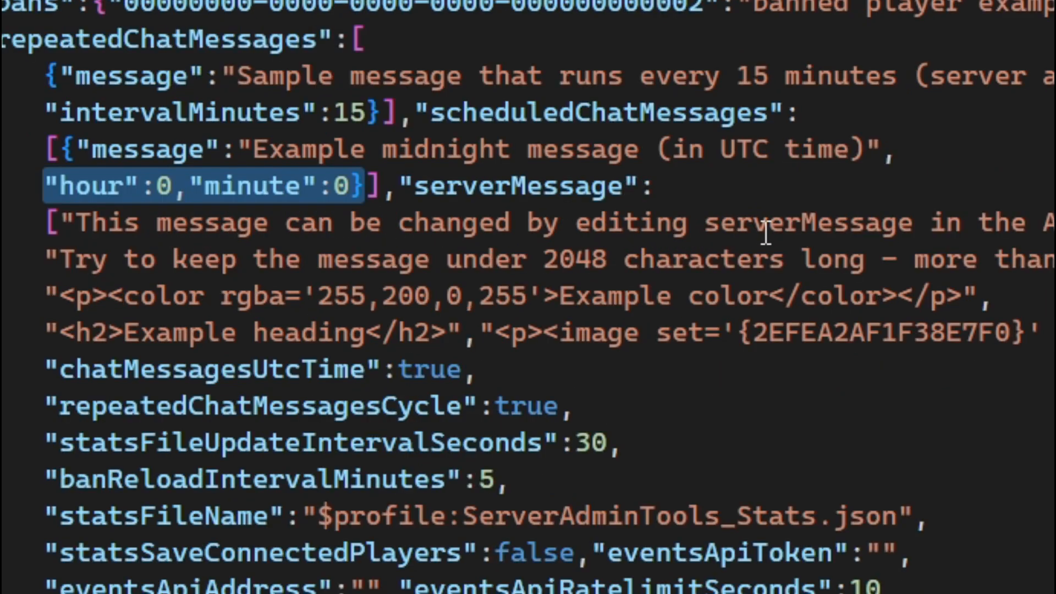
{"action": "scroll", "scroll_direction": "down", "scroll_amount": 3}
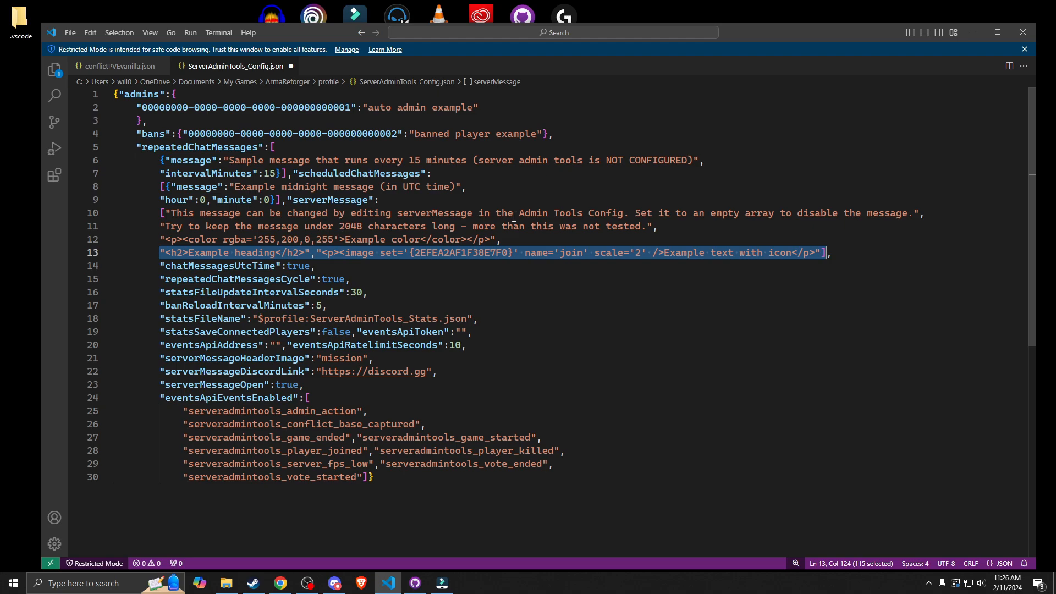
{"action": "mouse_move", "coordinate": [593, 228]}
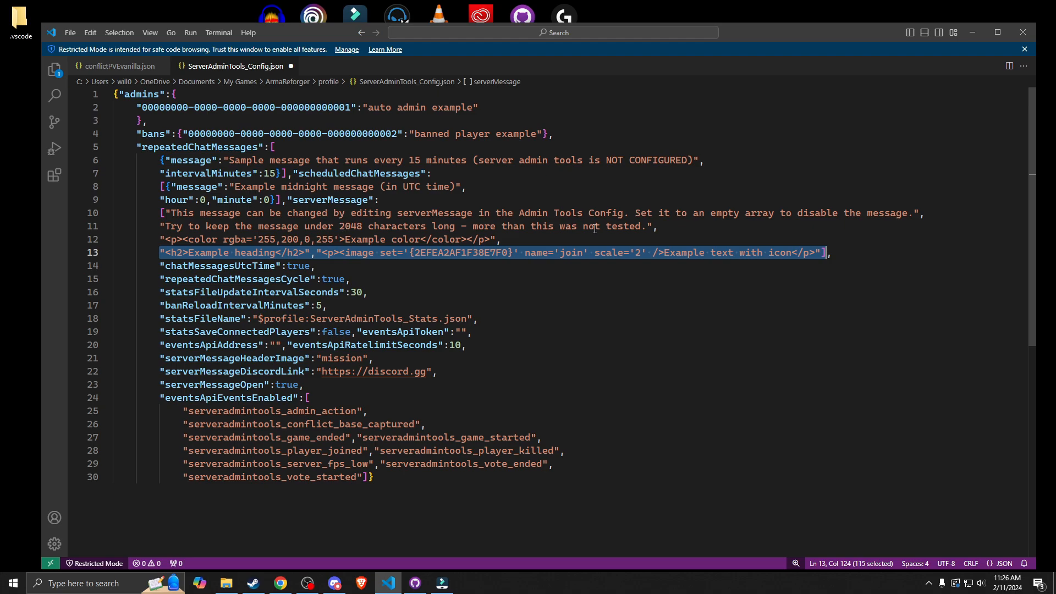
{"action": "mouse_move", "coordinate": [512, 253]}
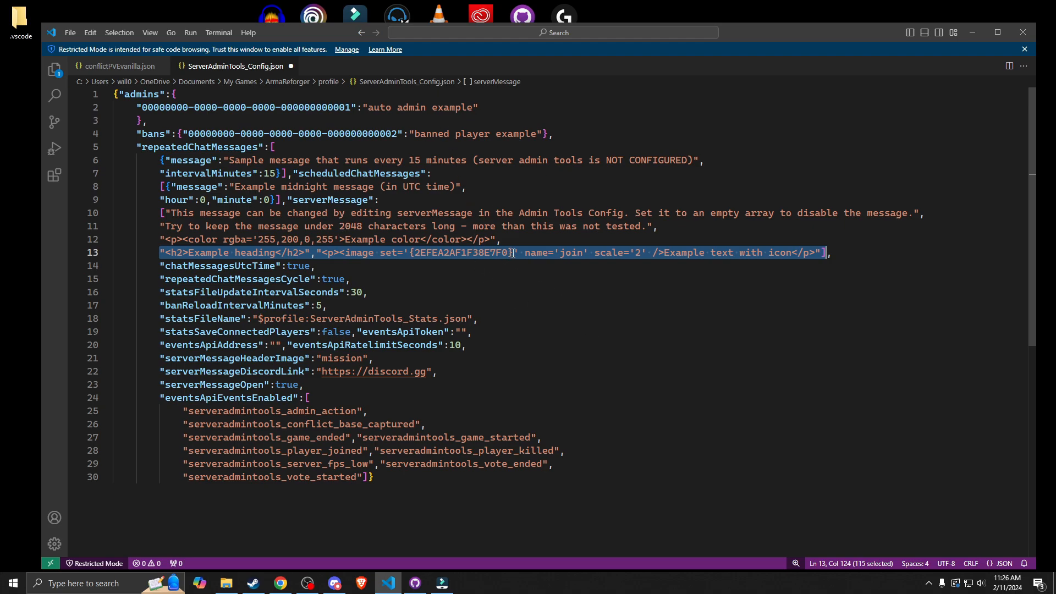
{"action": "mouse_move", "coordinate": [517, 295]}
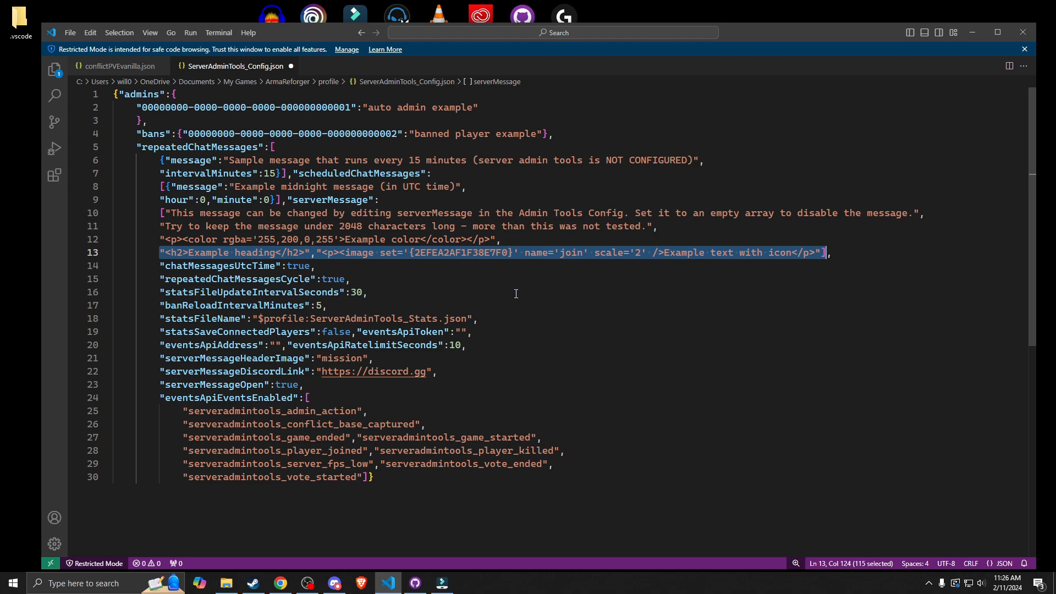
{"action": "mouse_move", "coordinate": [415, 453]}
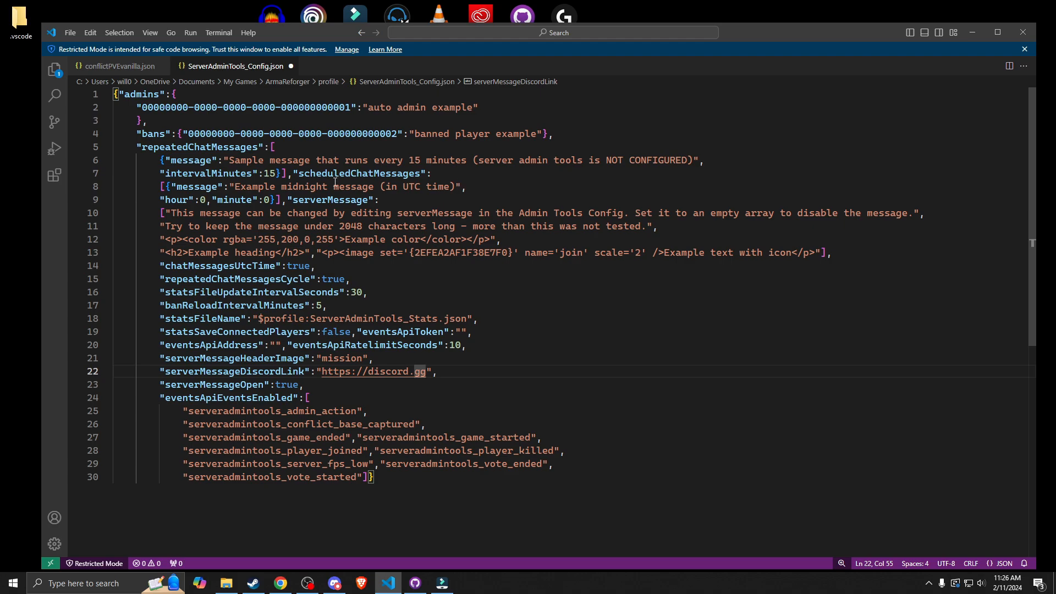
{"action": "mouse_move", "coordinate": [399, 151]}
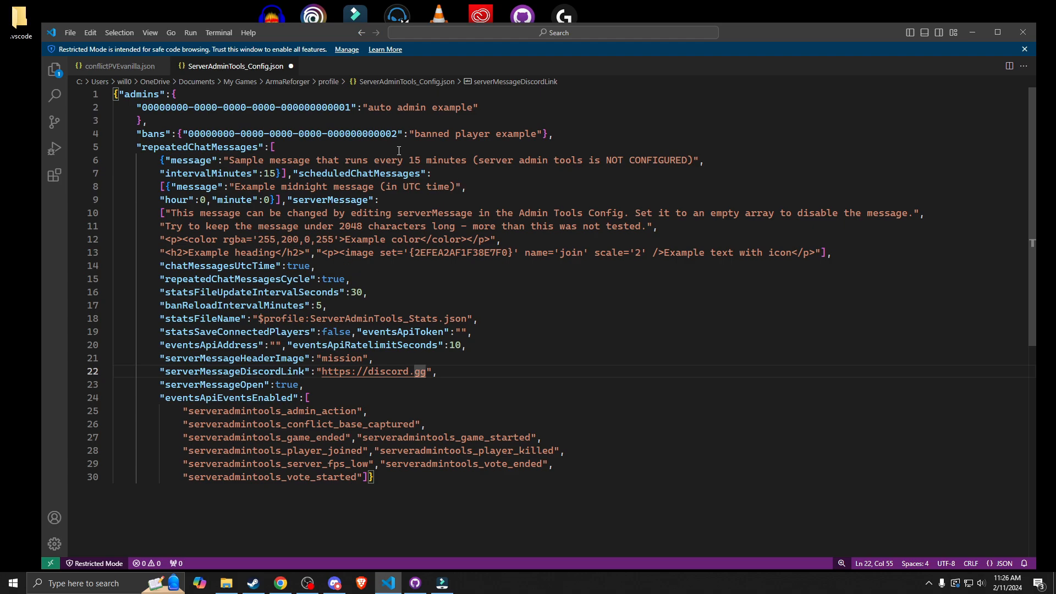
{"action": "mouse_move", "coordinate": [236, 65]}
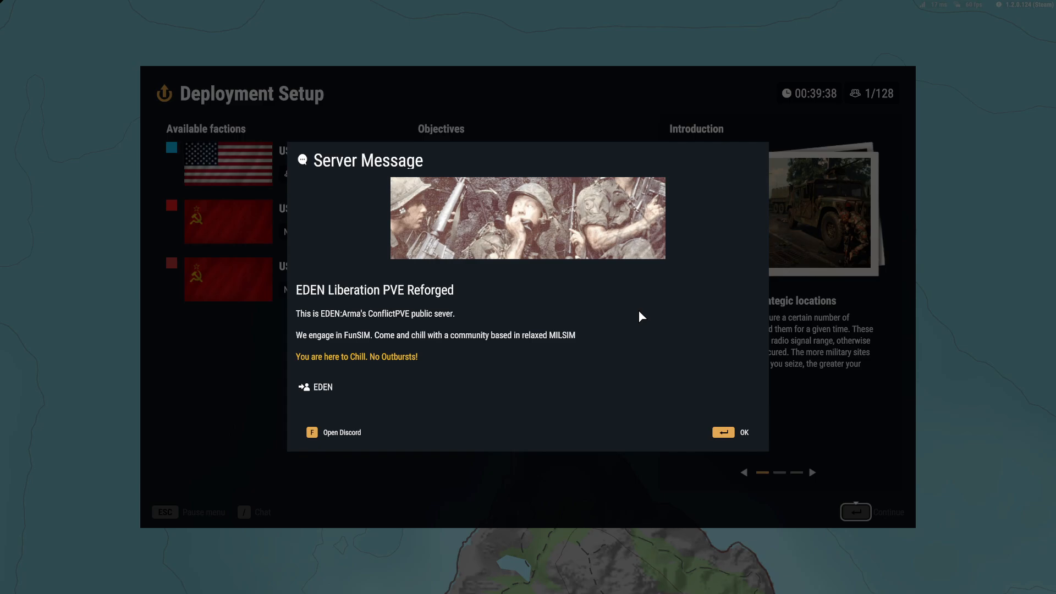
{"action": "mouse_move", "coordinate": [445, 365]}
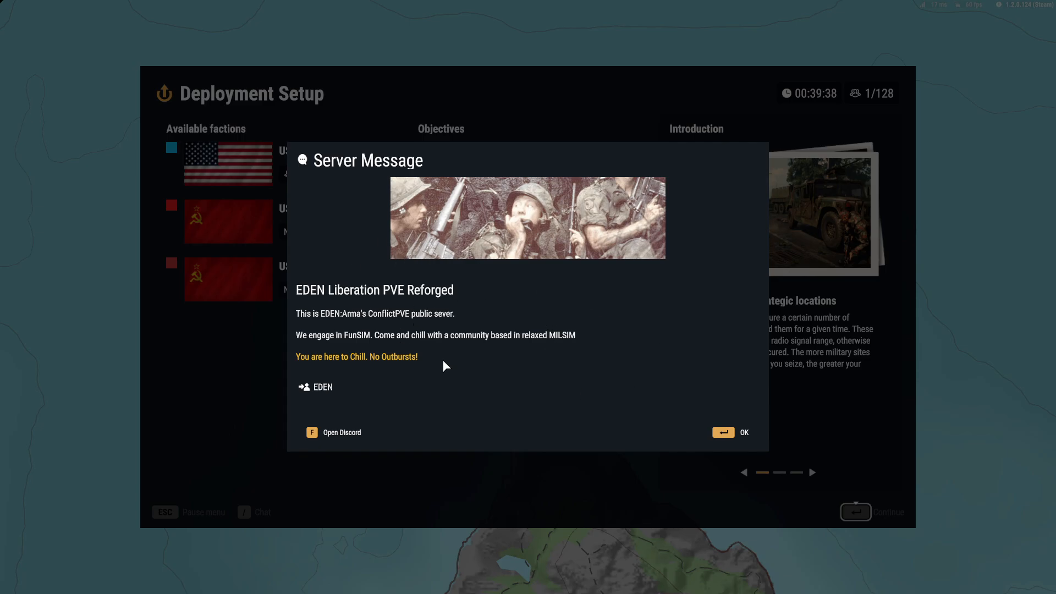